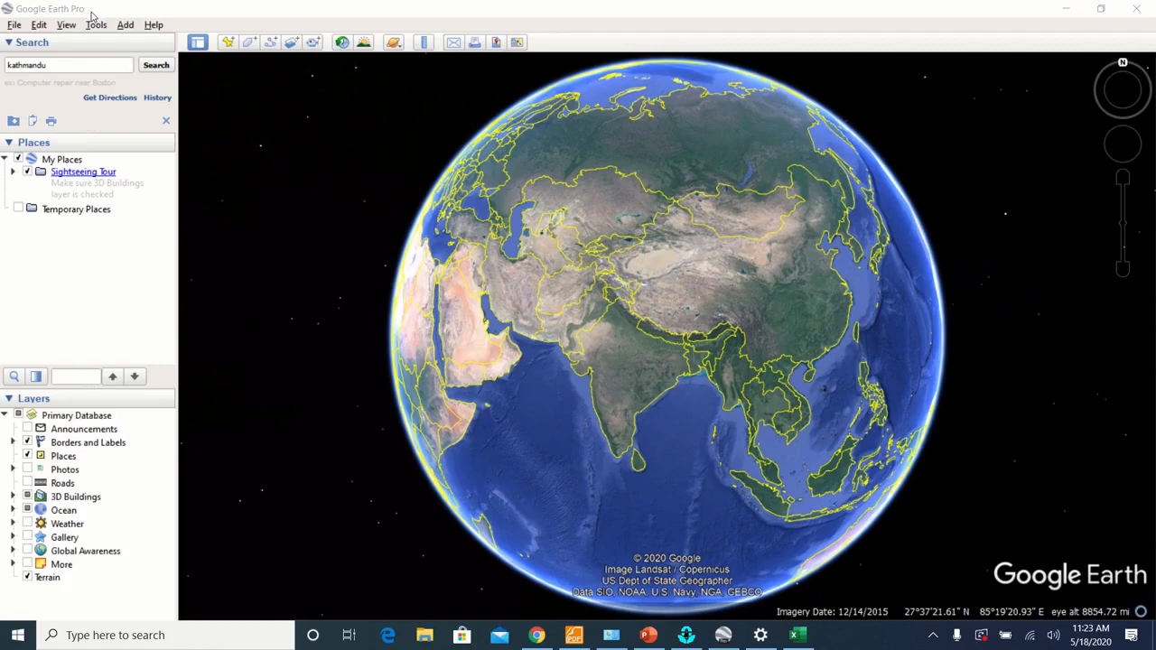
{"action": "mouse_move", "coordinate": [112, 16]}
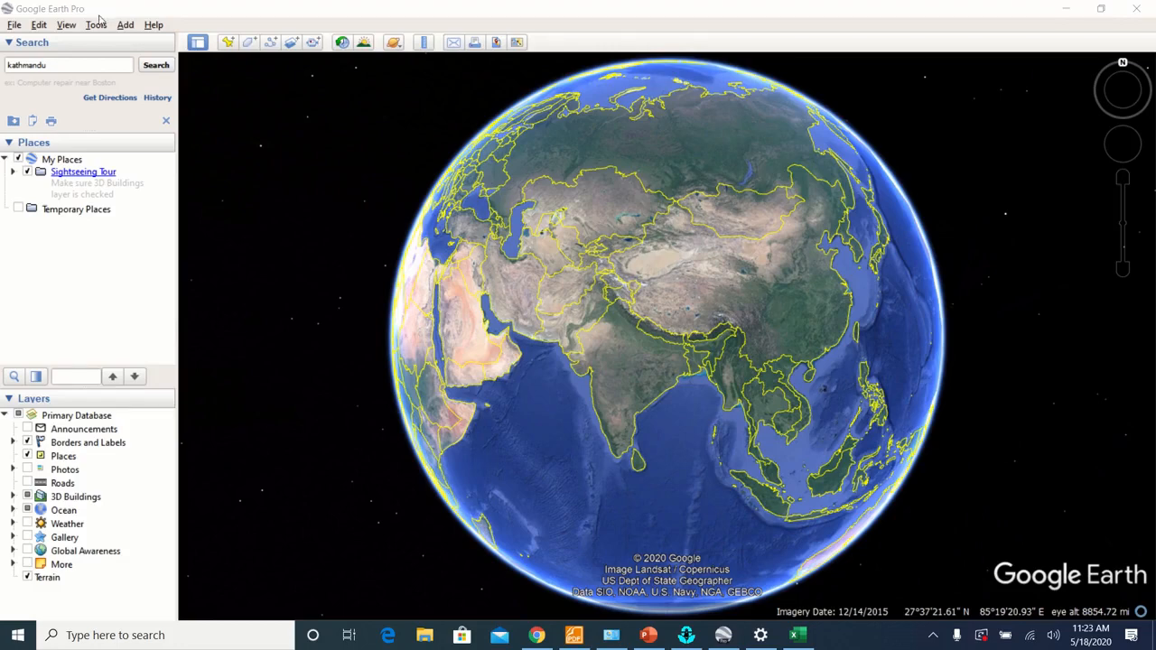
Set Options to show Universal Transverse Mercator coordinates and disable automatic tilt while zooming.
{"action": "left_click", "coordinate": [95, 25]}
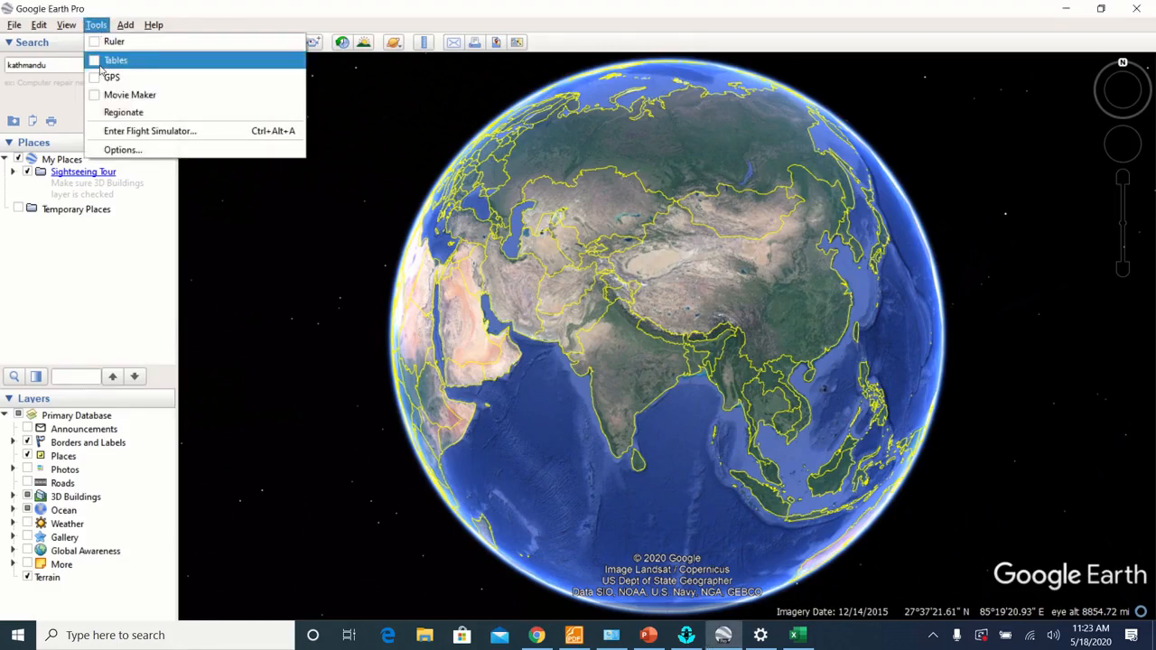
{"action": "left_click", "coordinate": [123, 149]}
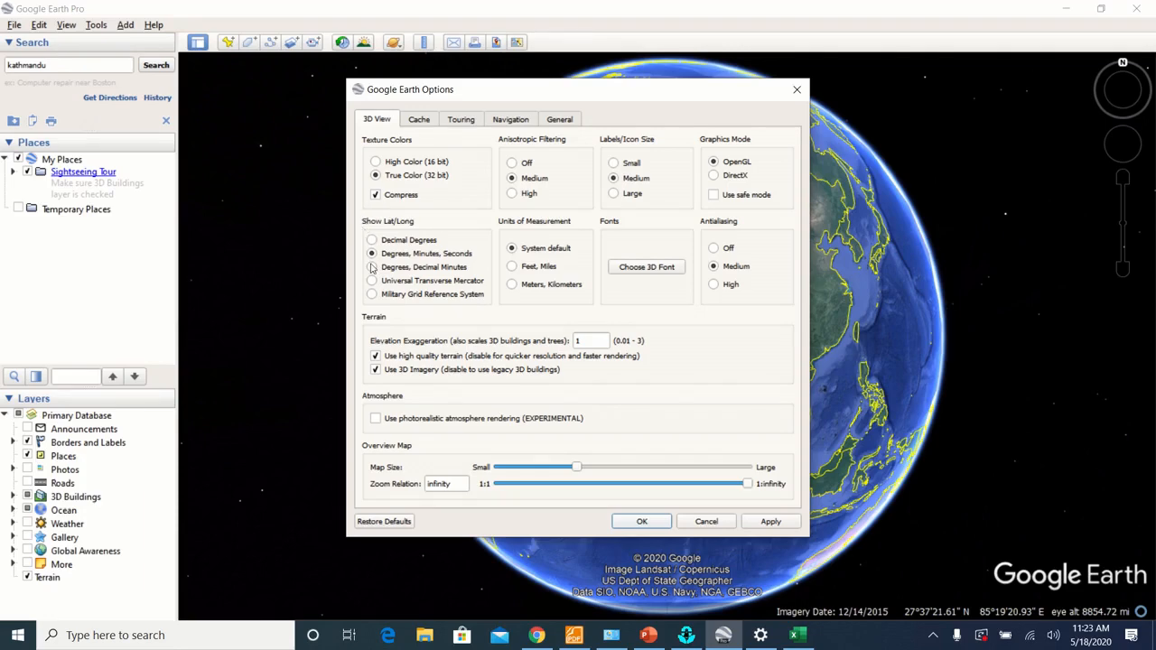
{"action": "mouse_move", "coordinate": [371, 281]}
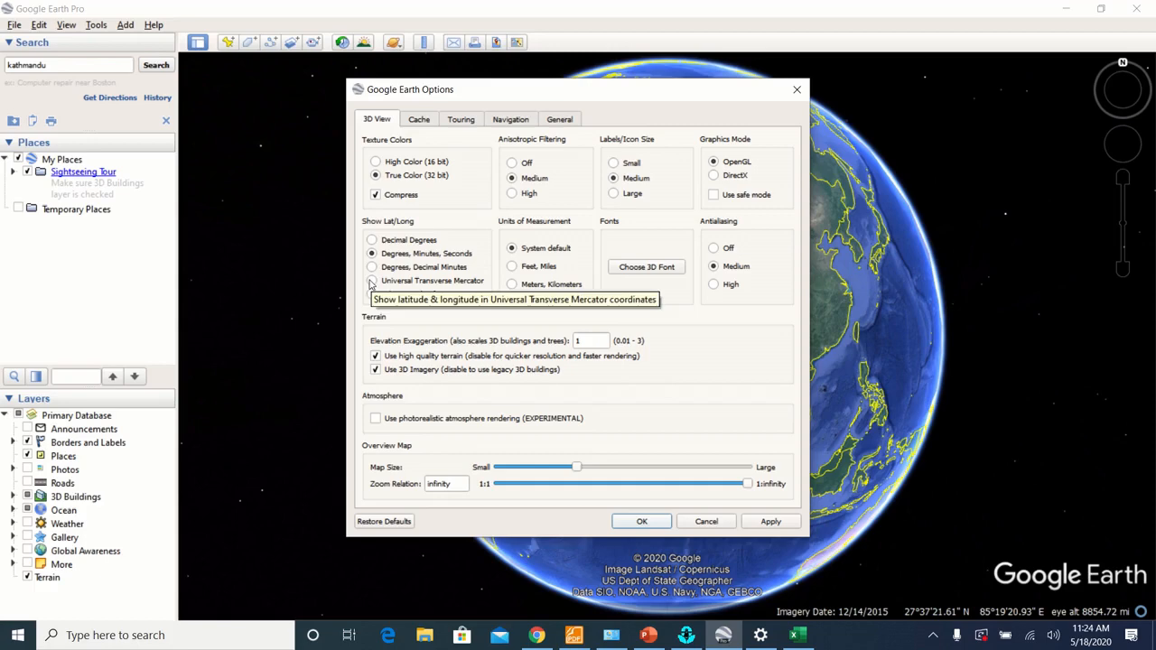
{"action": "left_click", "coordinate": [372, 280]}
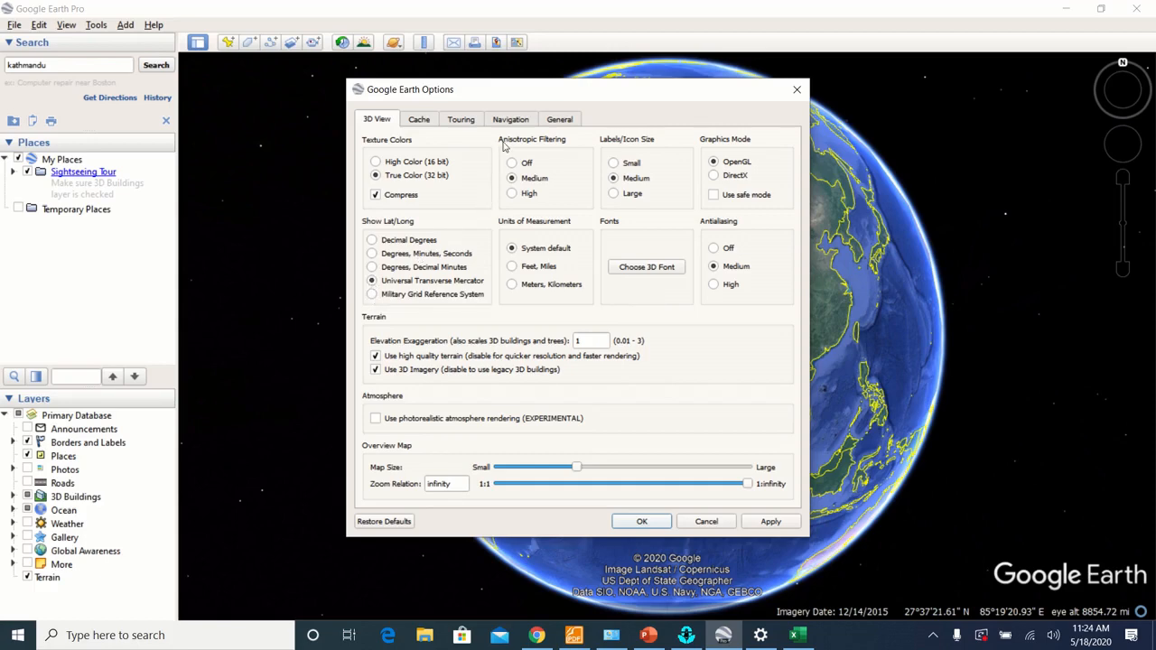
{"action": "left_click", "coordinate": [511, 118]}
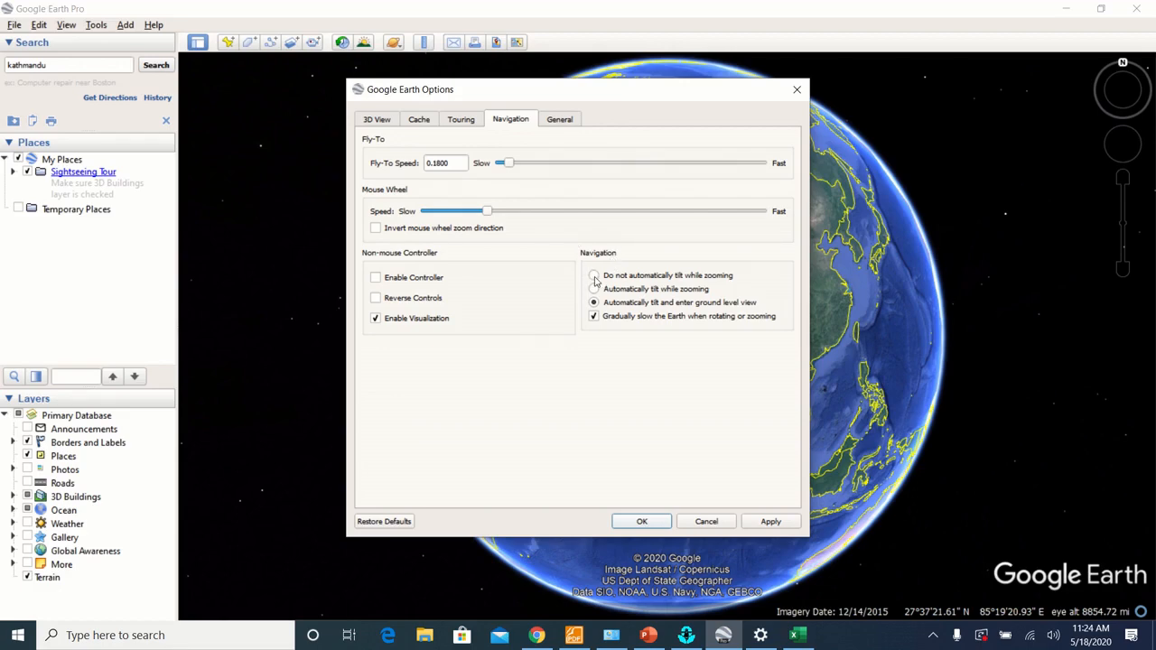
{"action": "left_click", "coordinate": [593, 275]}
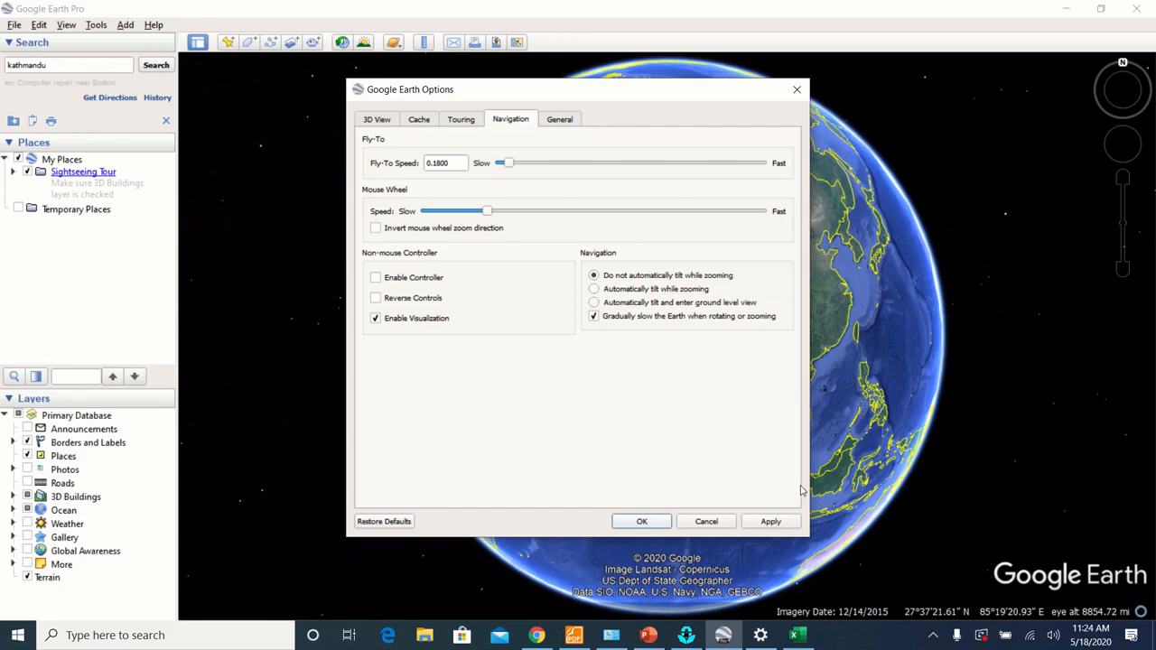
{"action": "left_click", "coordinate": [771, 521]}
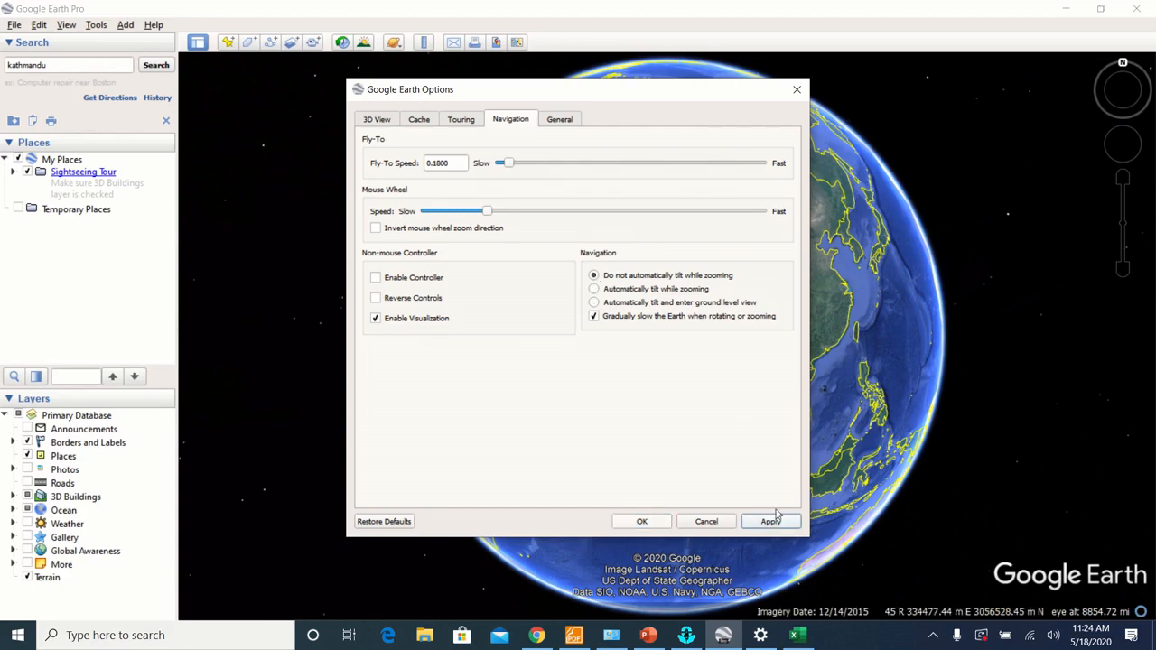
{"action": "left_click", "coordinate": [642, 521]}
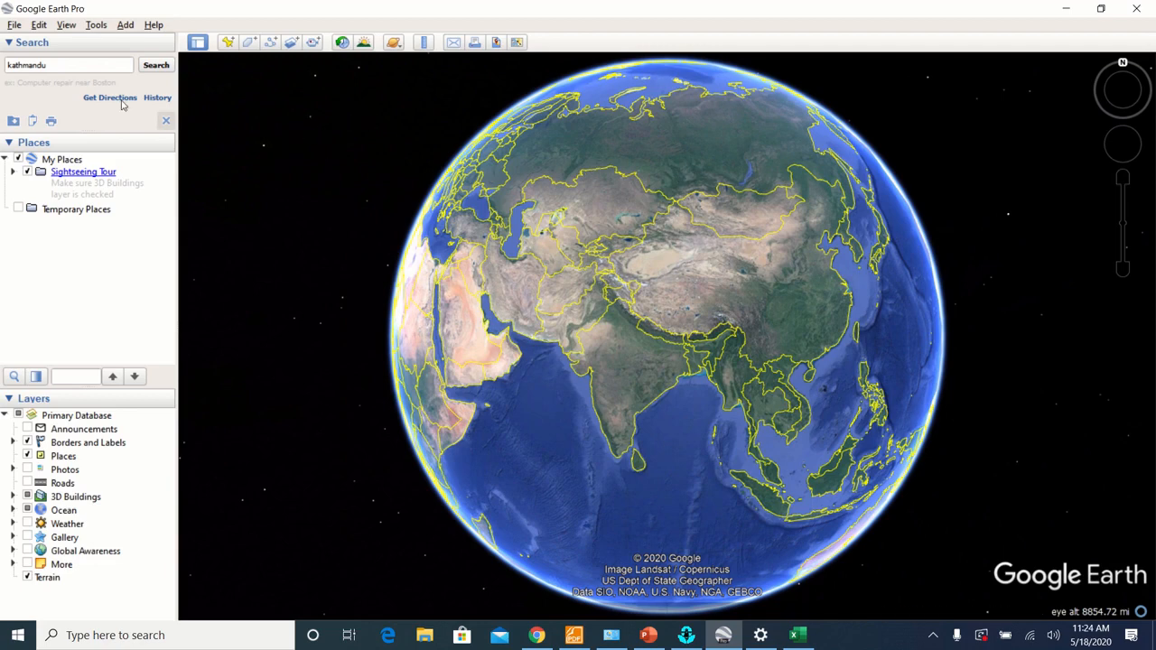
Hide the sidebar and search for Thecho to fly to its close aerial view.
{"action": "left_click", "coordinate": [67, 24]}
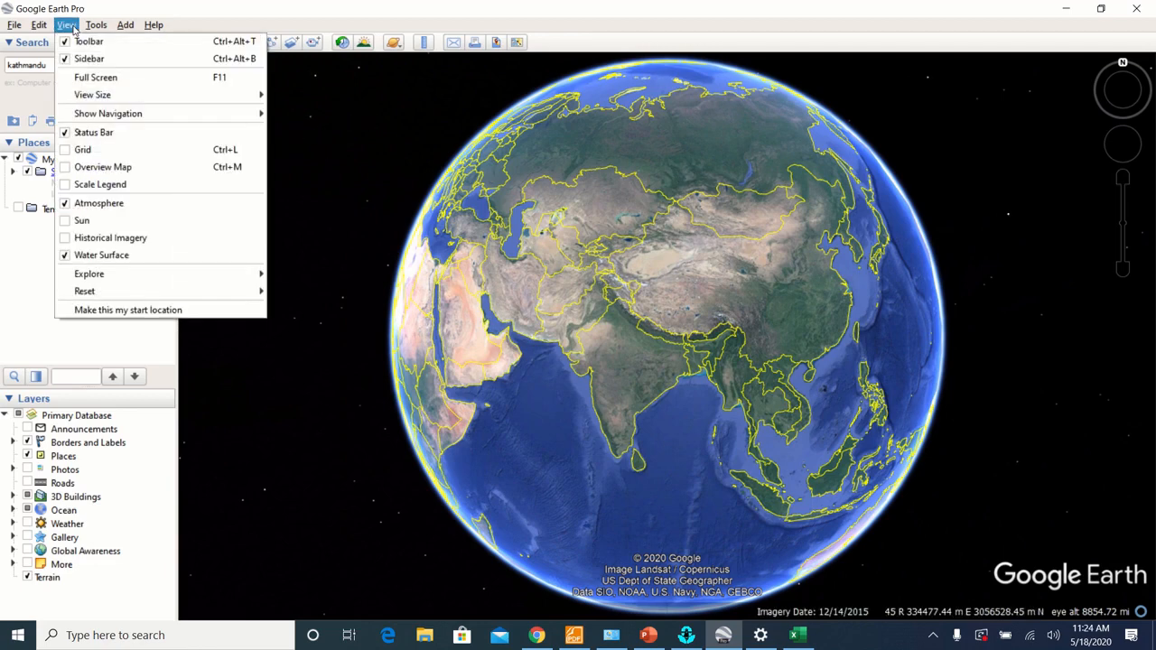
{"action": "mouse_move", "coordinate": [70, 58]}
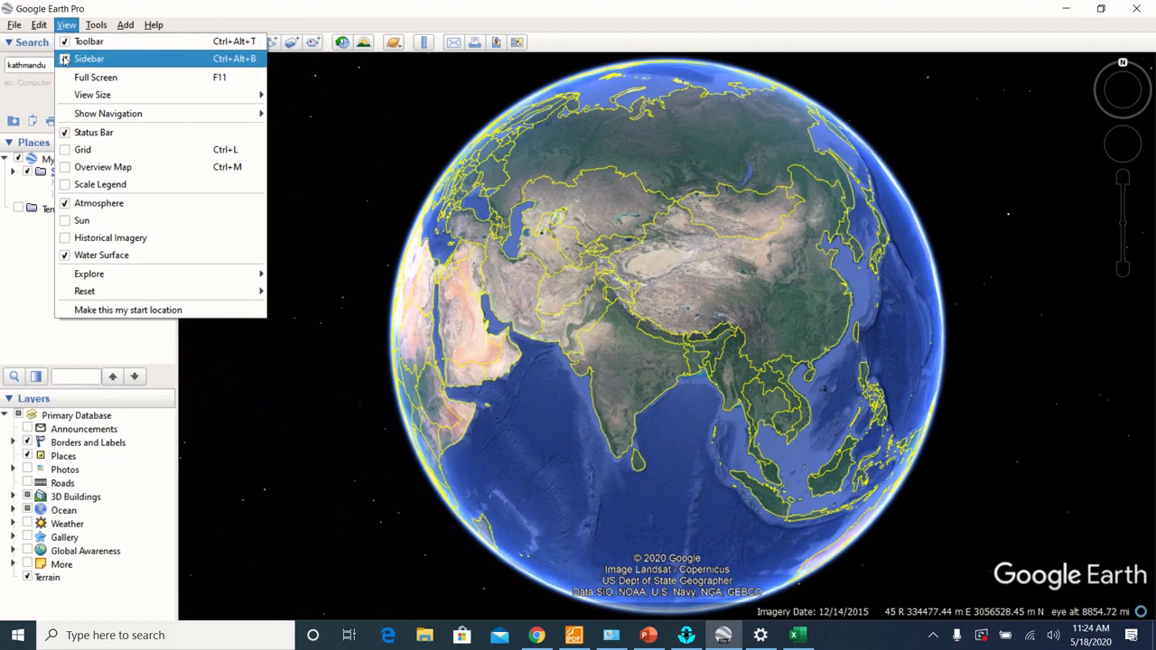
{"action": "left_click", "coordinate": [88, 58]}
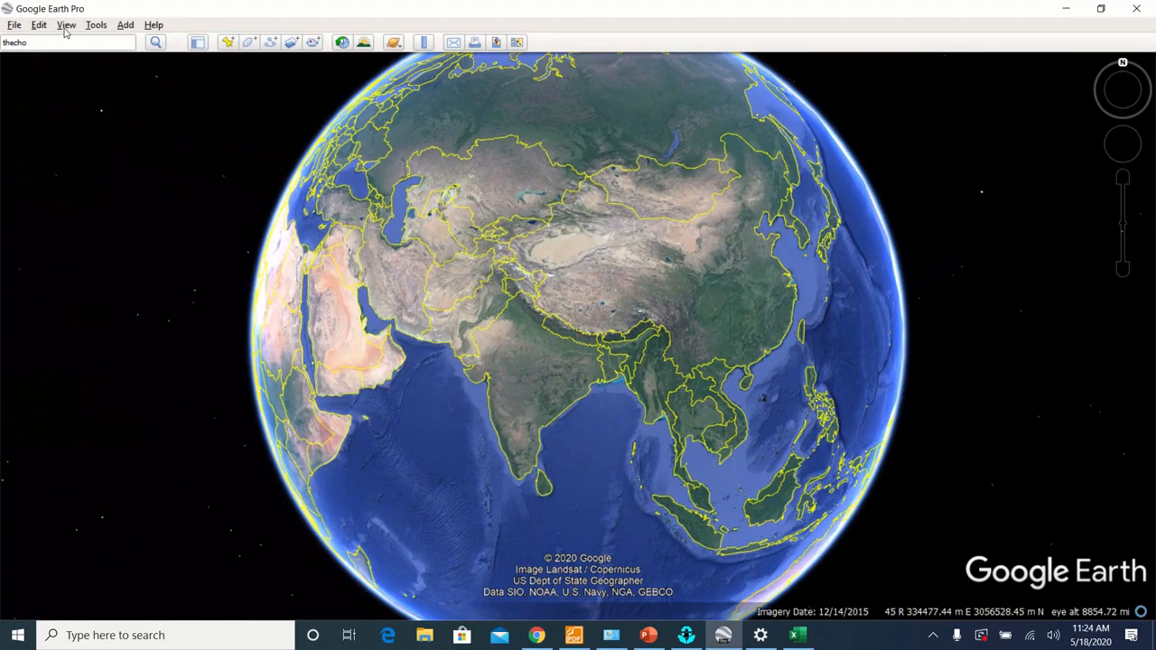
{"action": "left_click", "coordinate": [64, 25]}
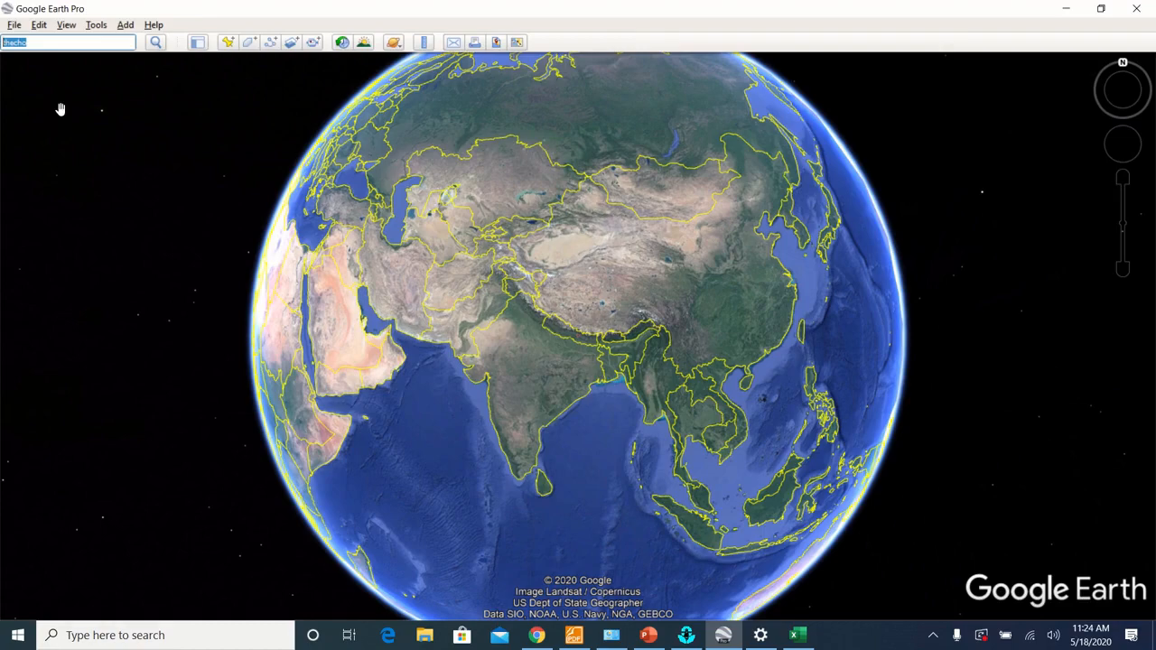
{"action": "left_click", "coordinate": [156, 45]}
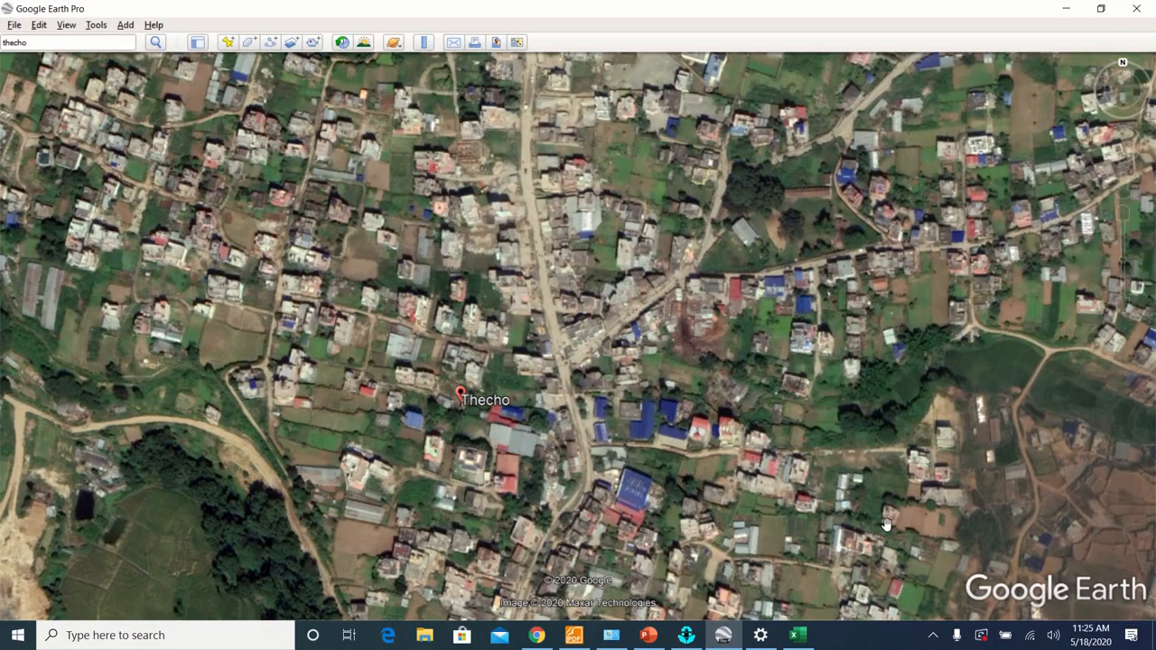
{"action": "mouse_move", "coordinate": [404, 167]}
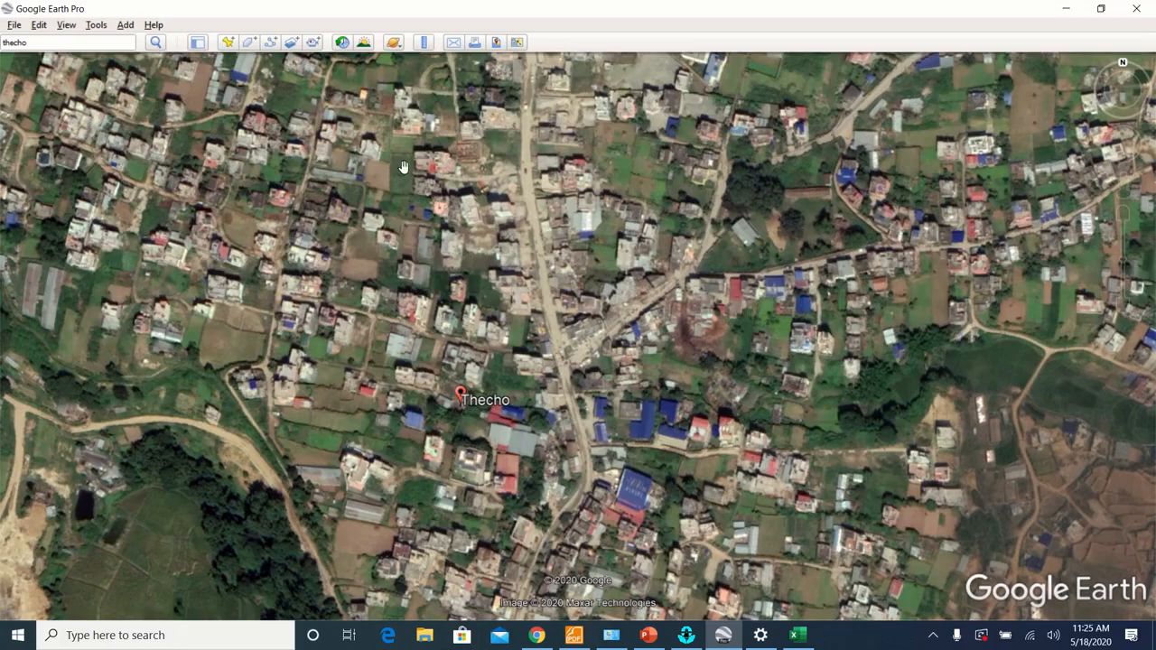
{"action": "mouse_move", "coordinate": [292, 96]}
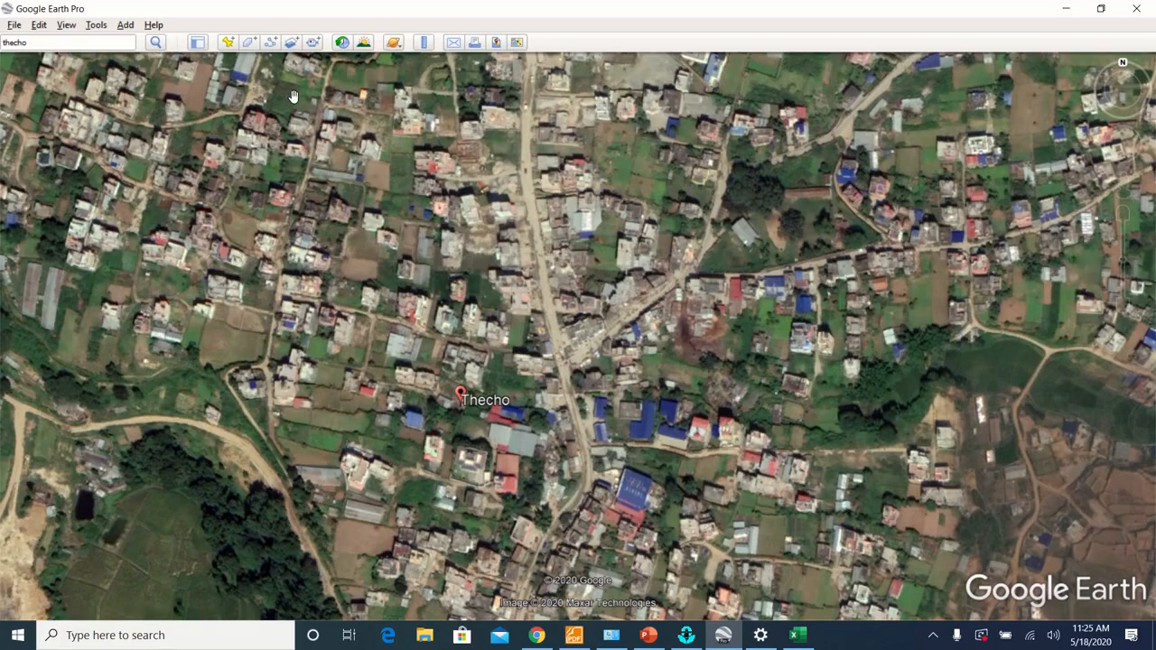
{"action": "mouse_move", "coordinate": [227, 46]}
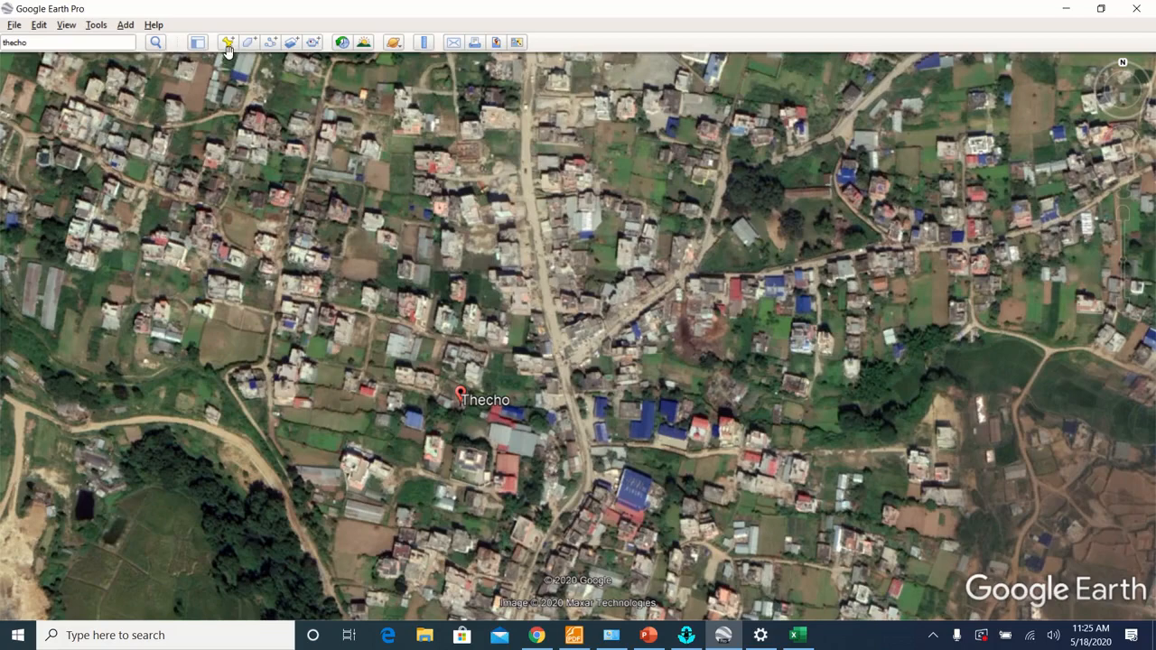
{"action": "mouse_move", "coordinate": [228, 45]}
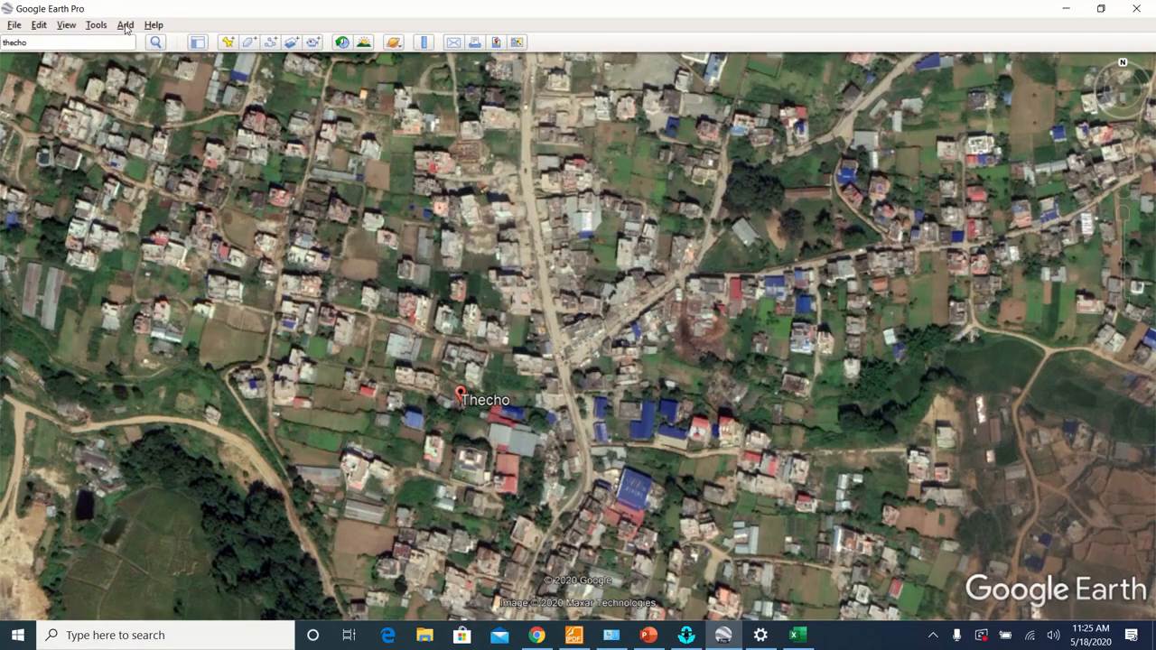
Add a placemark at the view centre to show its zone 45 R easting and northing.
{"action": "left_click", "coordinate": [127, 25]}
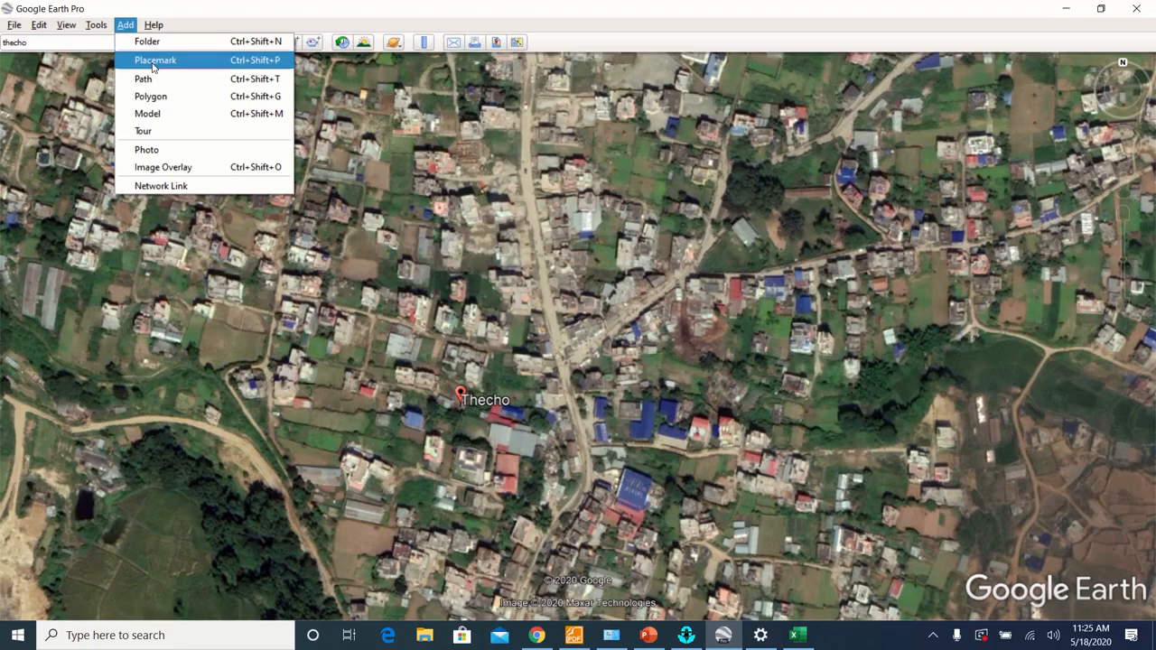
{"action": "left_click", "coordinate": [155, 60]}
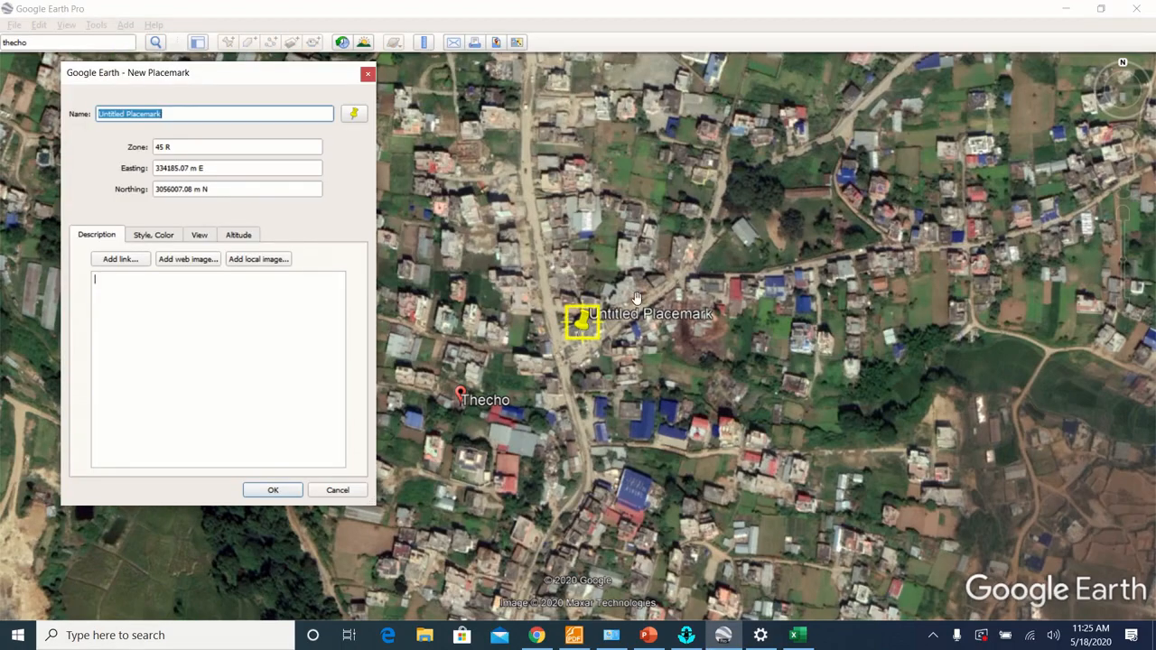
{"action": "mouse_move", "coordinate": [512, 349]}
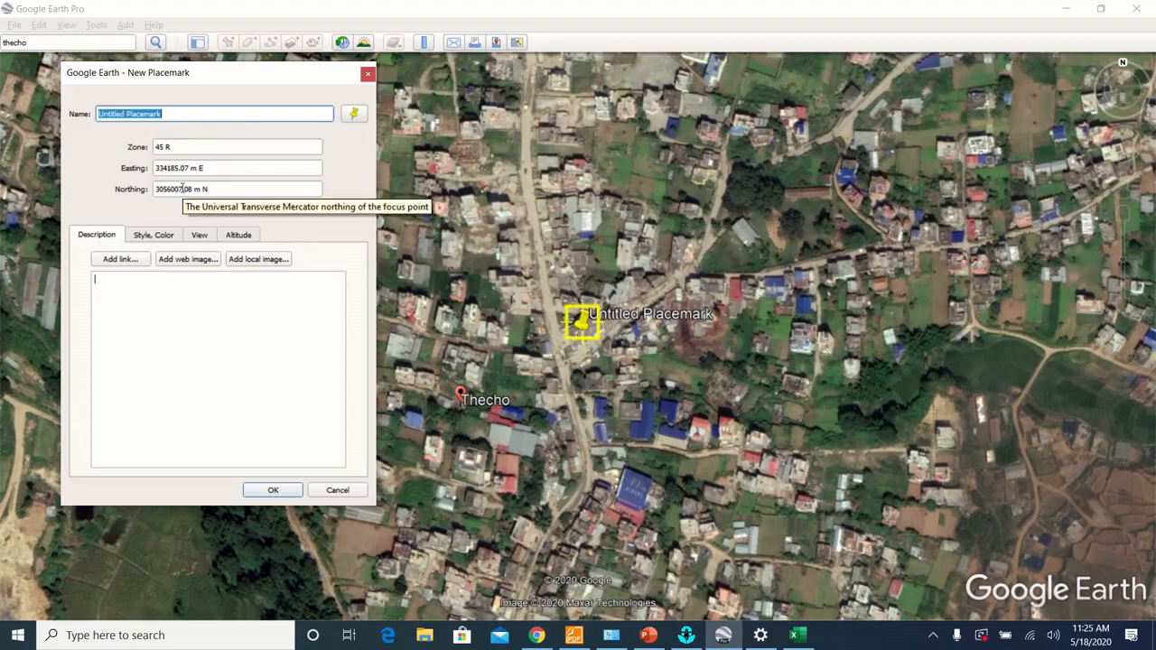
{"action": "mouse_move", "coordinate": [168, 188]}
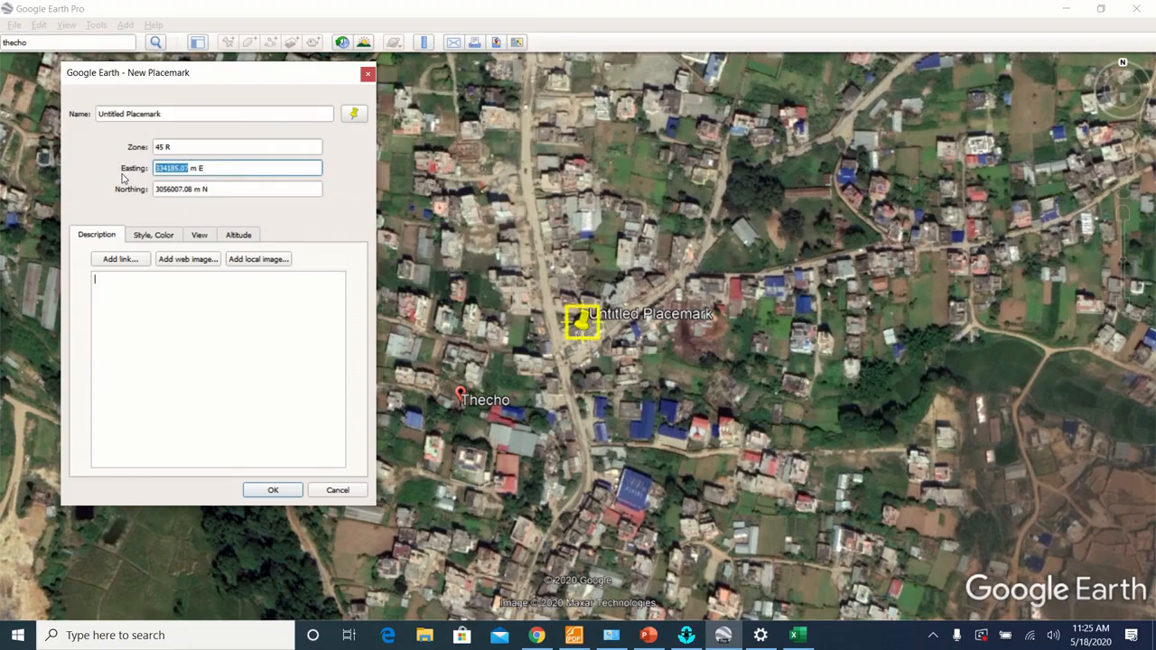
{"action": "mouse_move", "coordinate": [797, 630]}
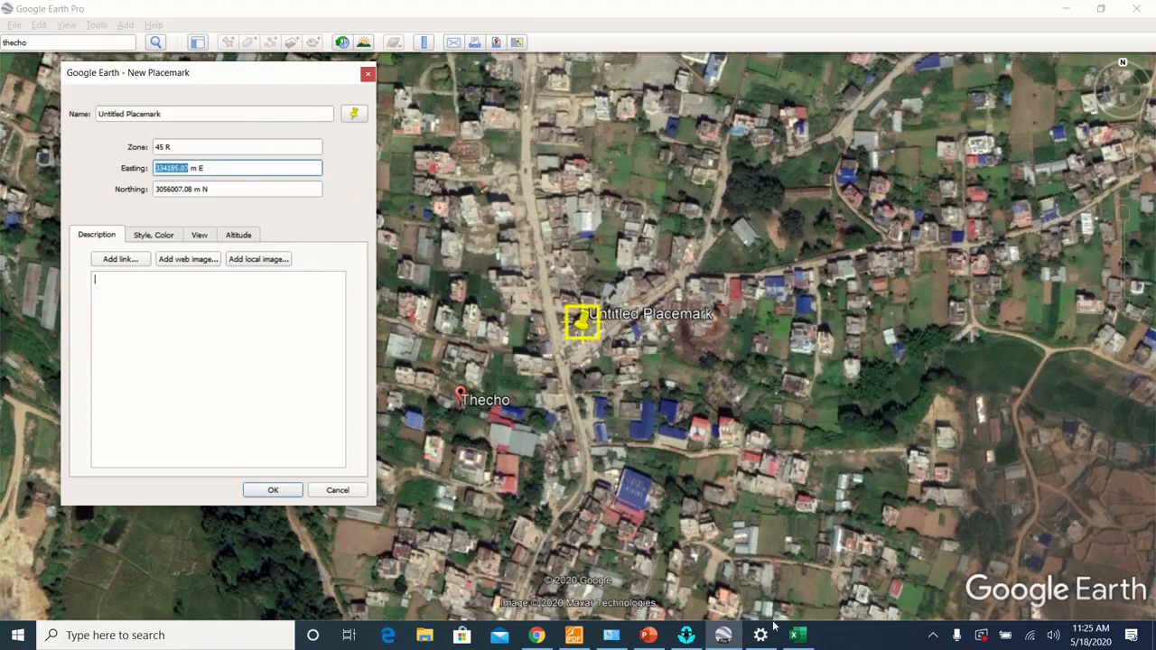
Type 'Center coordinate' with E 334185.07 and N 3056007.08 in a blank sheet.
{"action": "left_click", "coordinate": [797, 636]}
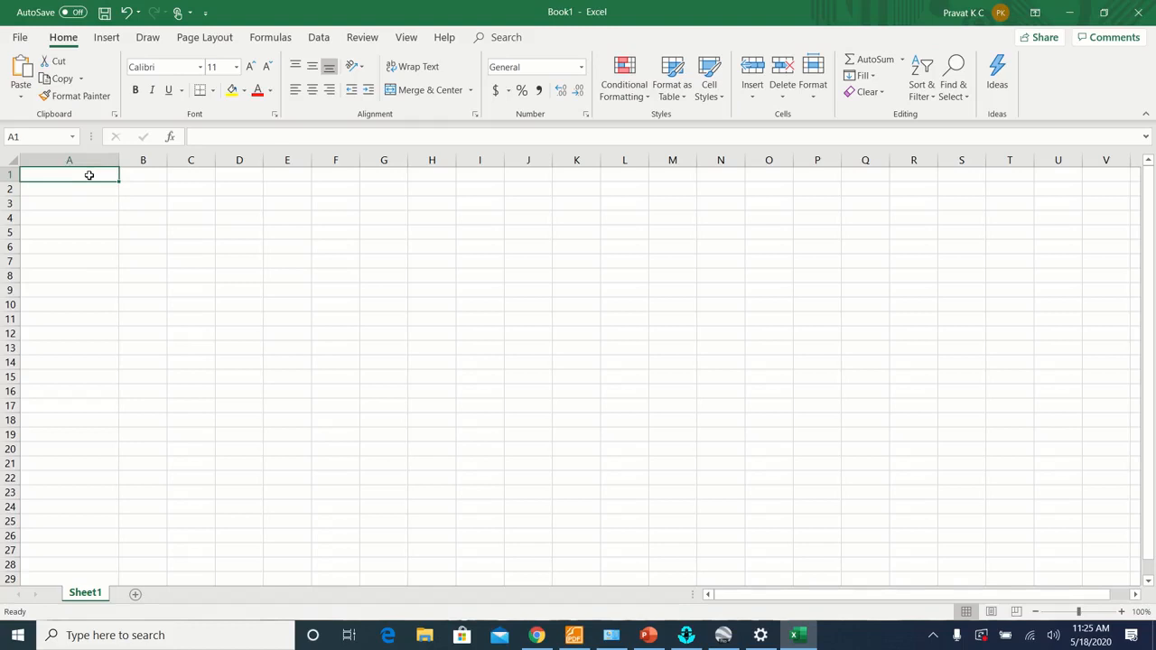
{"action": "type", "text": "Center"}
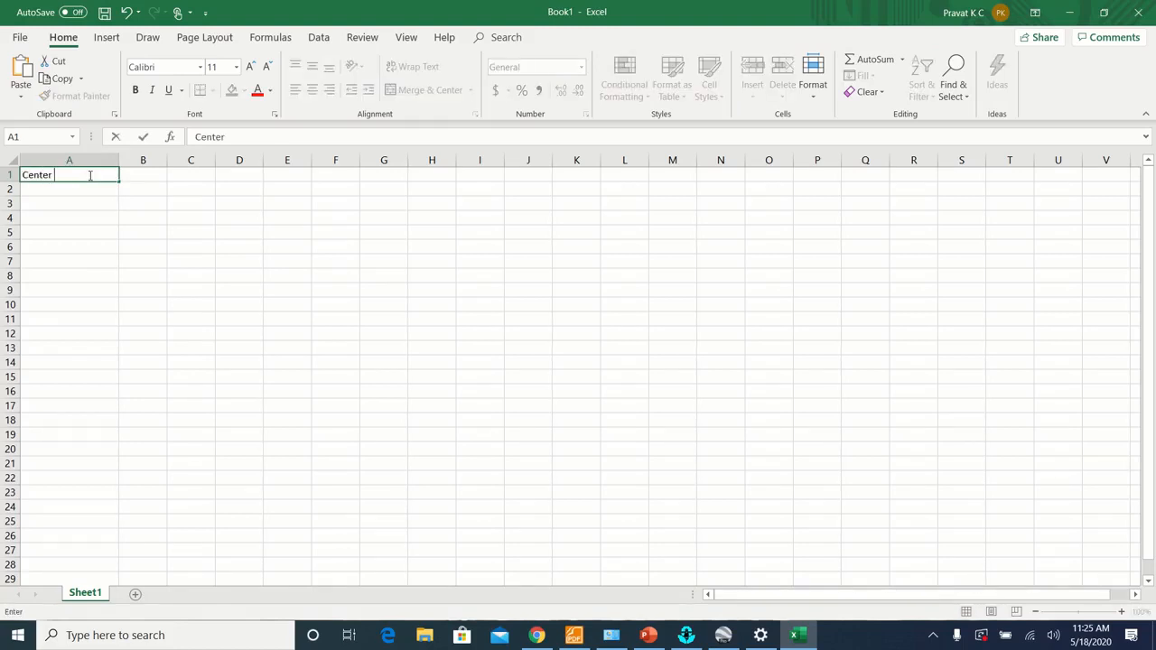
{"action": "type", "text": "coor"}
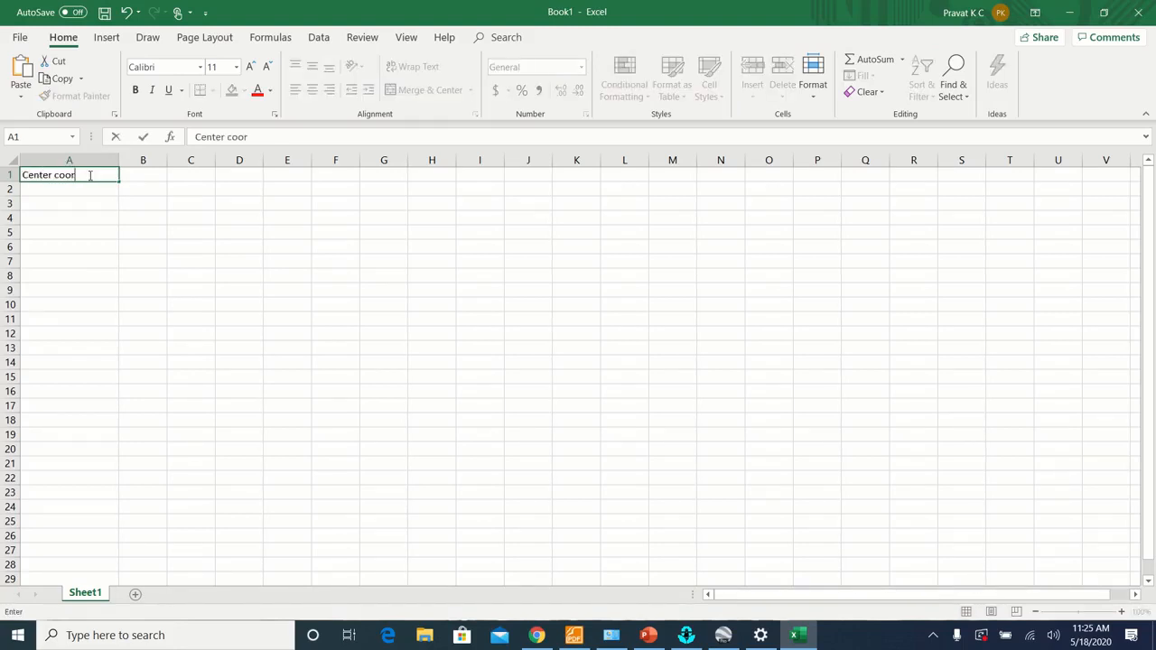
{"action": "type", "text": "dinate"}
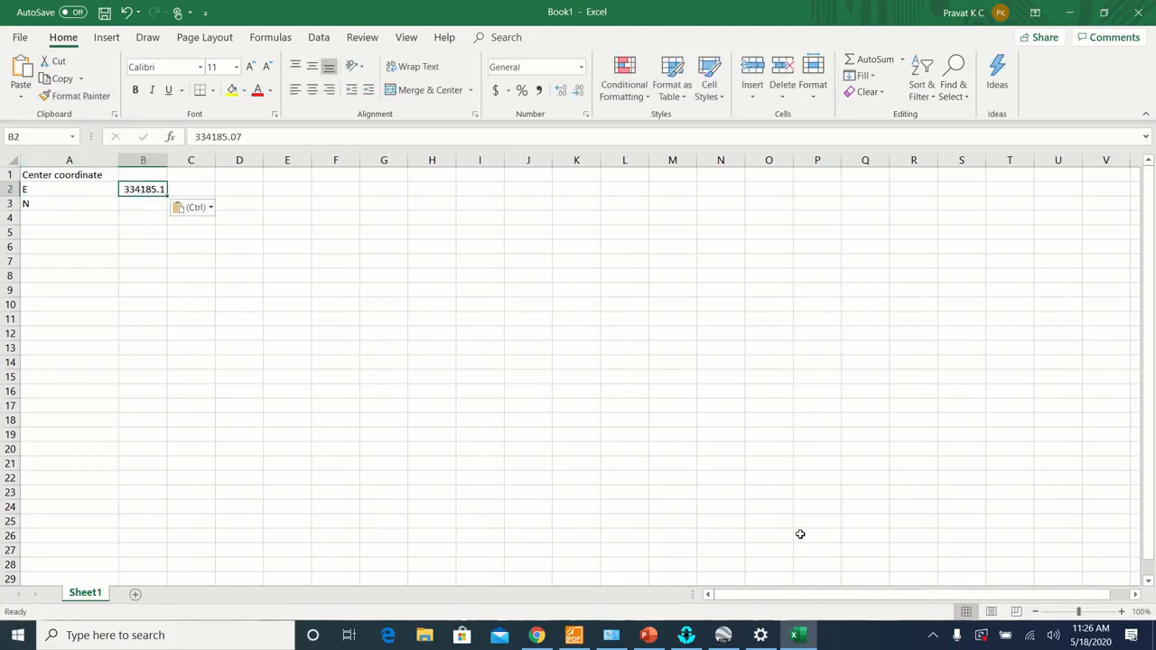
{"action": "mouse_move", "coordinate": [796, 635]}
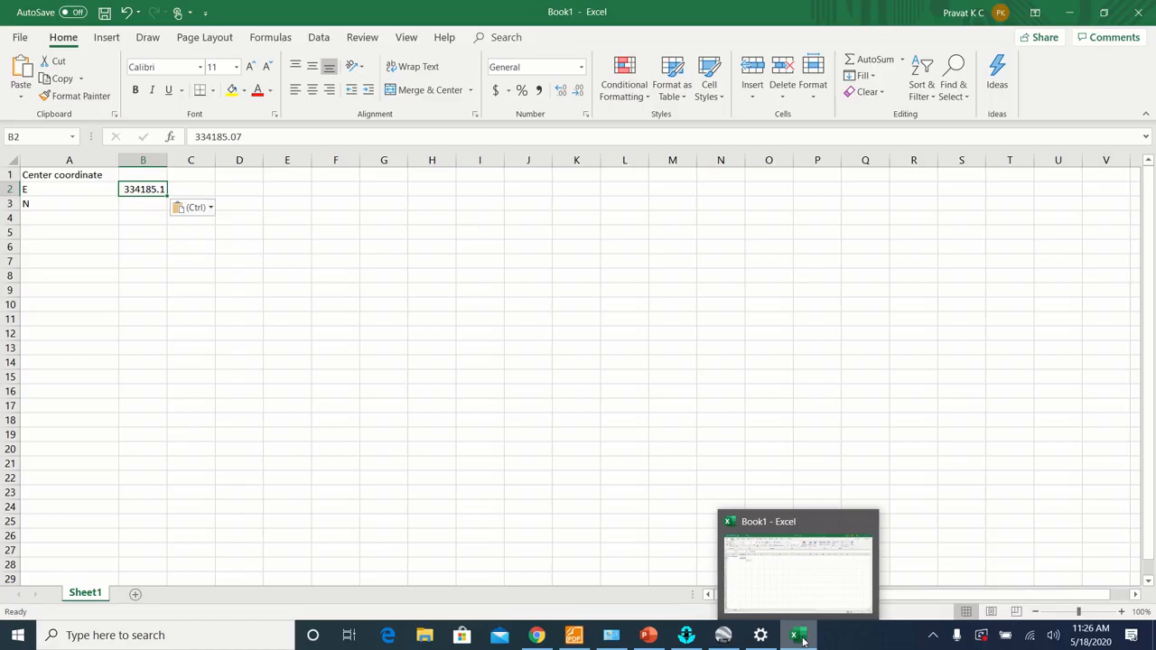
{"action": "left_click", "coordinate": [803, 635]}
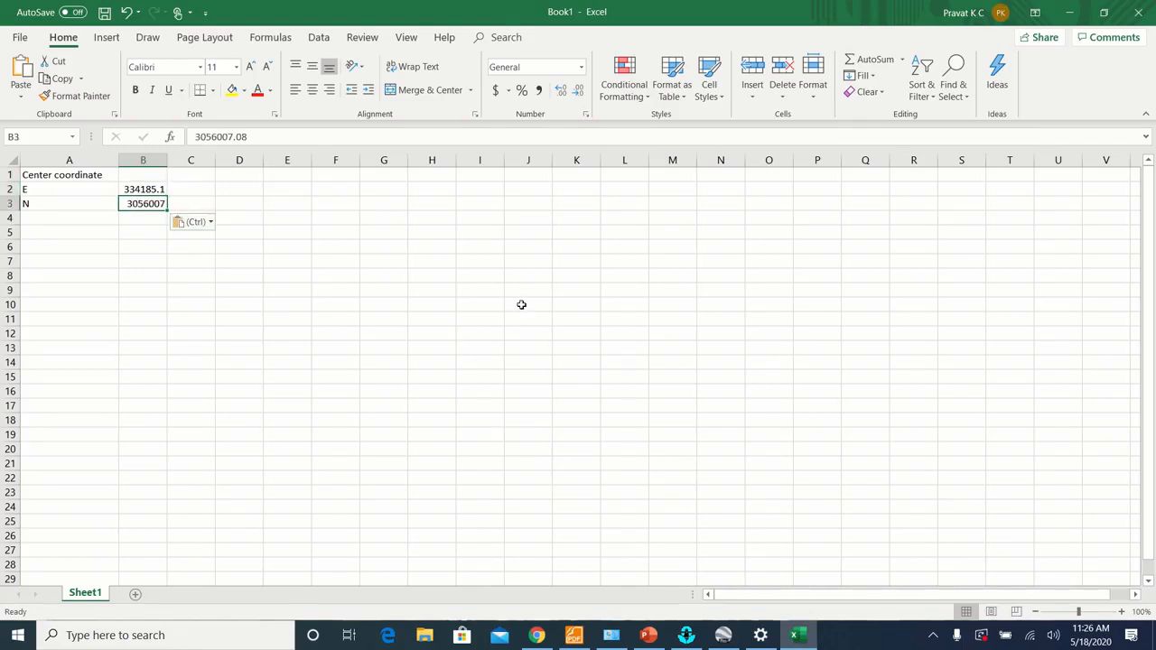
{"action": "left_click", "coordinate": [724, 635]}
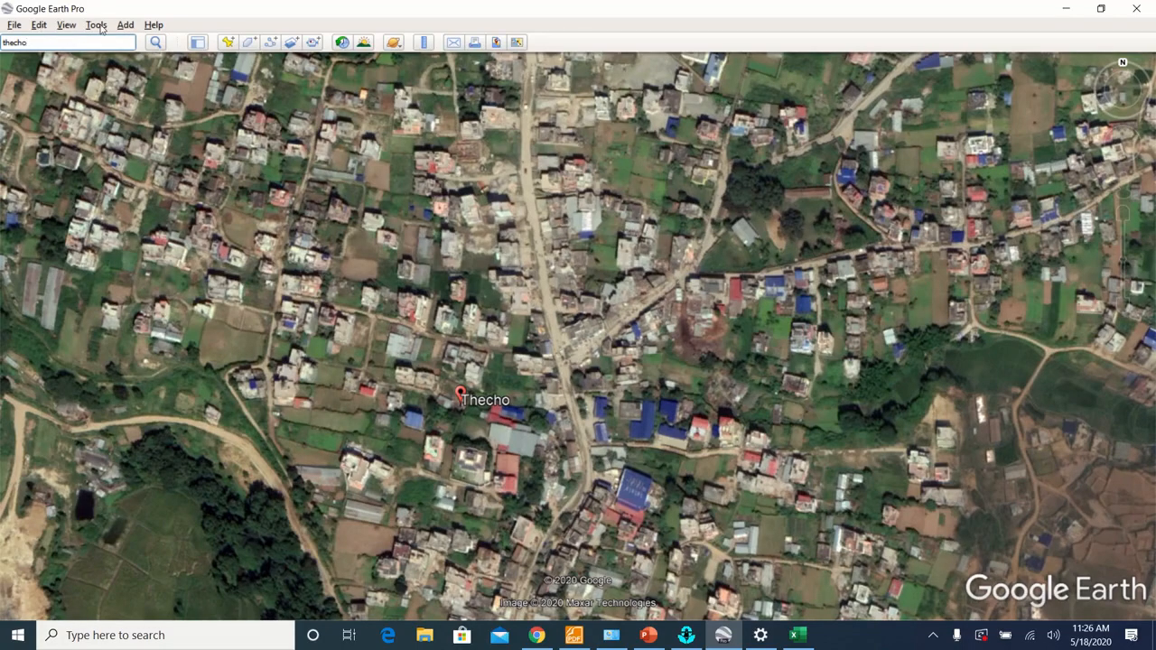
Drag a Ruler line across the whole view, measuring about 789.94 m west to east.
{"action": "left_click", "coordinate": [95, 25]}
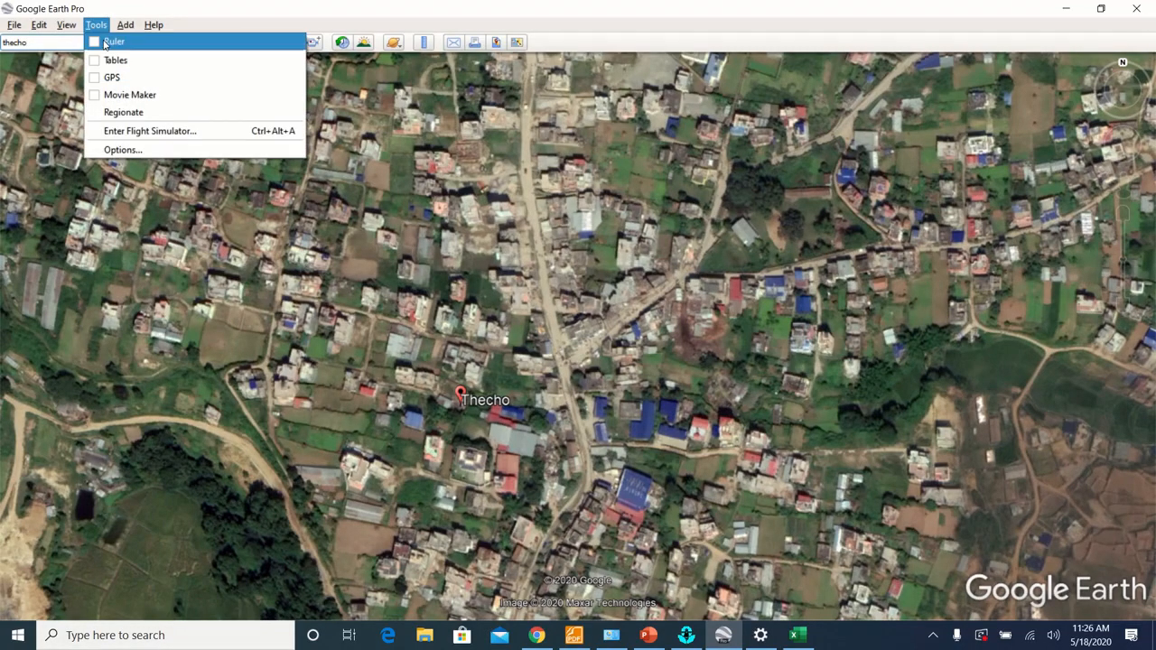
{"action": "left_click", "coordinate": [113, 42]}
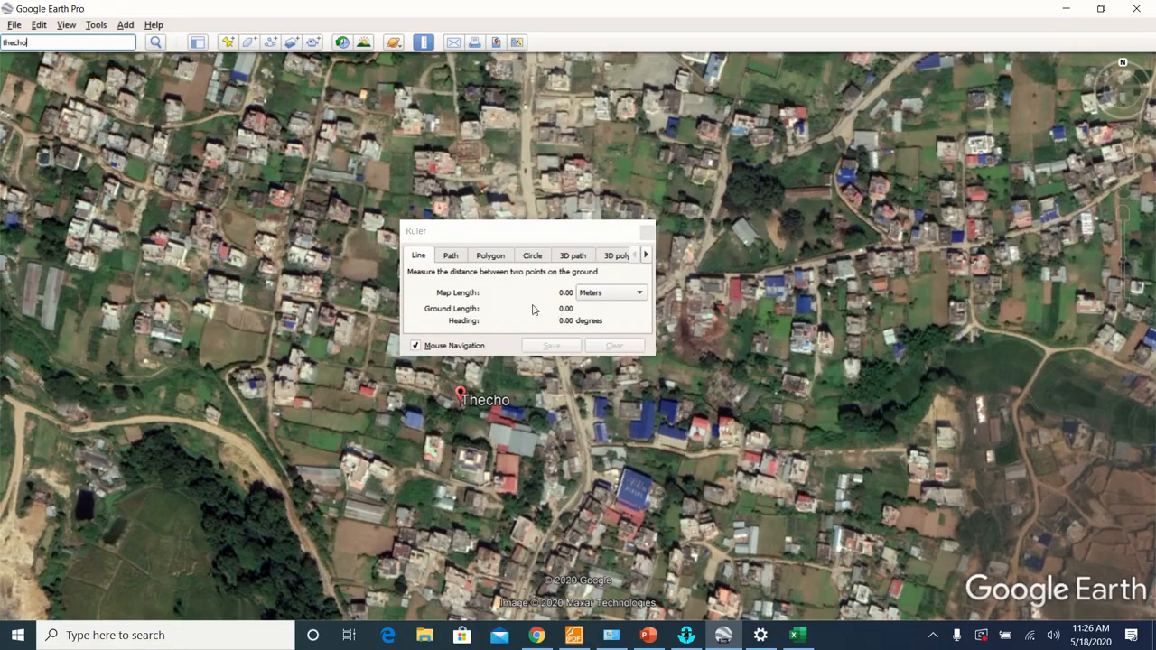
{"action": "mouse_move", "coordinate": [496, 302]}
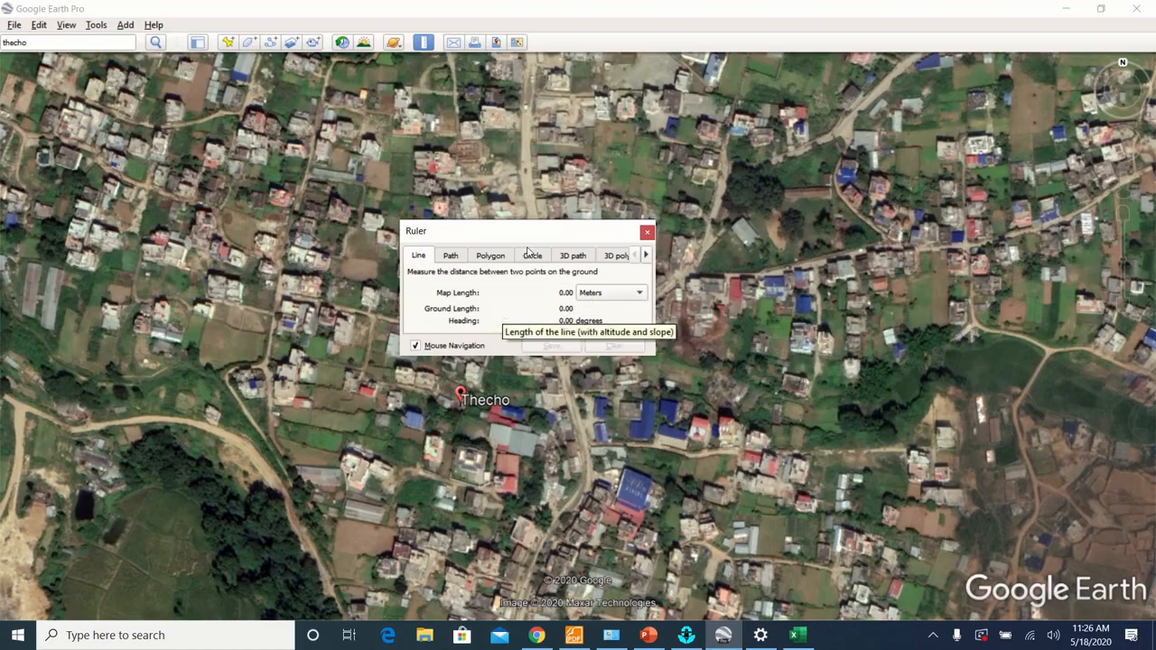
{"action": "left_click_drag", "start_coordinate": [528, 231], "coordinate": [164, 88]}
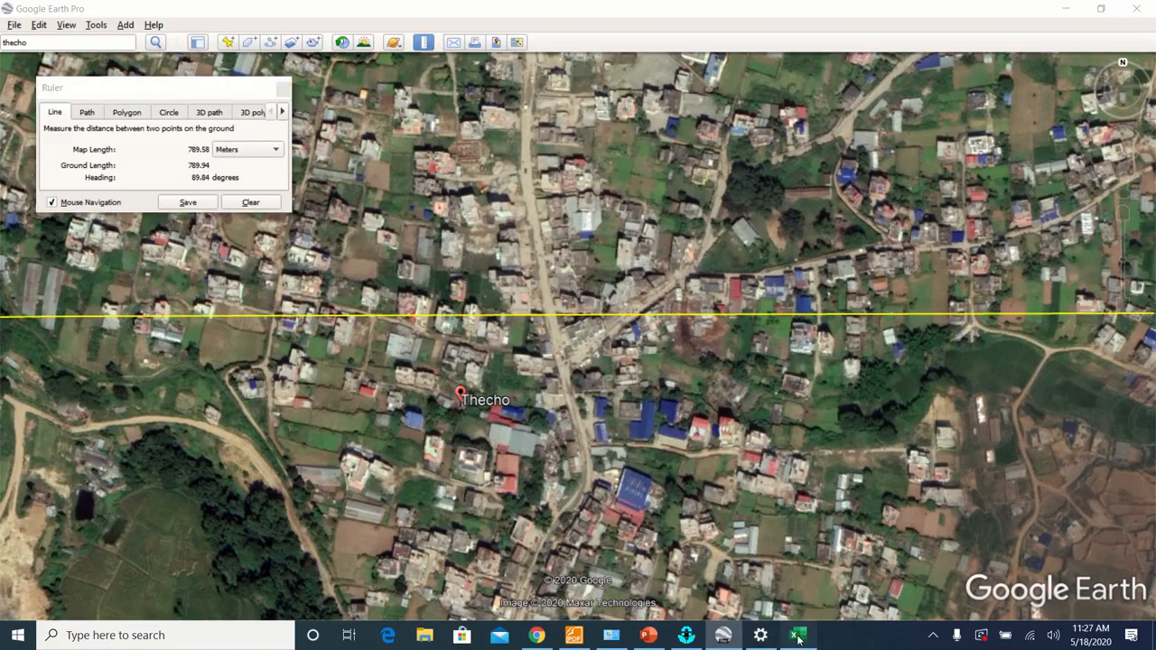
Enter the measured width 789.94 in B5 beside L.
{"action": "left_click", "coordinate": [797, 635]}
{"action": "type", "text": "7"}
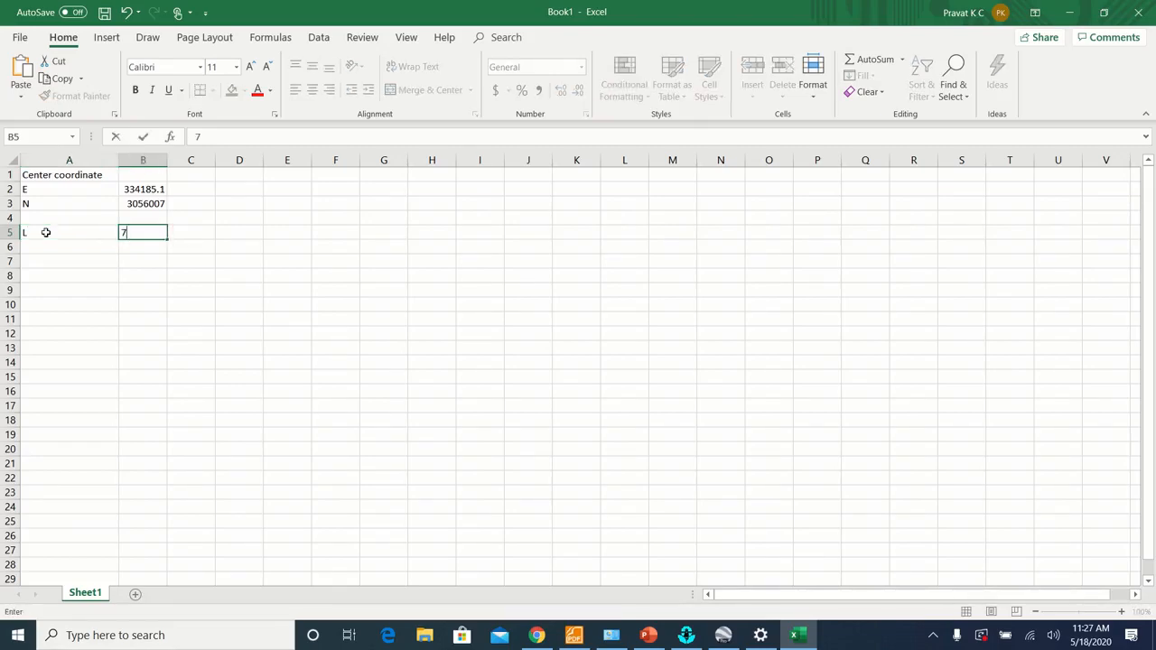
{"action": "type", "text": "89.94"}
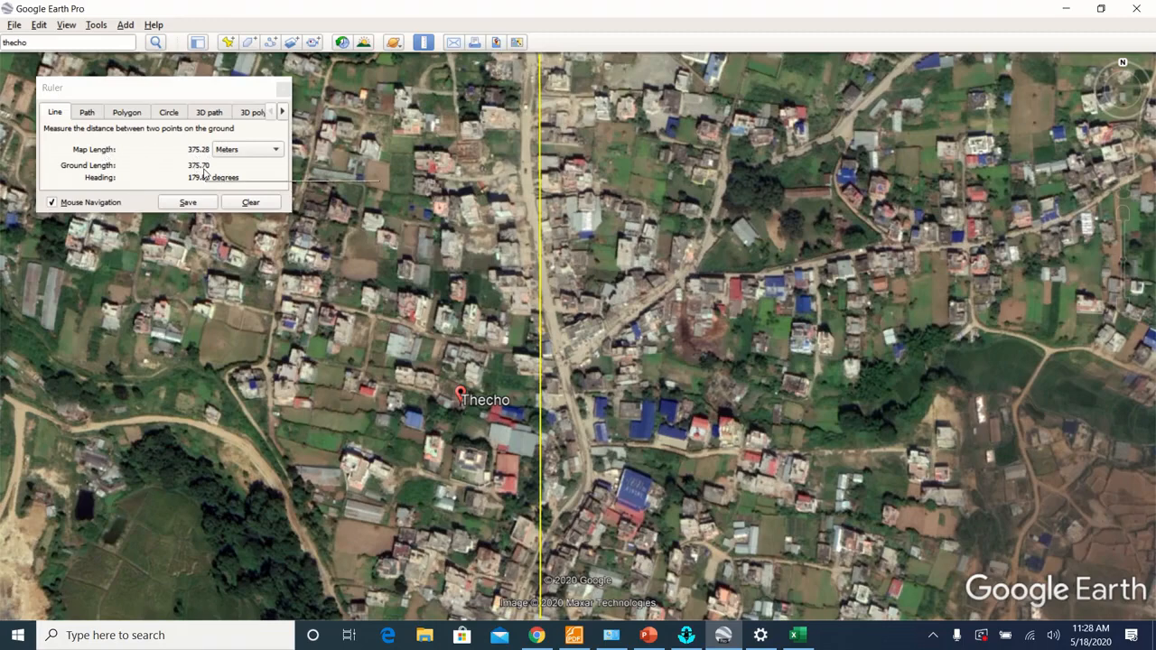
Record H with the measured height 375 in row 6.
{"action": "left_click", "coordinate": [798, 635]}
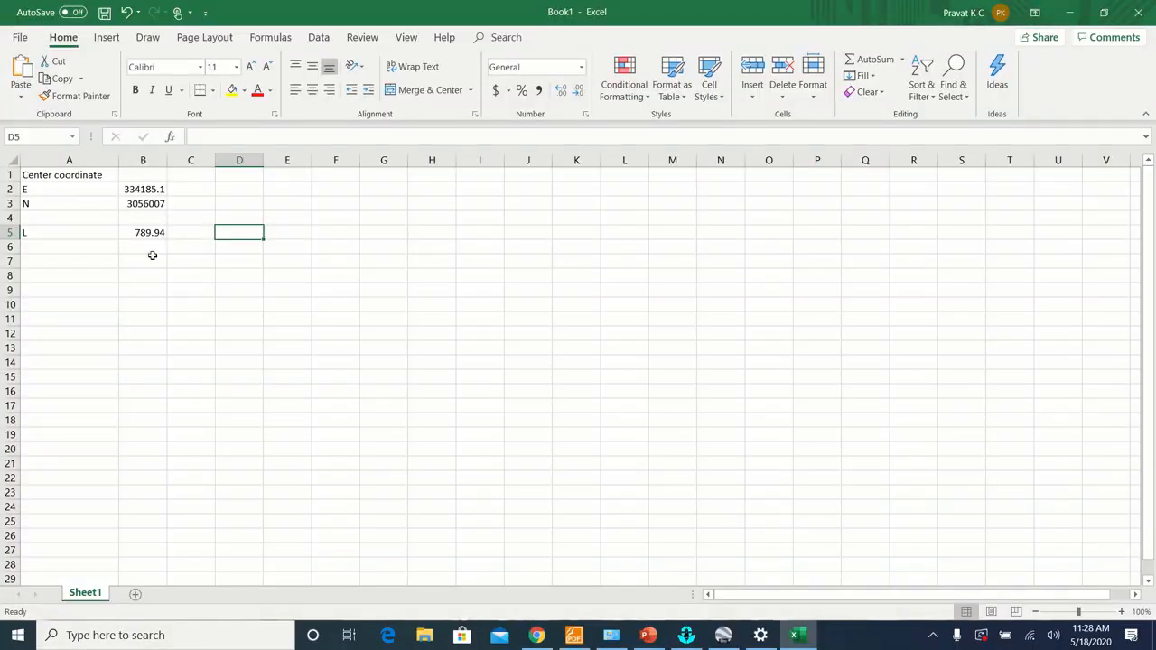
{"action": "left_click", "coordinate": [50, 247]}
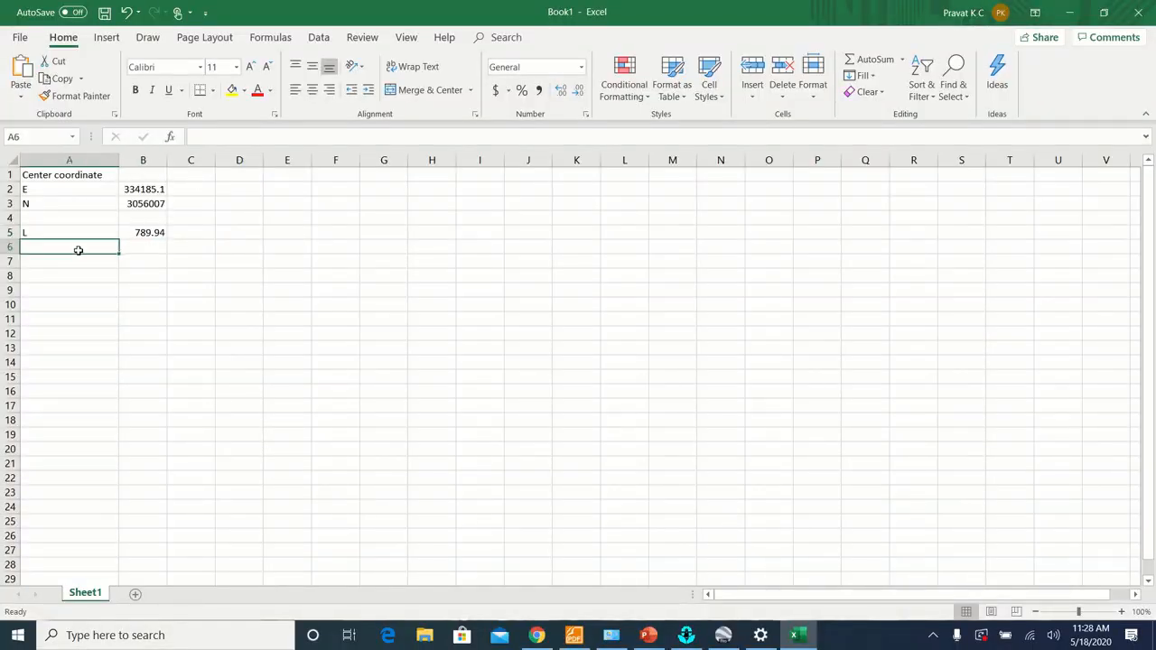
{"action": "type", "text": "375"}
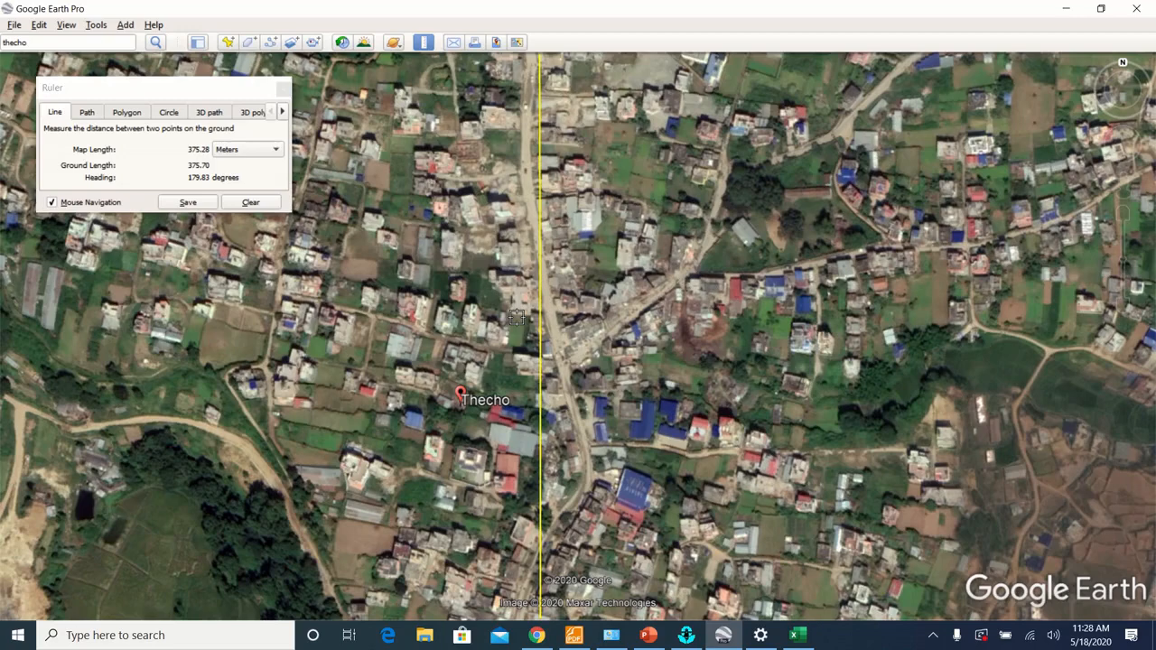
{"action": "mouse_move", "coordinate": [893, 52]}
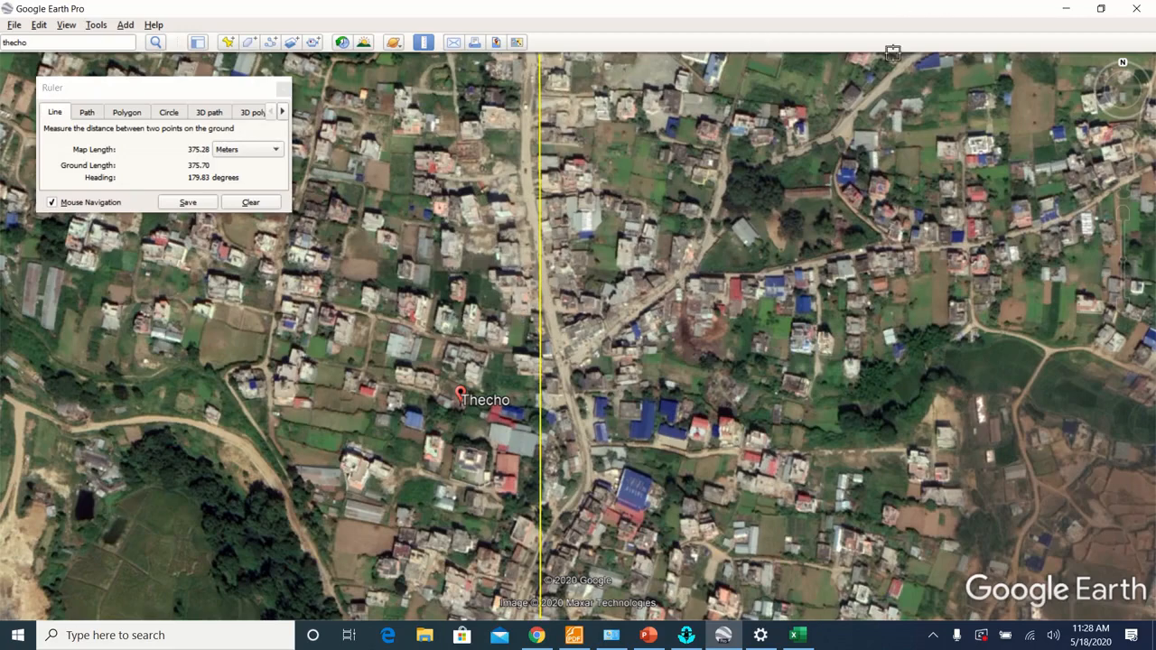
Clear and close the Ruler, then save the Thecho view as an image.
{"action": "left_click", "coordinate": [250, 201]}
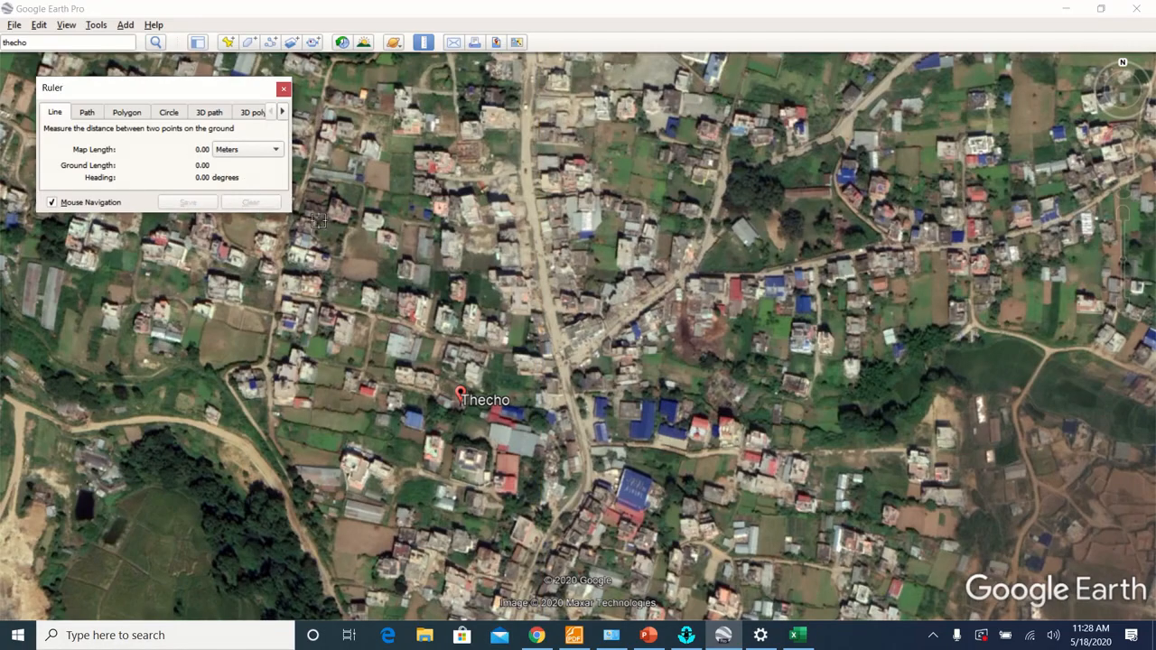
{"action": "left_click", "coordinate": [283, 87]}
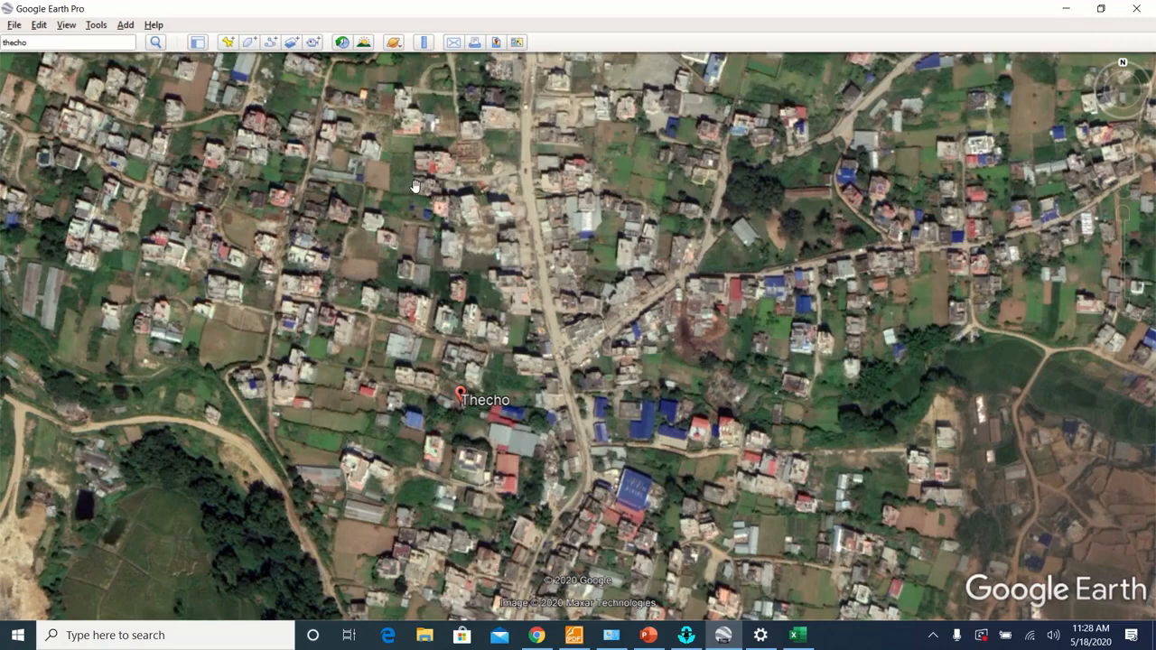
{"action": "mouse_move", "coordinate": [497, 40]}
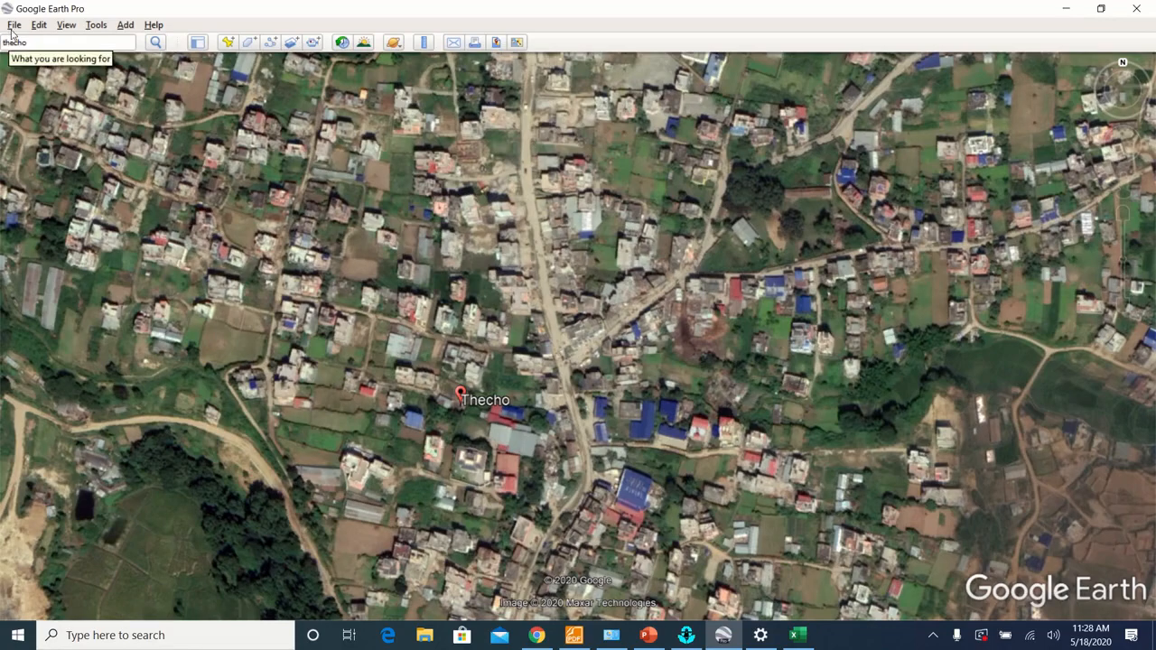
{"action": "left_click", "coordinate": [12, 24]}
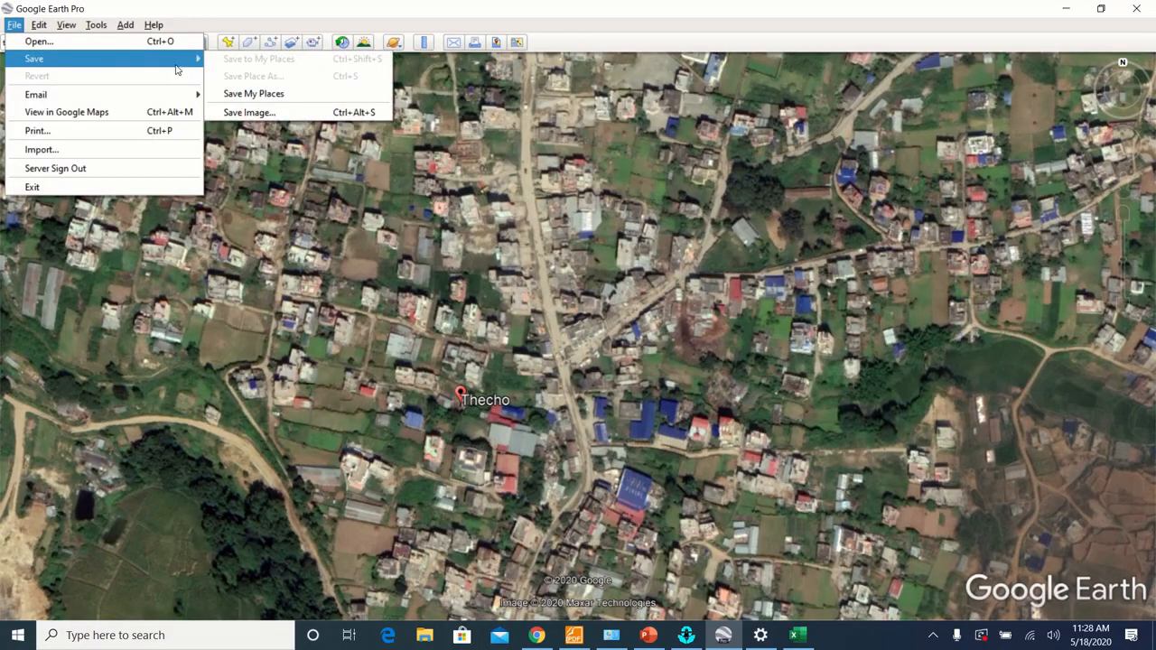
{"action": "left_click", "coordinate": [249, 112]}
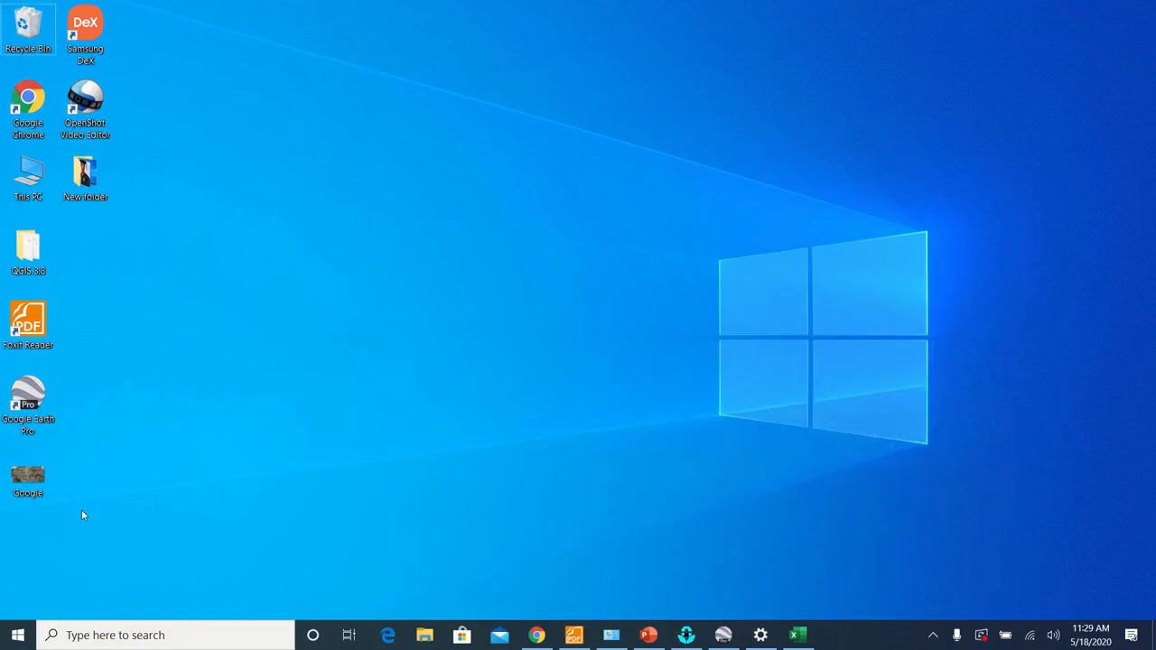
Select the Google image file on the desktop and bring up its shortcut menu.
{"action": "left_click", "coordinate": [28, 474]}
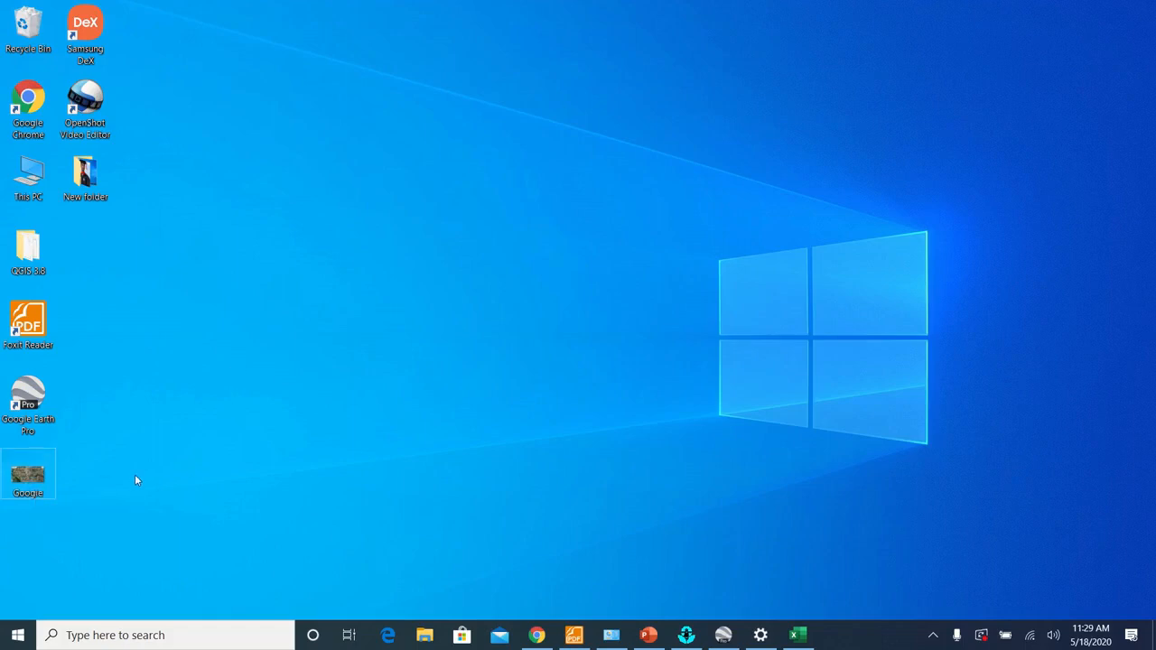
{"action": "mouse_move", "coordinate": [130, 499]}
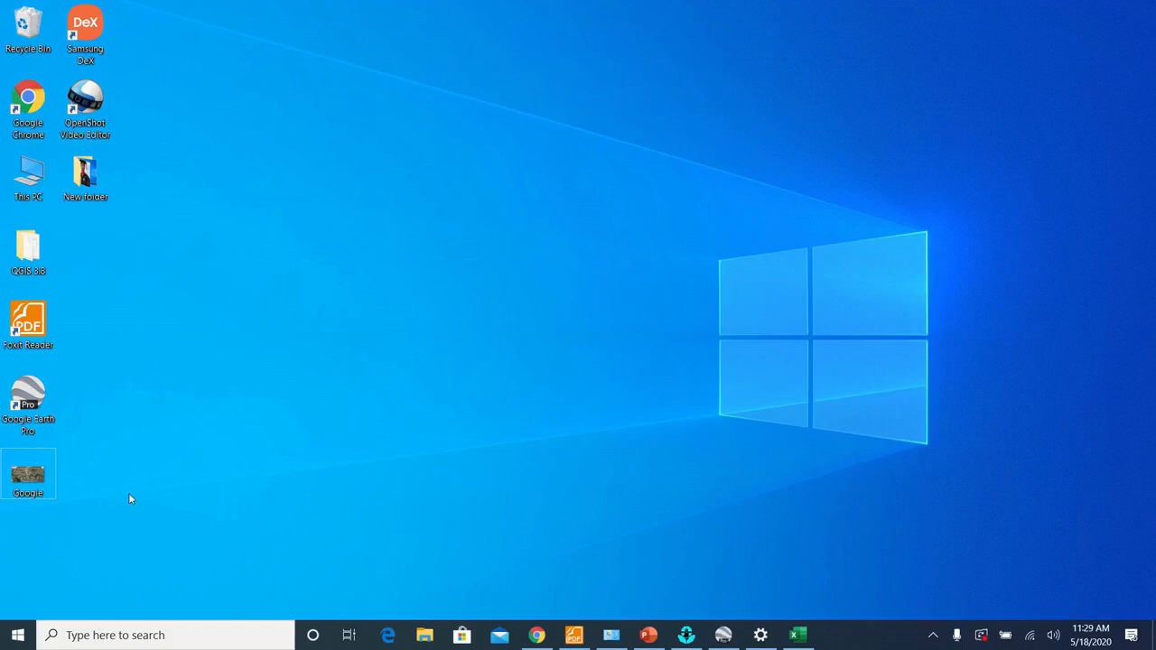
{"action": "left_click", "coordinate": [28, 472]}
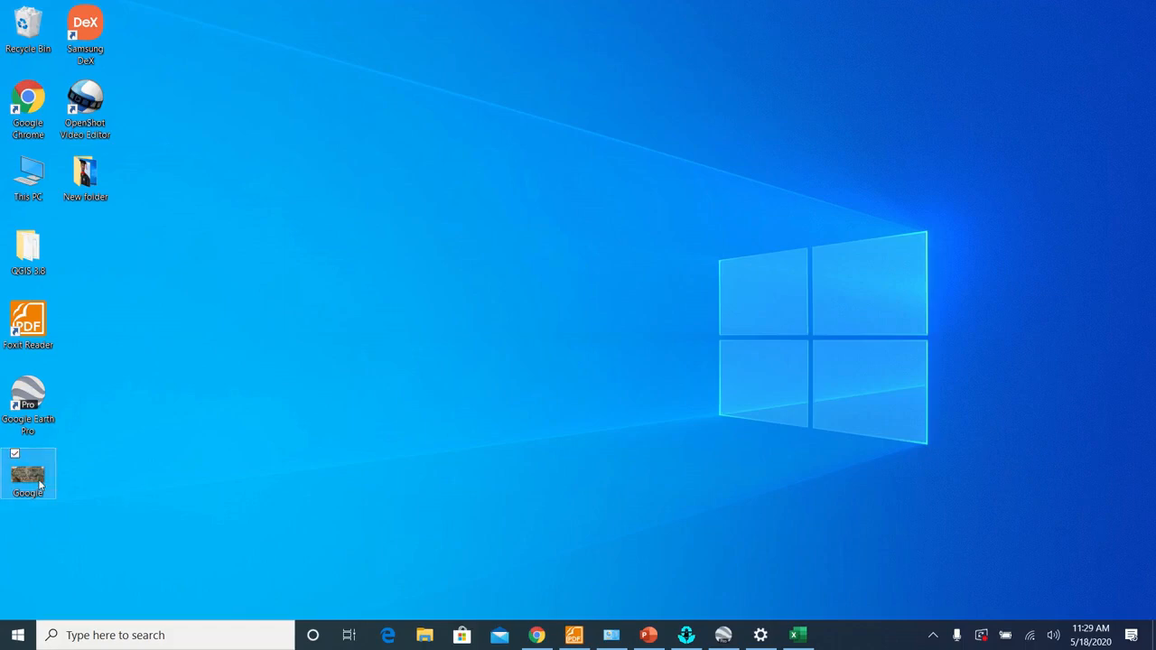
{"action": "right_click", "coordinate": [28, 471]}
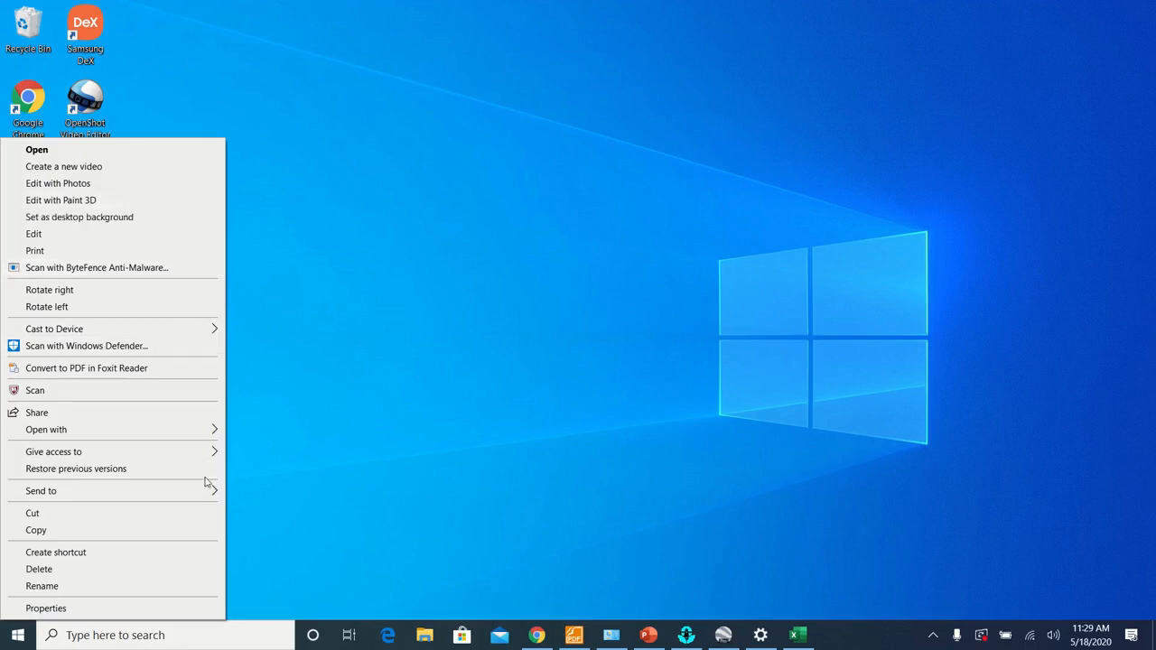
{"action": "mouse_move", "coordinate": [177, 430]}
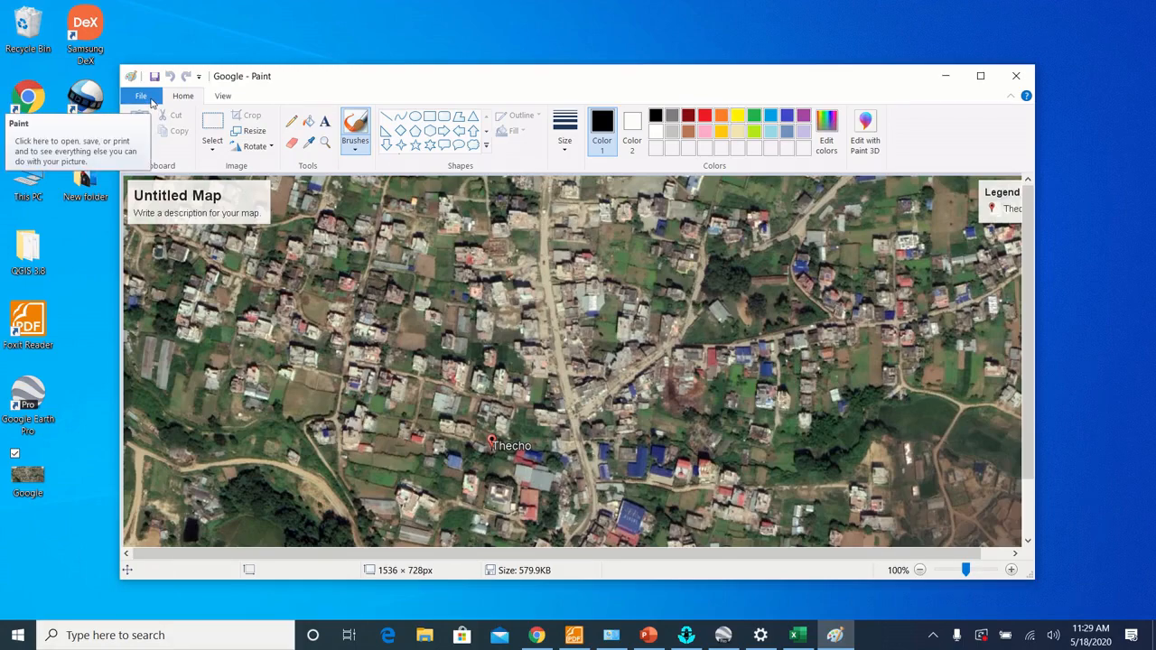
Save the picture as a BMP named Google on the desktop, then close Paint.
{"action": "left_click", "coordinate": [145, 96]}
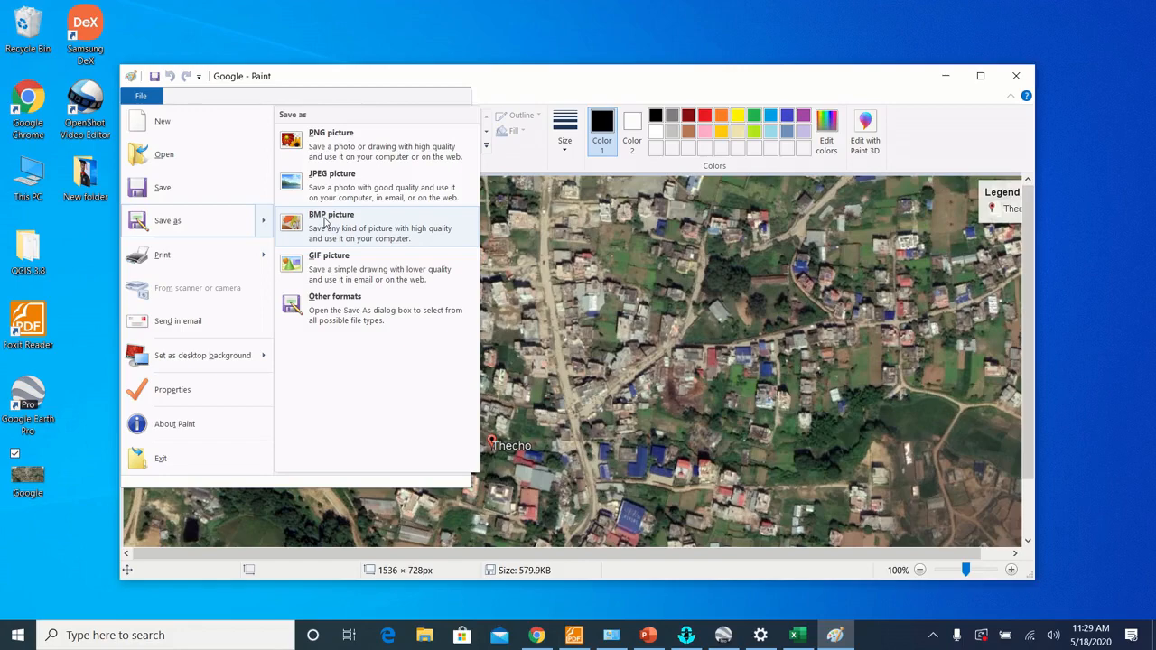
{"action": "left_click", "coordinate": [331, 222]}
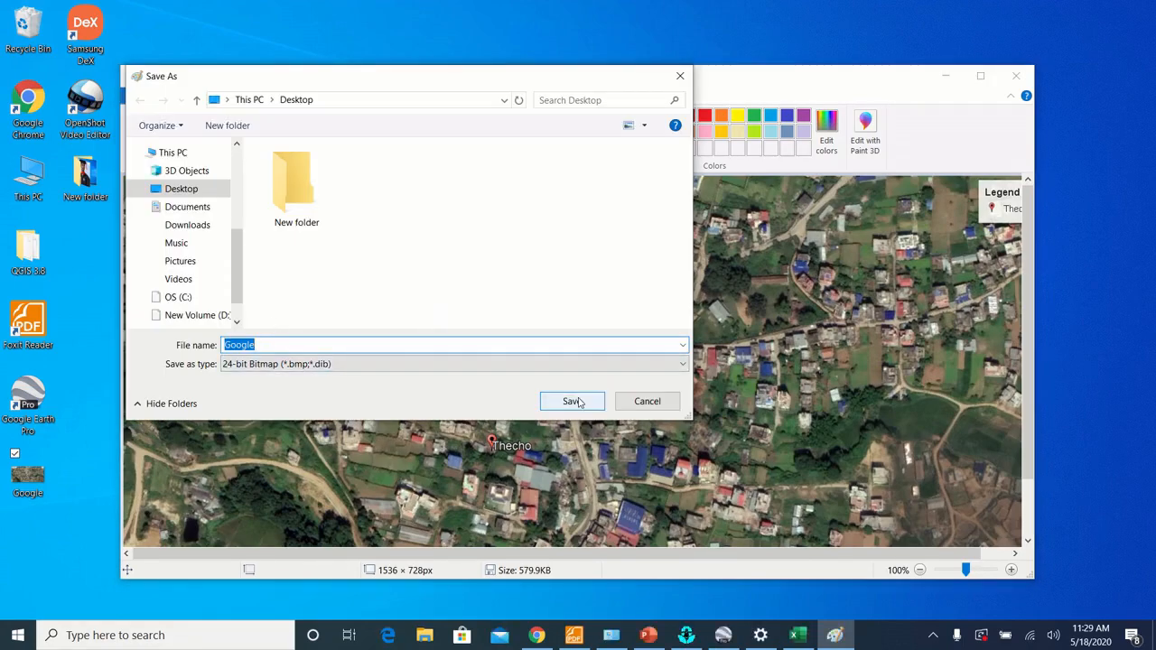
{"action": "left_click", "coordinate": [572, 402]}
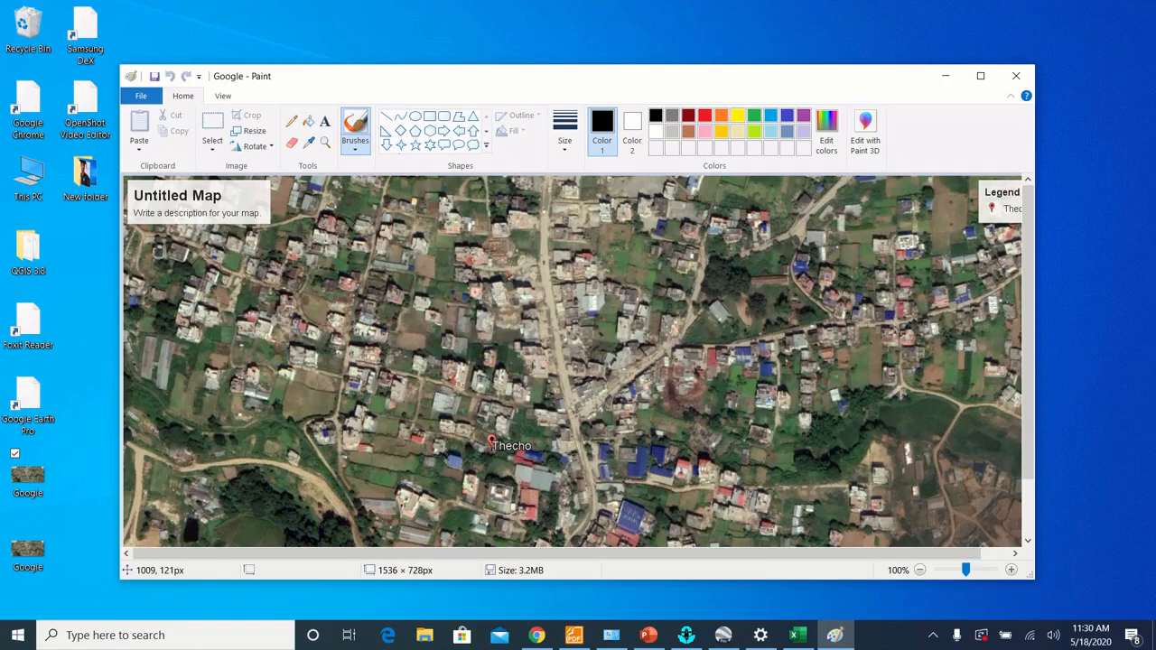
{"action": "mouse_move", "coordinate": [1016, 76]}
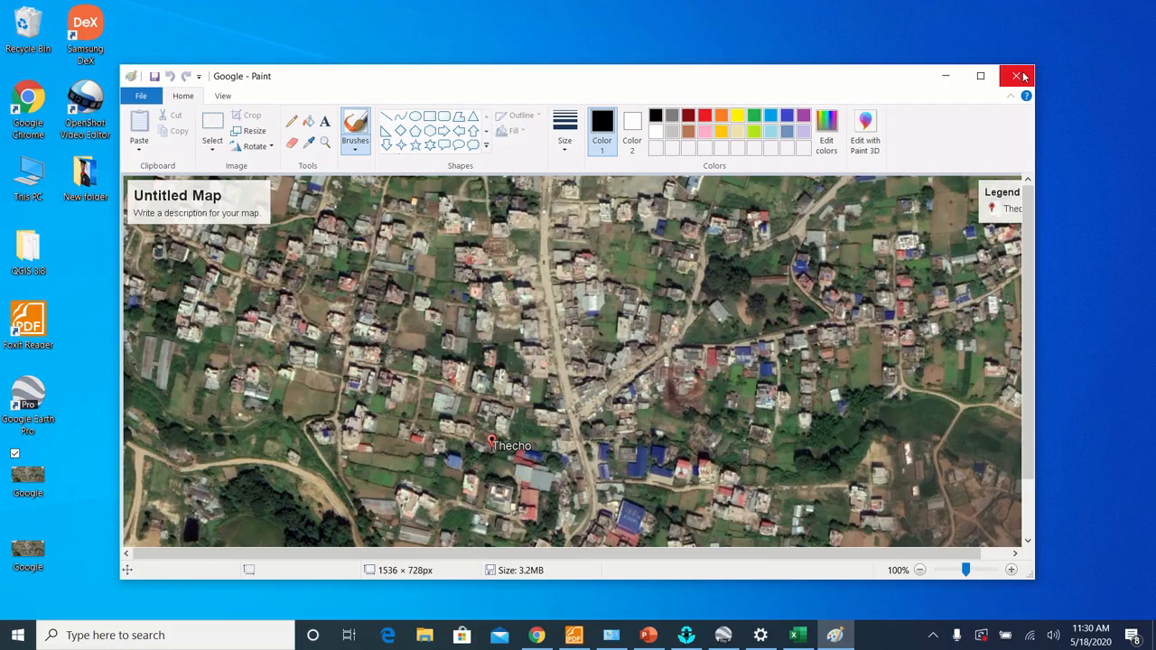
{"action": "left_click", "coordinate": [1017, 76]}
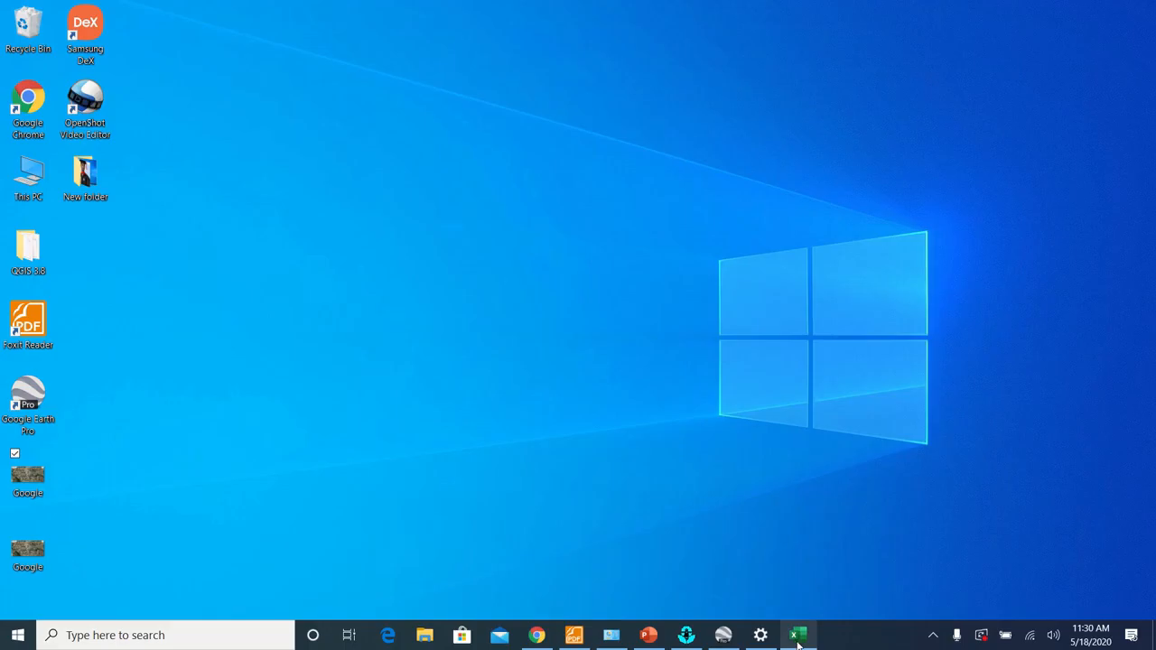
Add an 'Upper Right' heading with an E label to the coordinates sheet.
{"action": "left_click", "coordinate": [796, 633]}
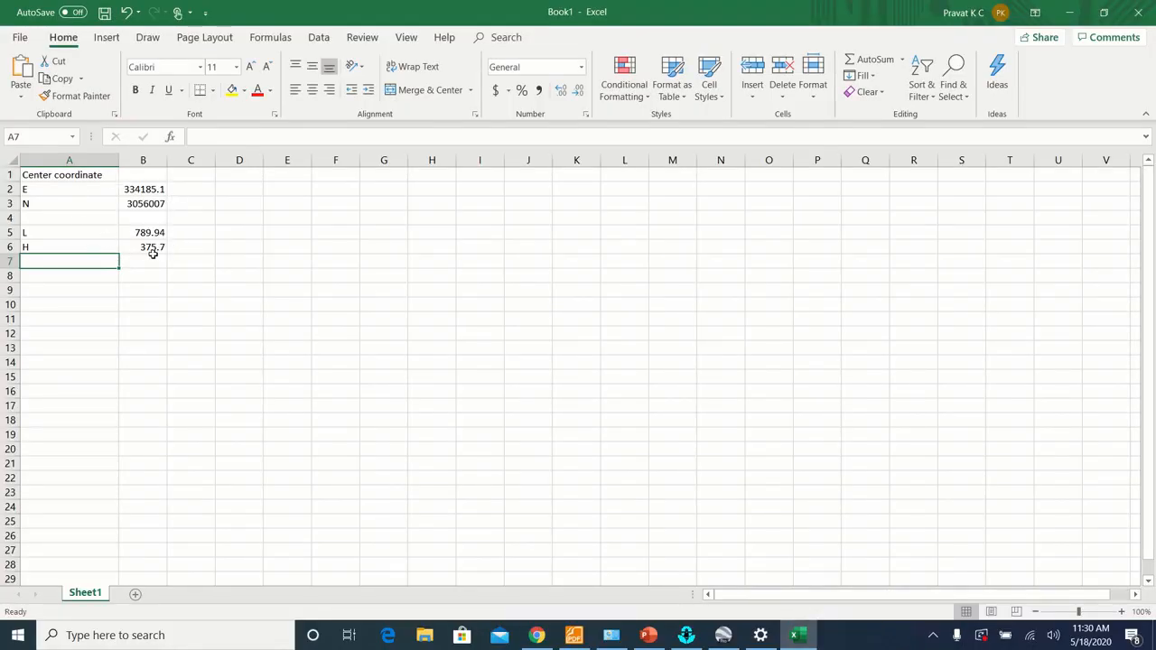
{"action": "left_click", "coordinate": [93, 275]}
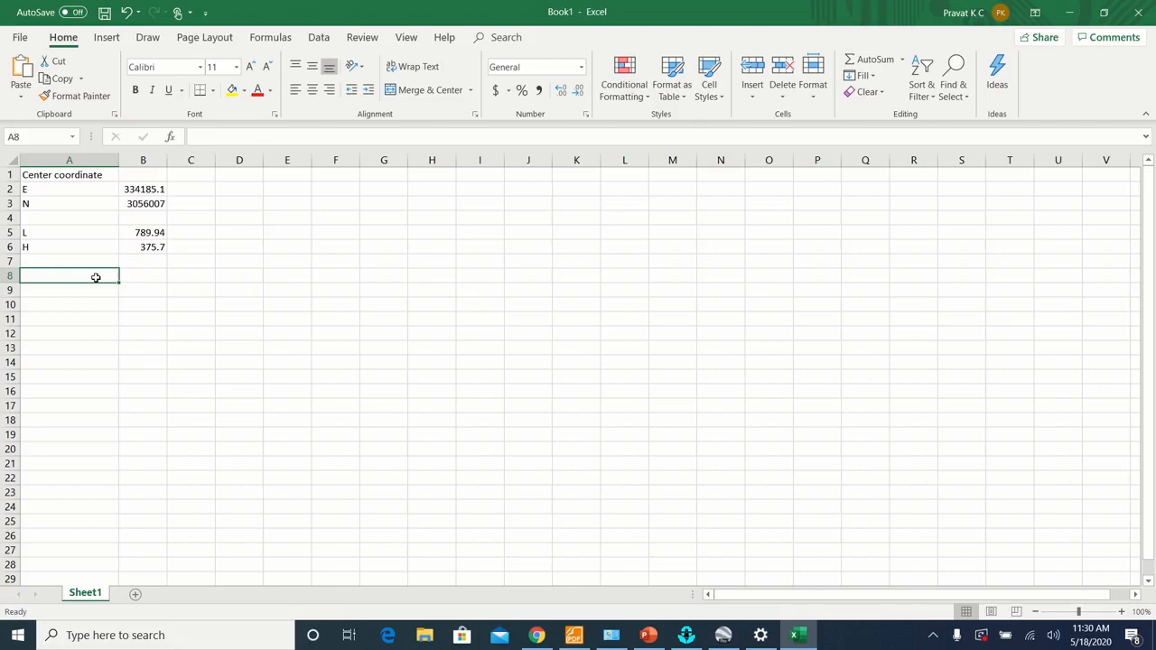
{"action": "type", "text": "Upper"}
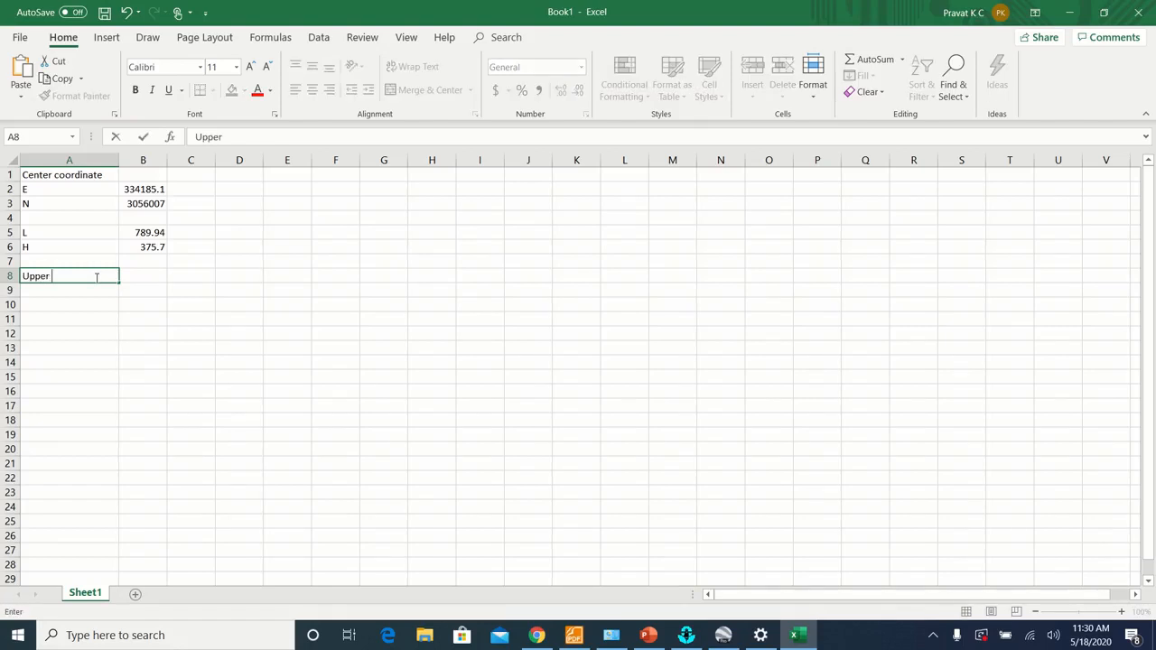
{"action": "type", "text": "Right"}
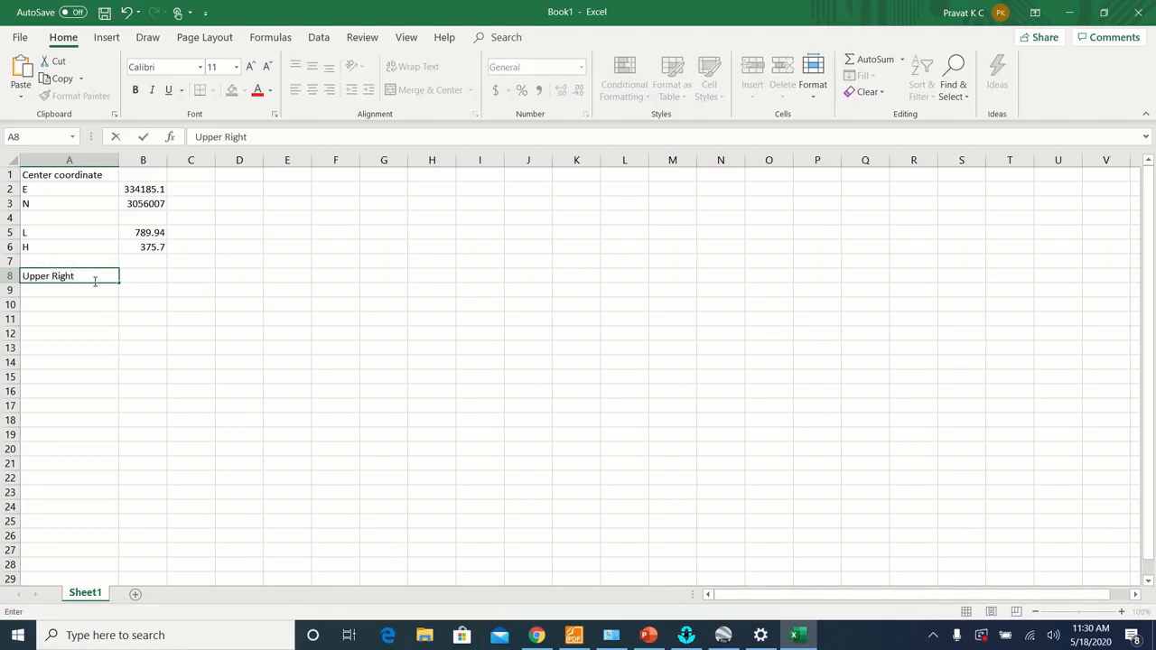
{"action": "type", "text": "E"}
{"action": "left_click", "coordinate": [69, 305]}
{"action": "type", "text": "N"}
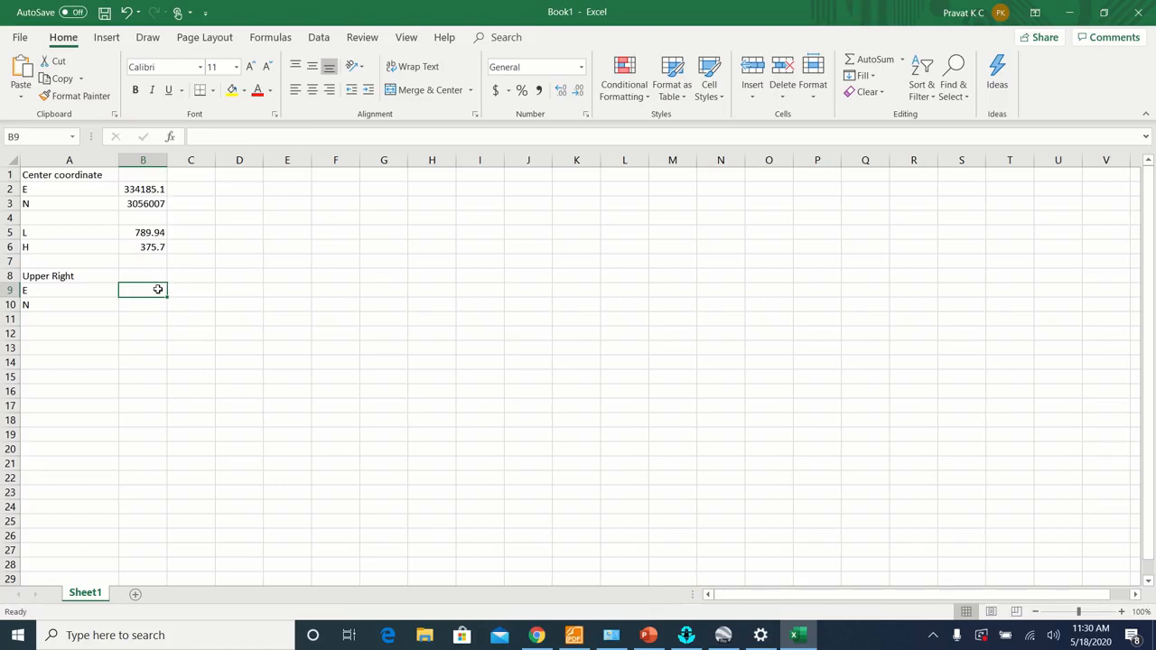
Enter the upper-right easting =B2+B5/2 (334580) and northing =B3+B6/2 (3056195).
{"action": "type", "text": "=B2+"}
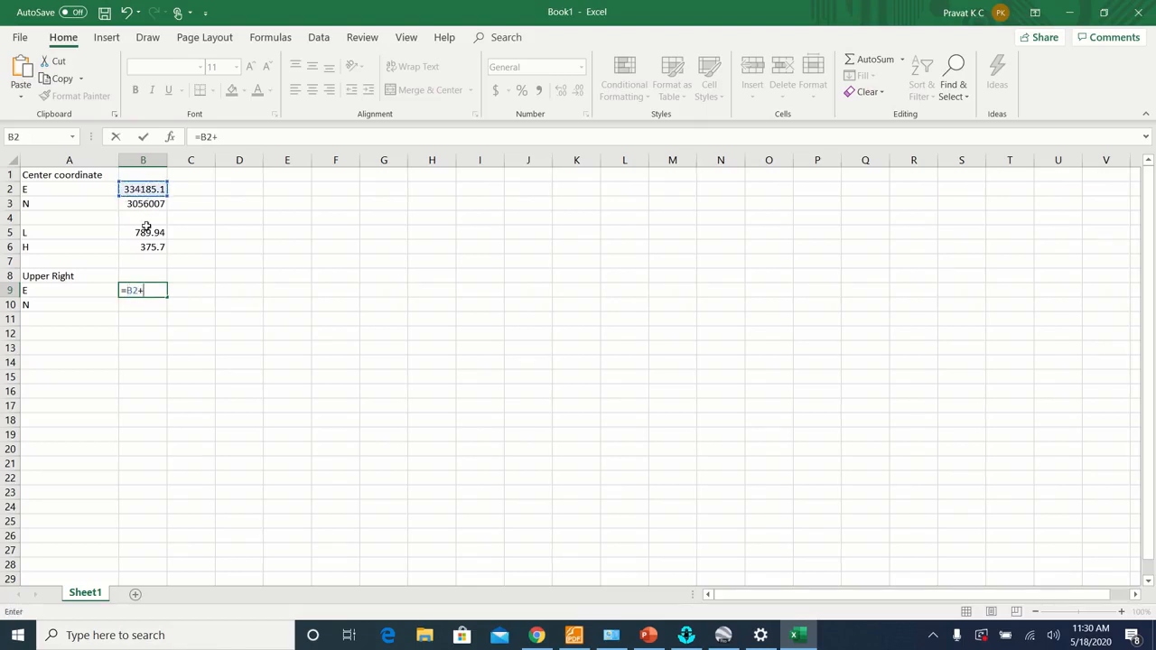
{"action": "left_click", "coordinate": [143, 232]}
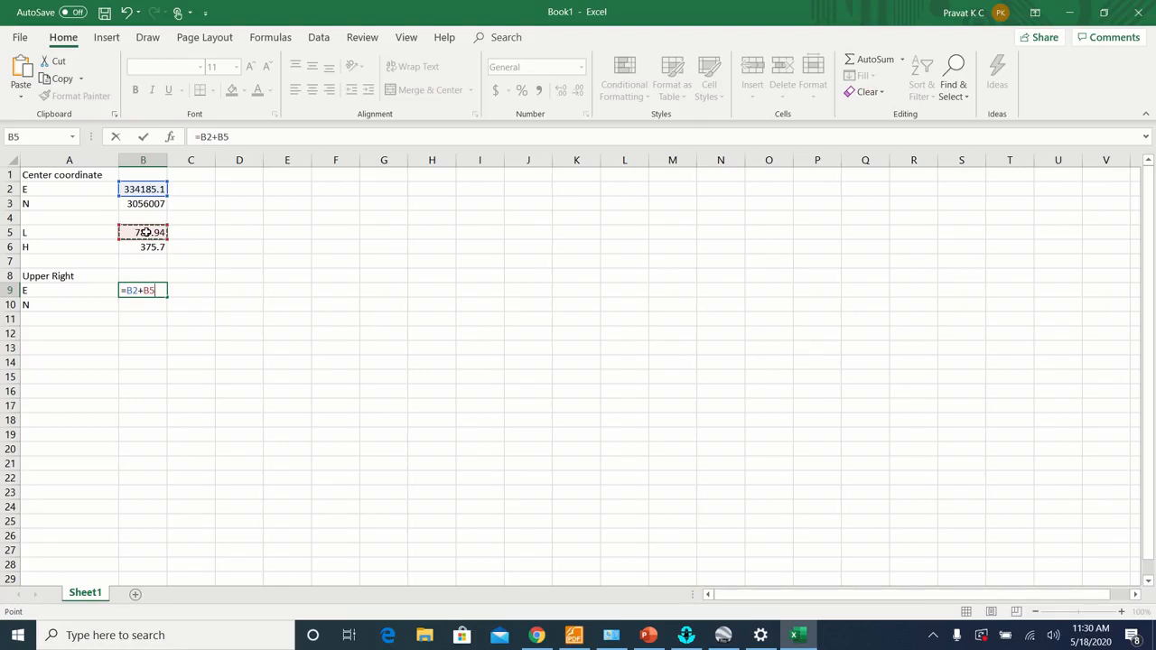
{"action": "type", "text": "/2"}
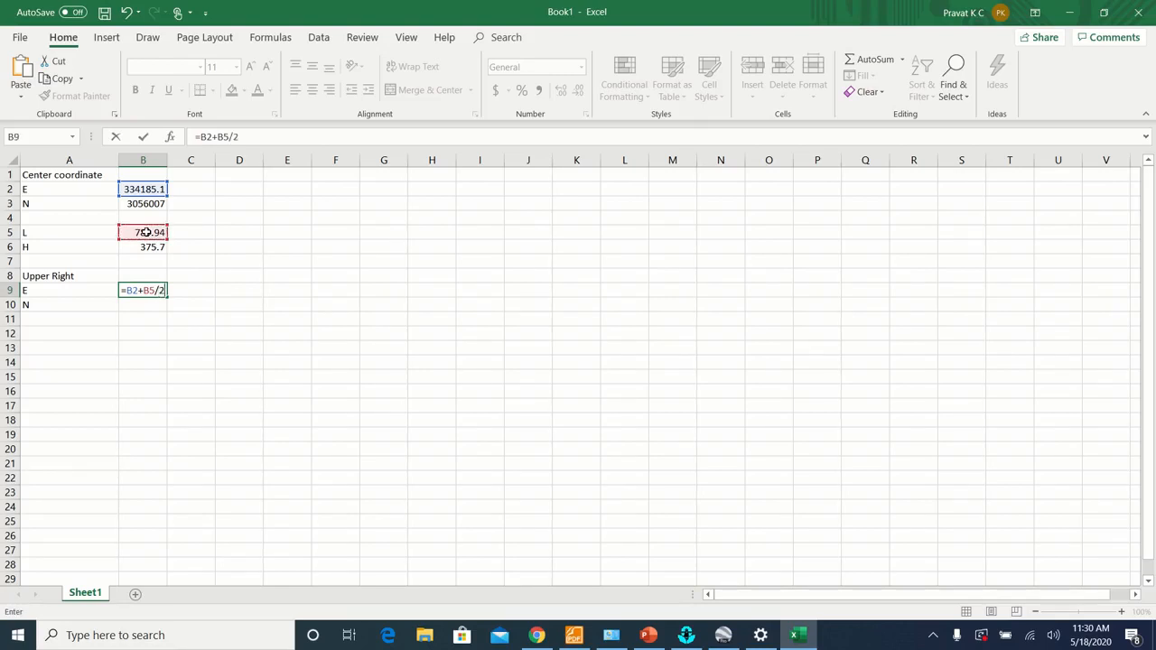
{"action": "key", "text": "Enter"}
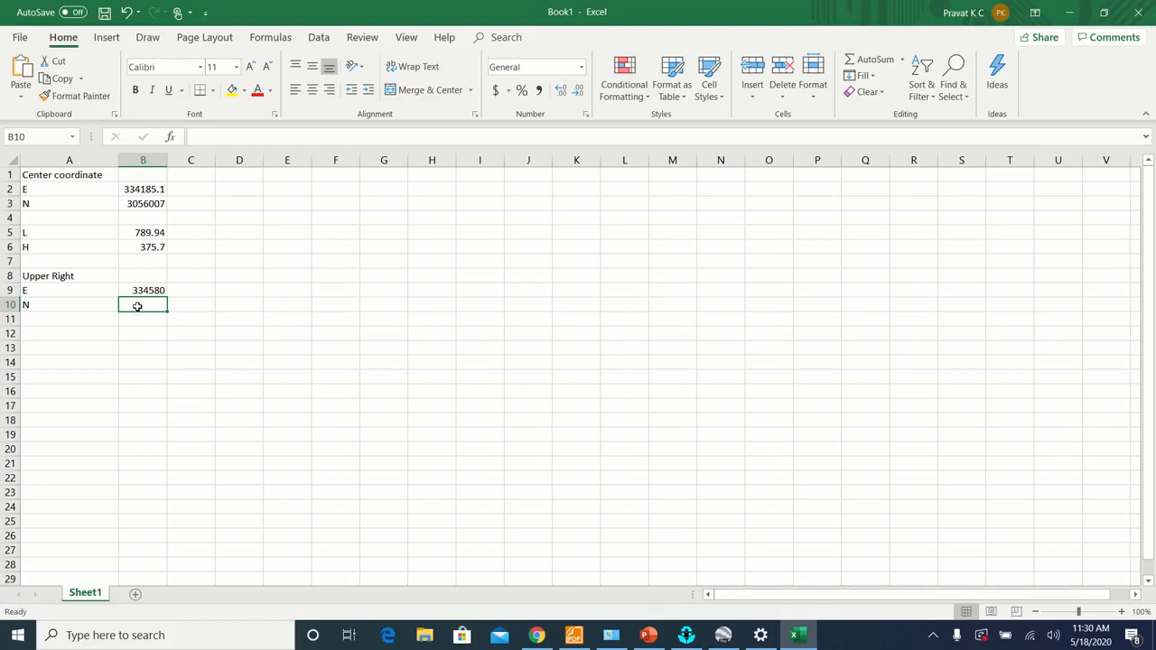
{"action": "type", "text": "=B3"}
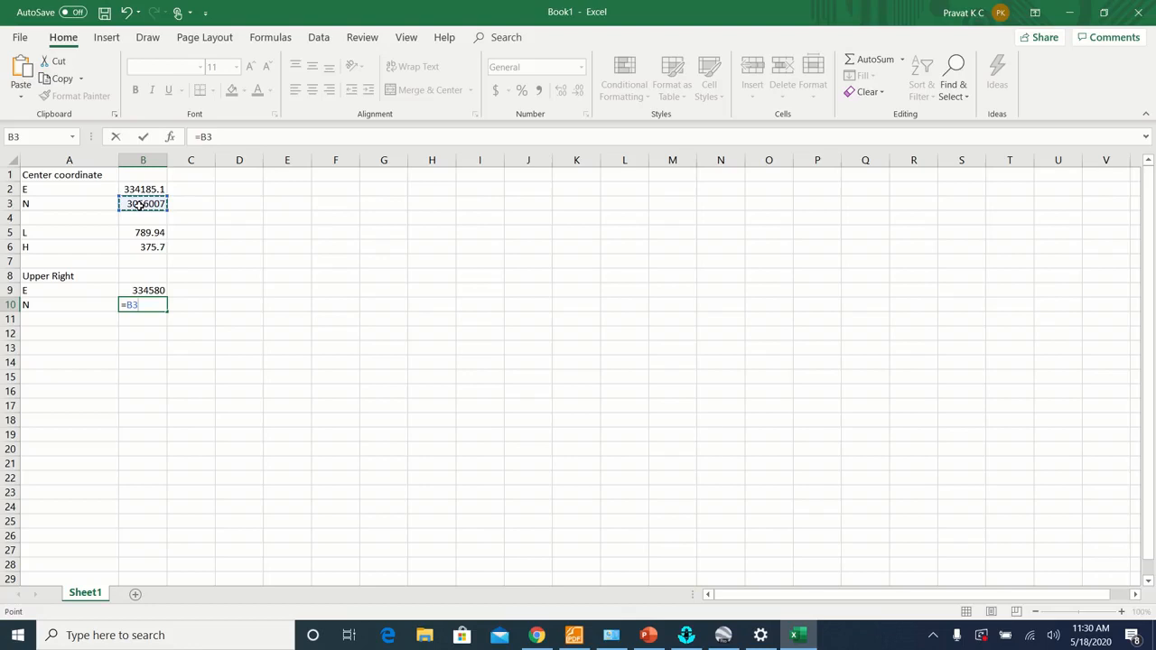
{"action": "type", "text": "+"}
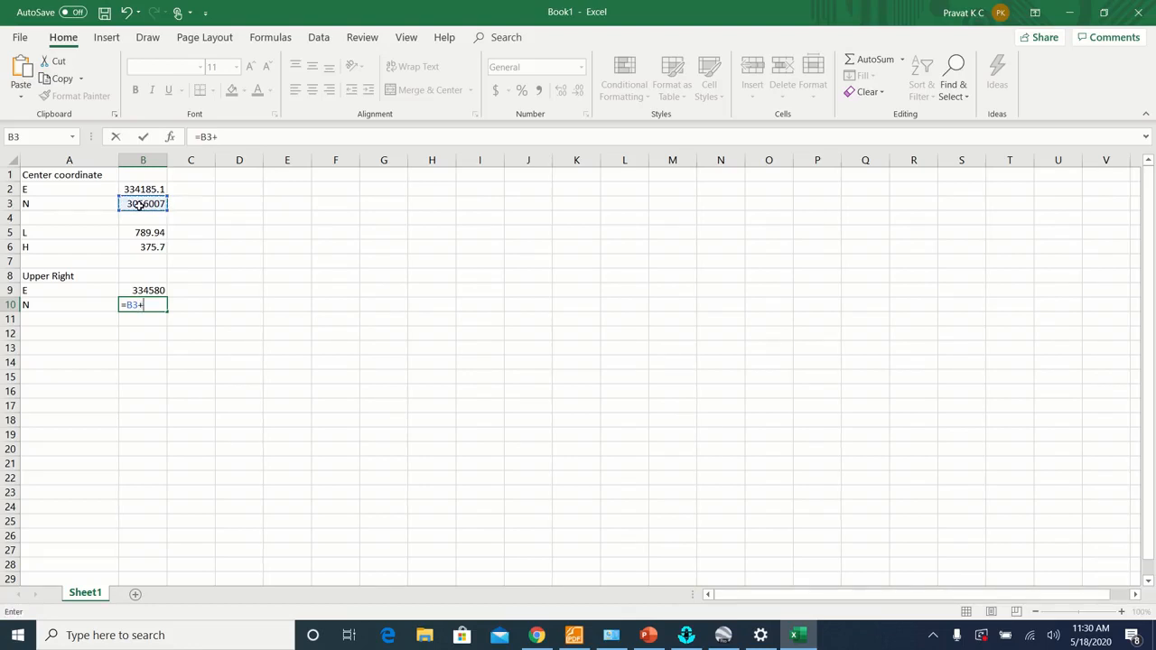
{"action": "left_click", "coordinate": [143, 246]}
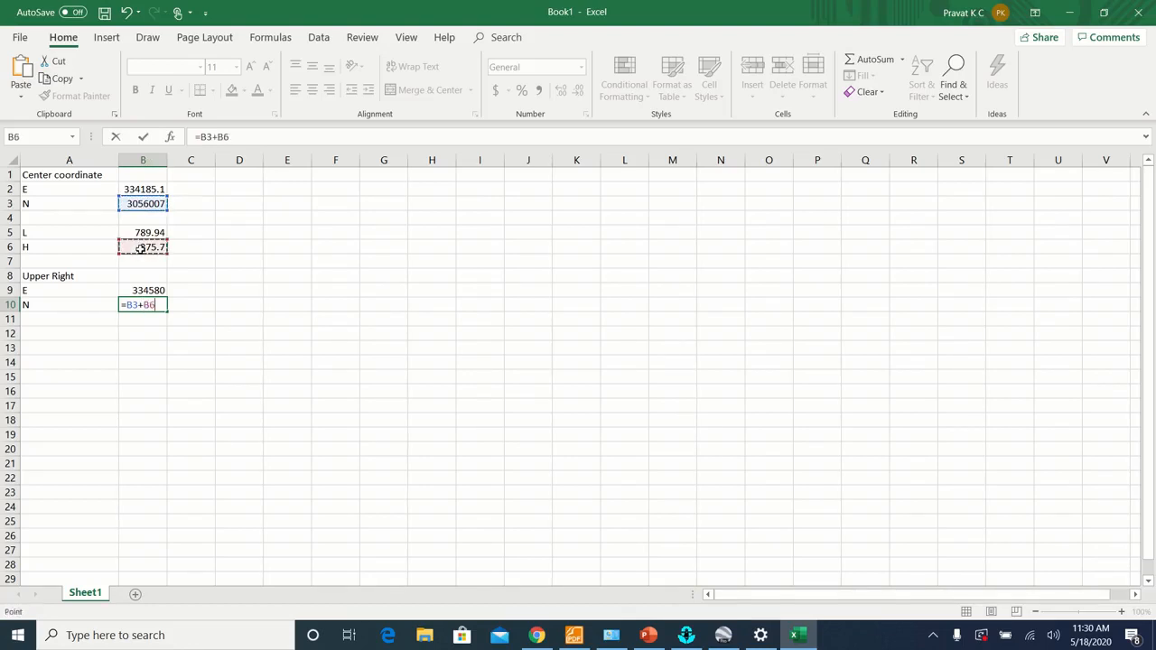
{"action": "type", "text": "/"}
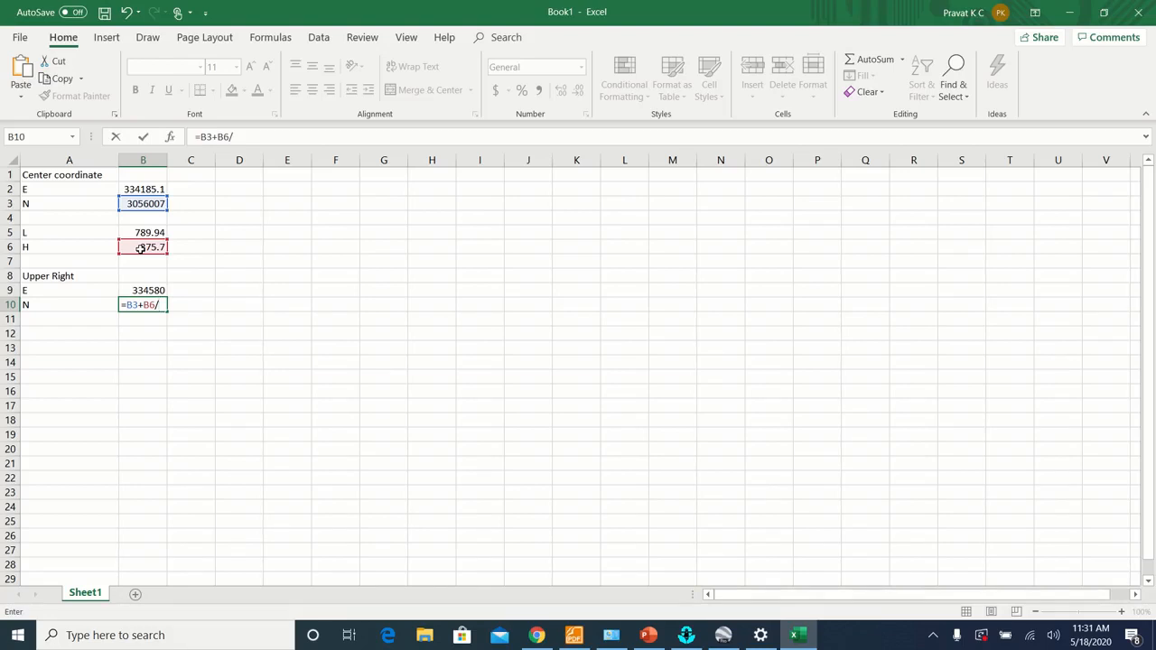
{"action": "key", "text": "Enter"}
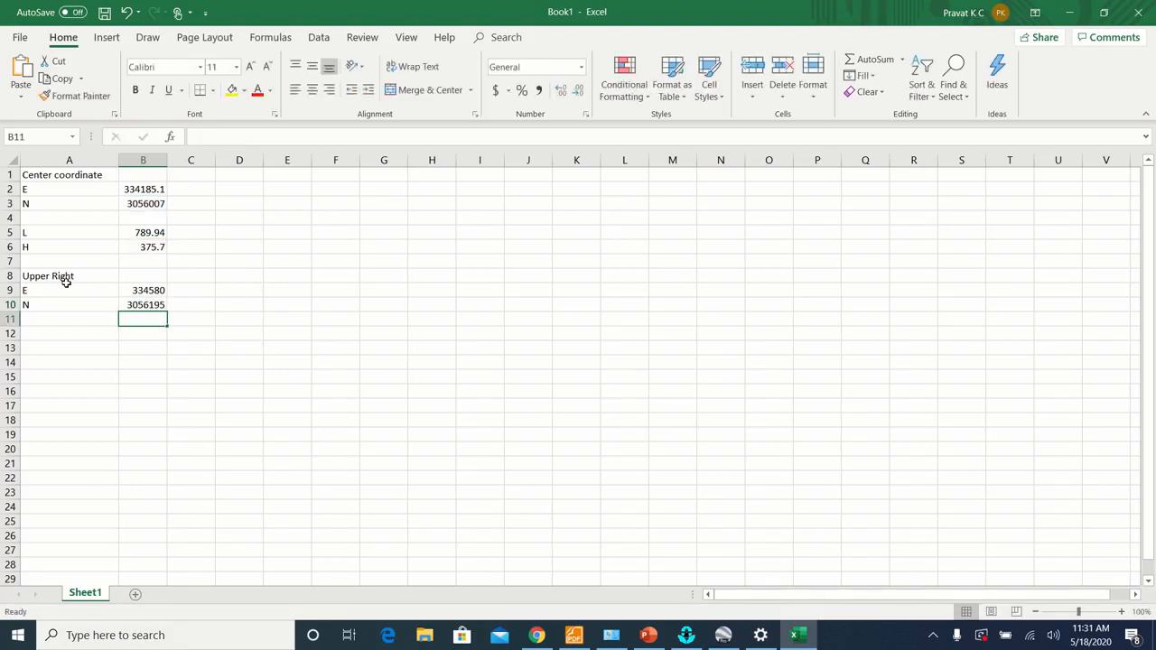
Add a 'Lower Left' label with an E row below the Upper Right block.
{"action": "left_click", "coordinate": [65, 333]}
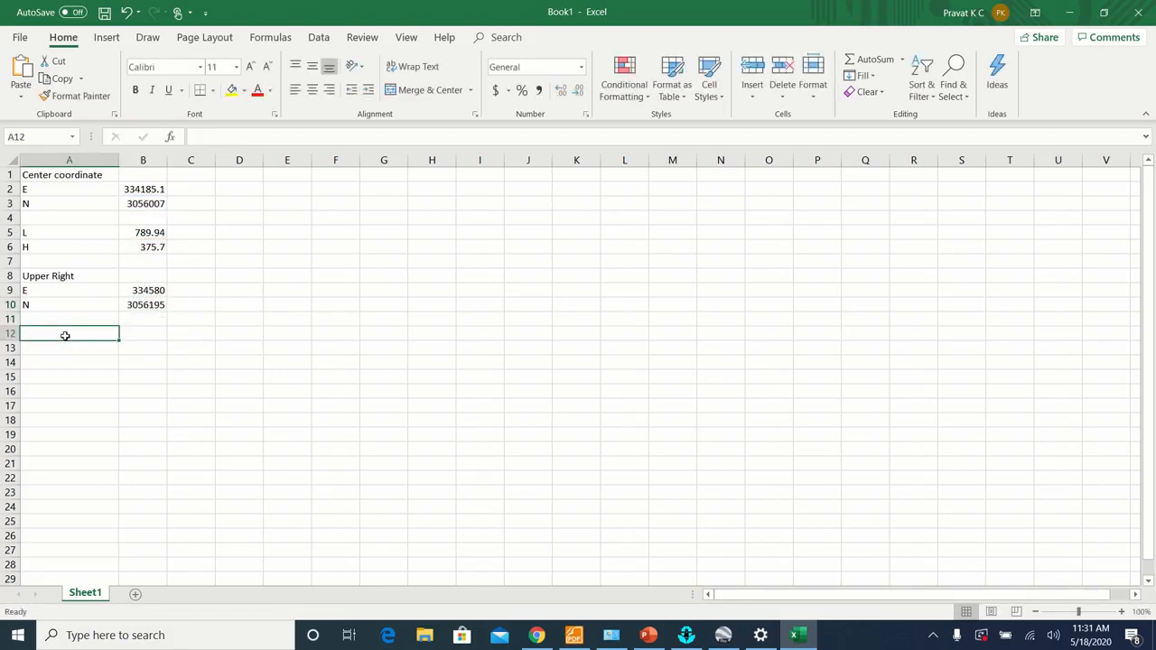
{"action": "type", "text": "Lower L"}
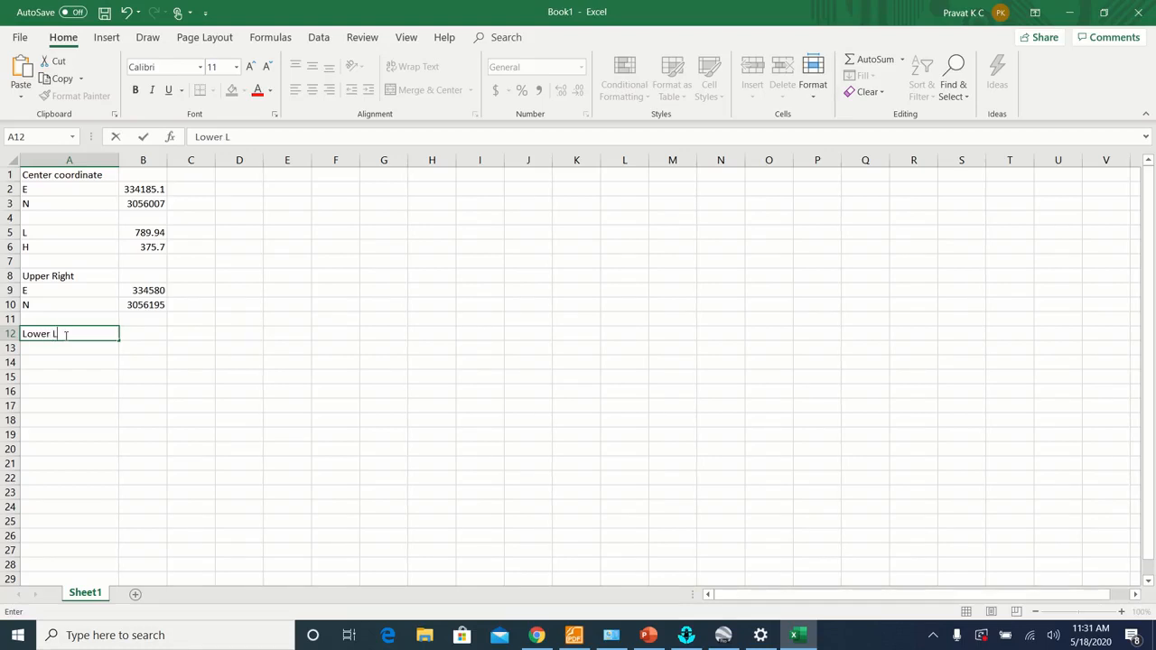
{"action": "type", "text": "eft"}
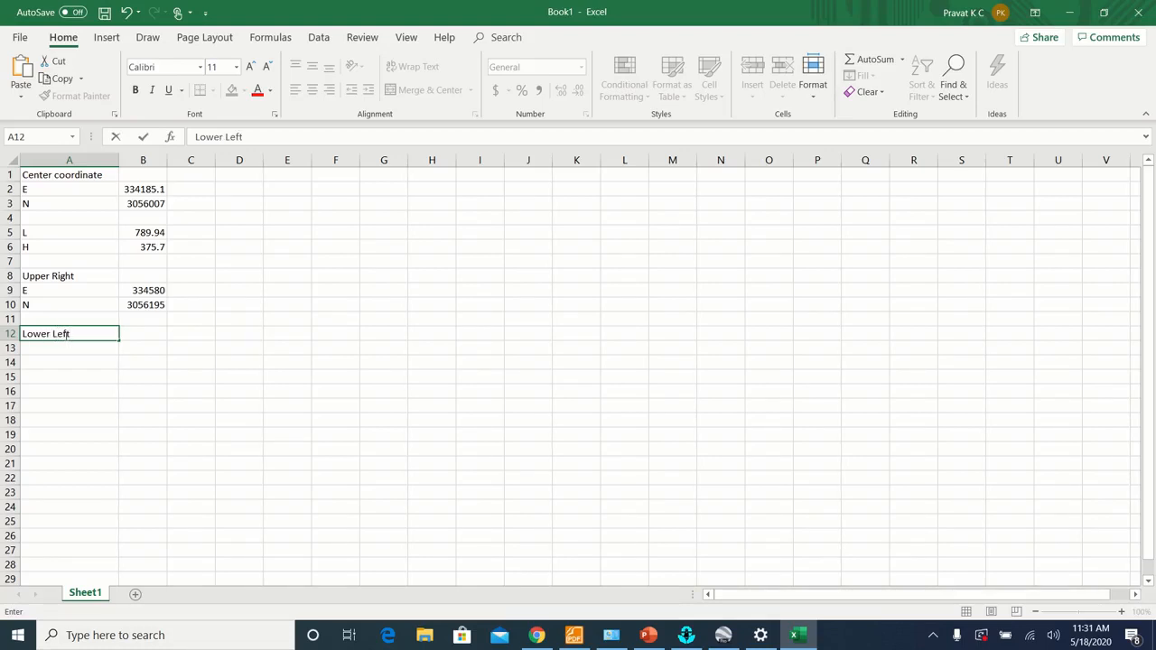
{"action": "key", "text": "Enter"}
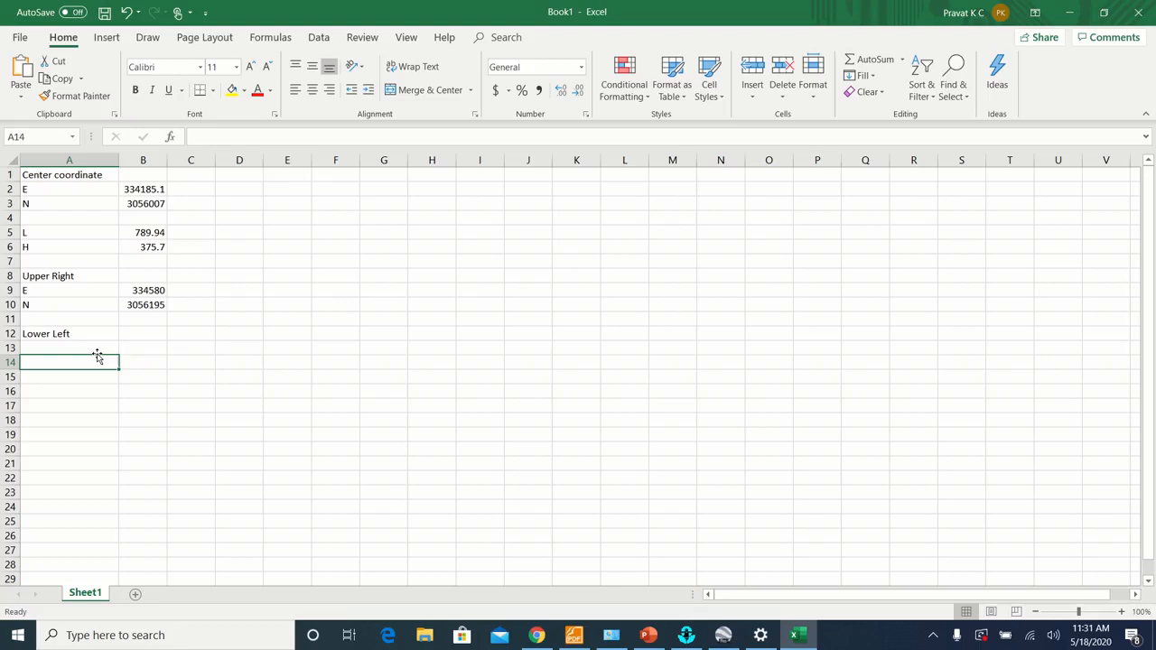
{"action": "left_click", "coordinate": [67, 346]}
{"action": "type", "text": "N"}
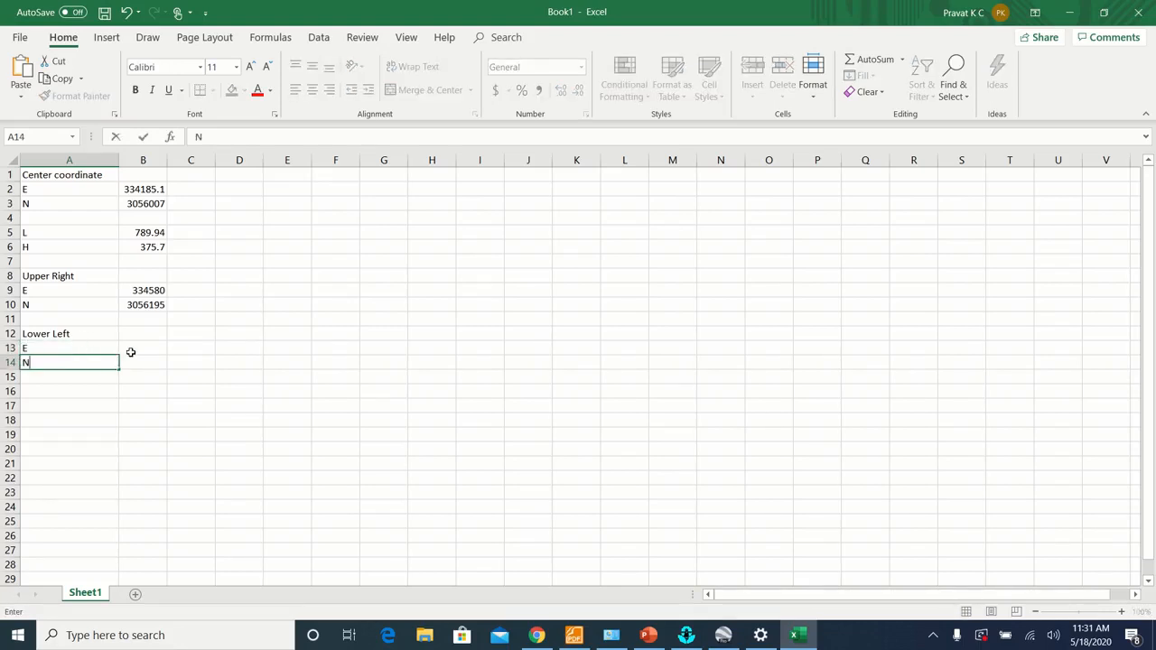
Enter the lower-left easting formula =B2-B5/2, giving 333790.1.
{"action": "left_click", "coordinate": [143, 347]}
{"action": "type", "text": "="}
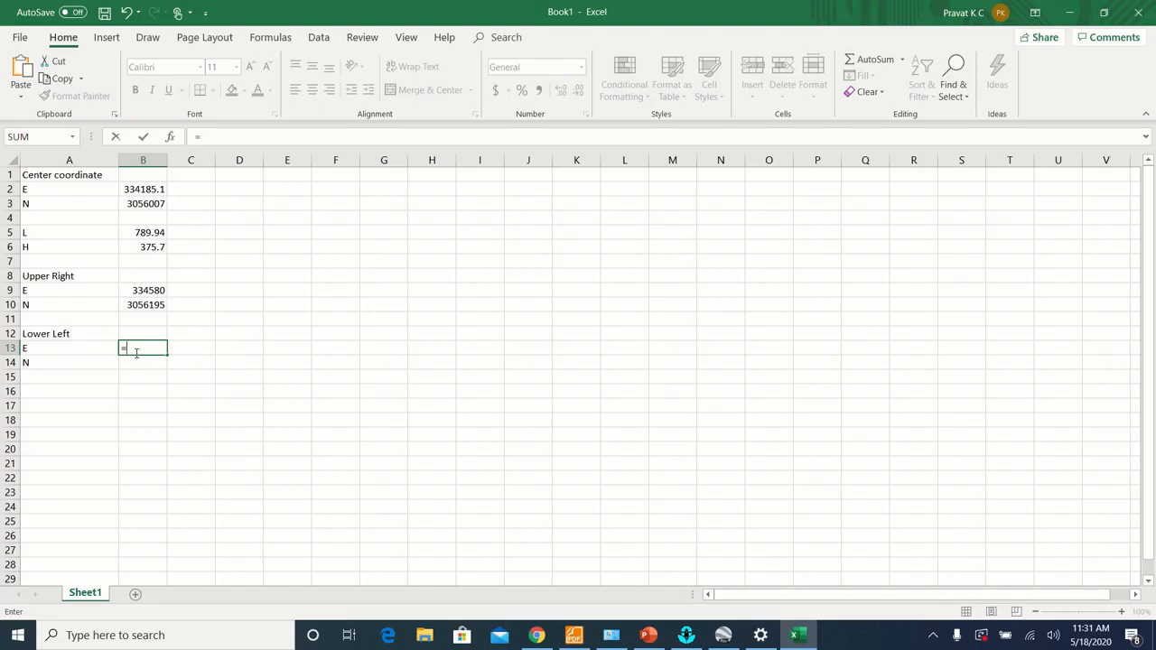
{"action": "left_click", "coordinate": [143, 188]}
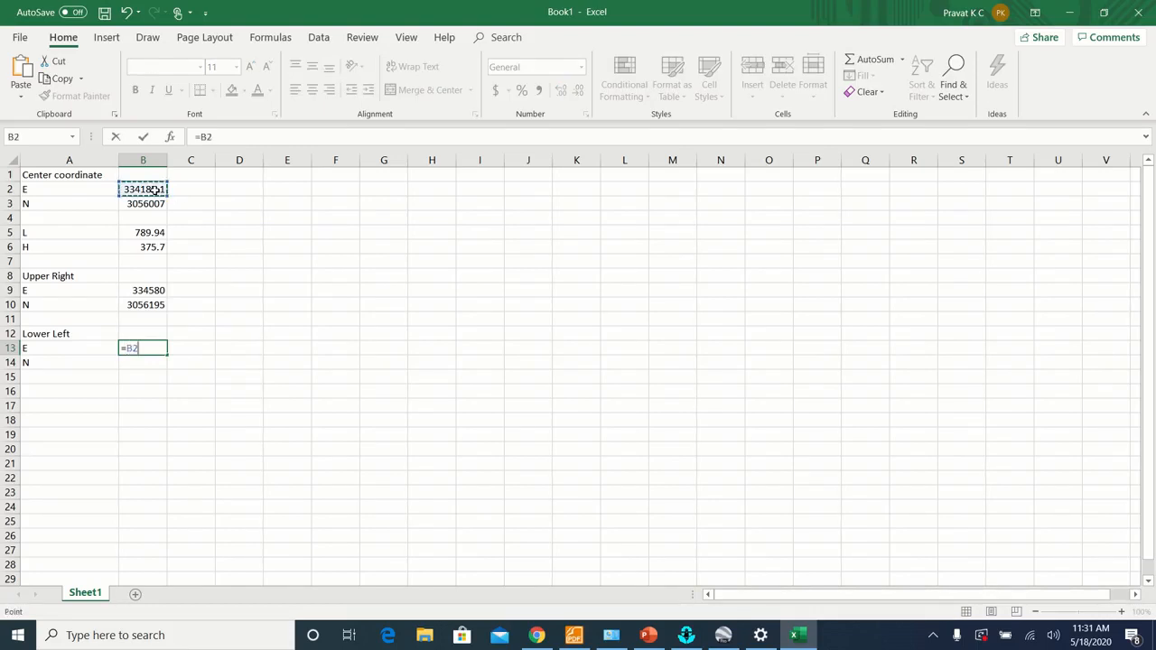
{"action": "type", "text": "-"}
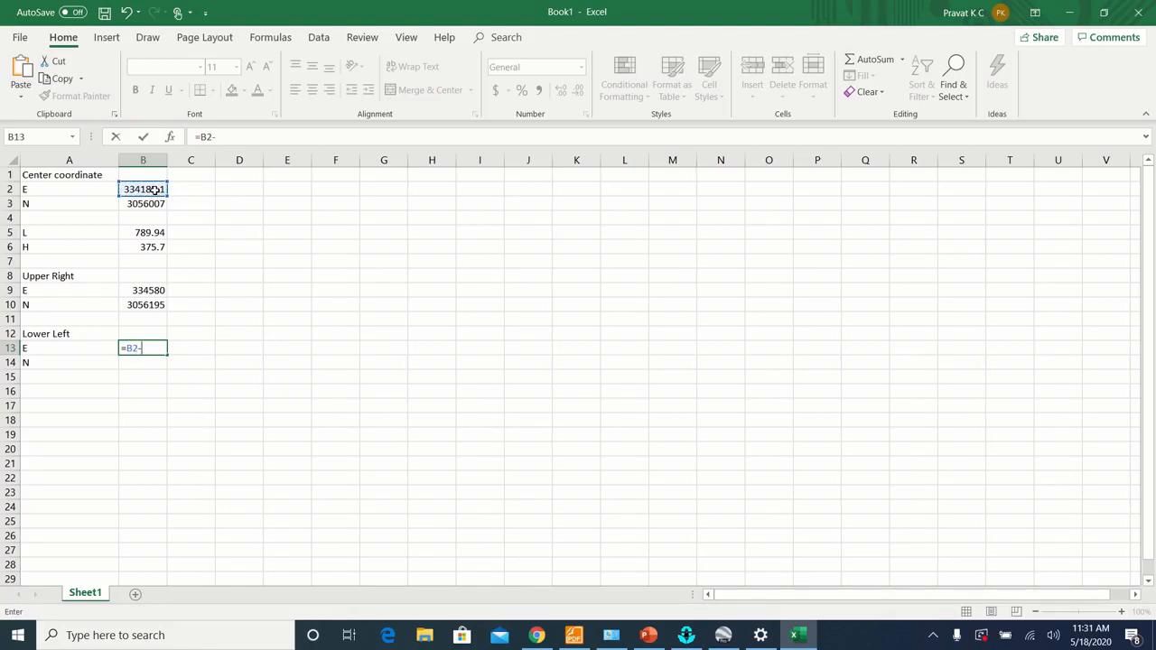
{"action": "left_click", "coordinate": [143, 233]}
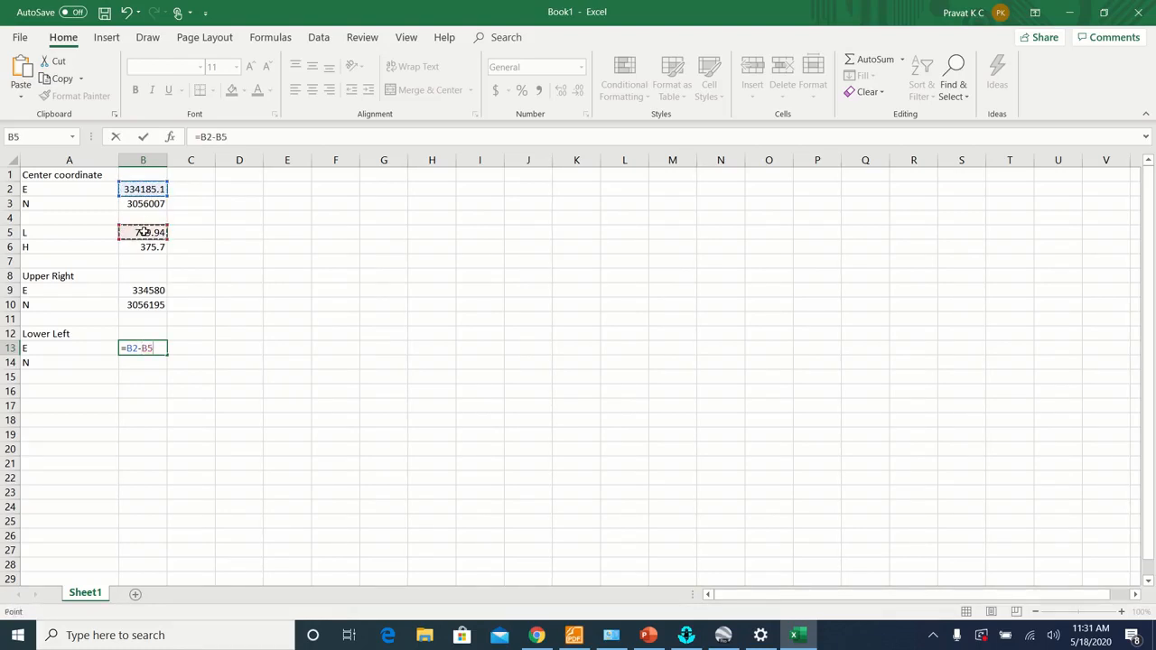
{"action": "type", "text": "/2"}
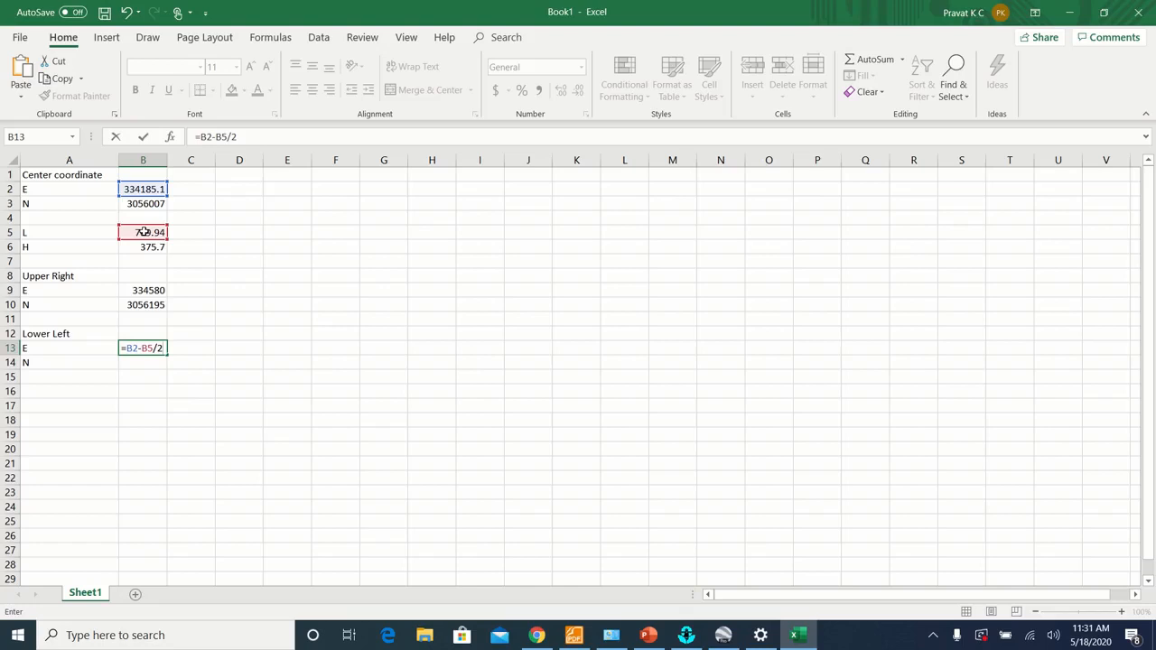
{"action": "key", "text": "Enter"}
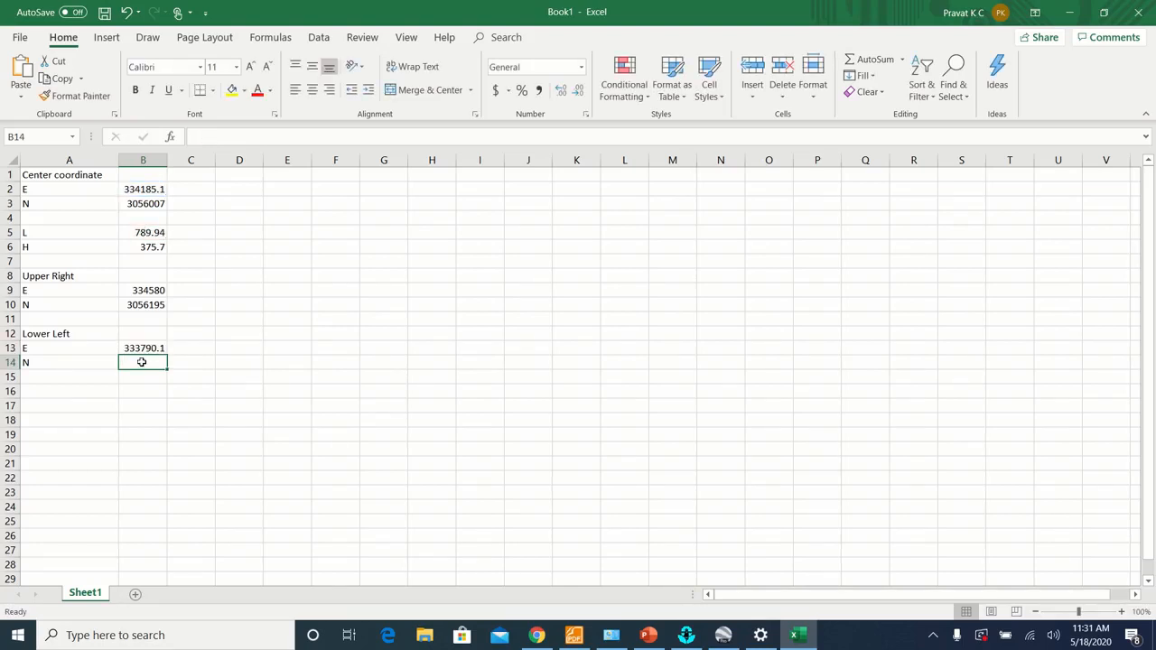
Enter the lower-left northing formula =B3-B6/2, giving 3055819.
{"action": "type", "text": "="}
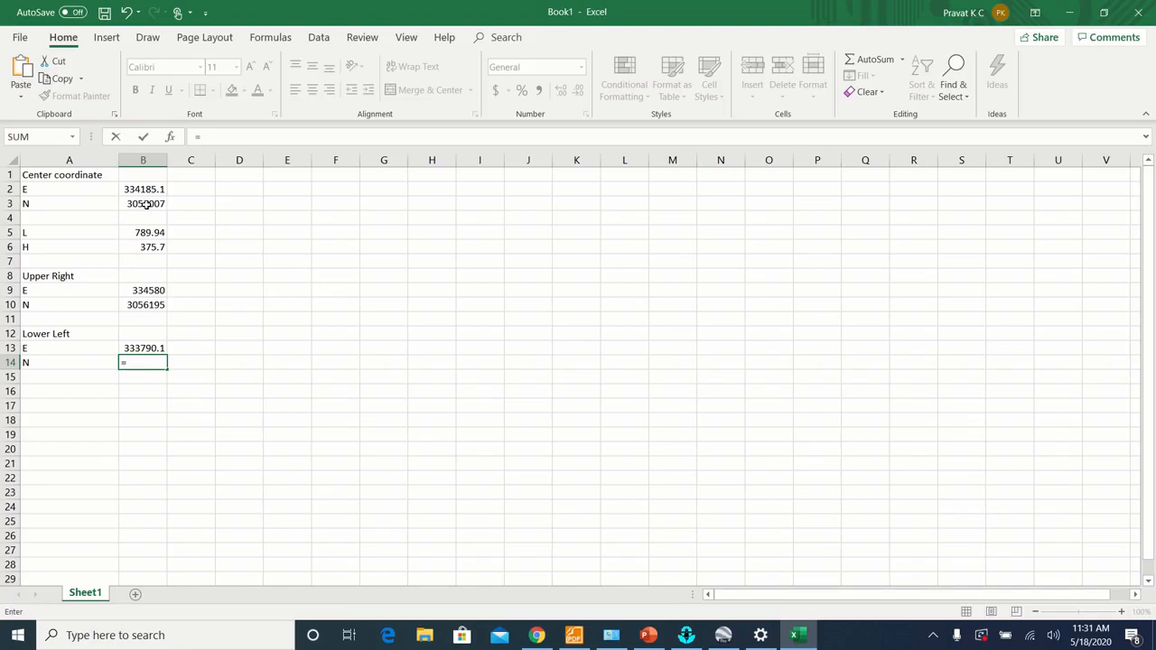
{"action": "left_click", "coordinate": [143, 203]}
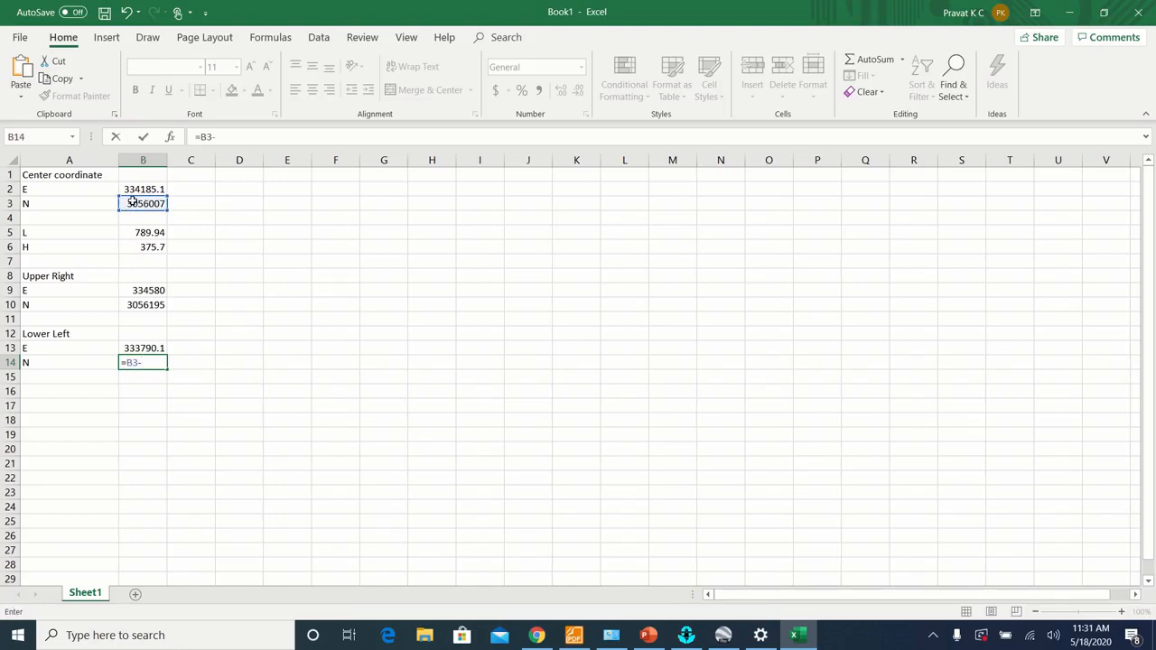
{"action": "left_click", "coordinate": [142, 246]}
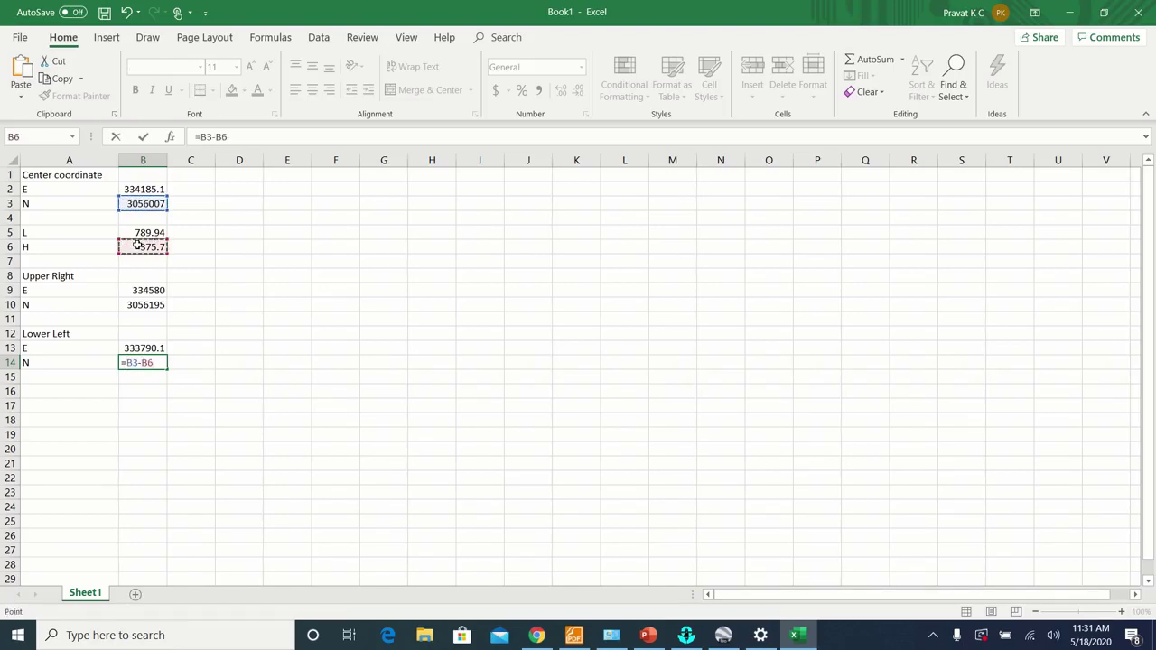
{"action": "type", "text": "/"}
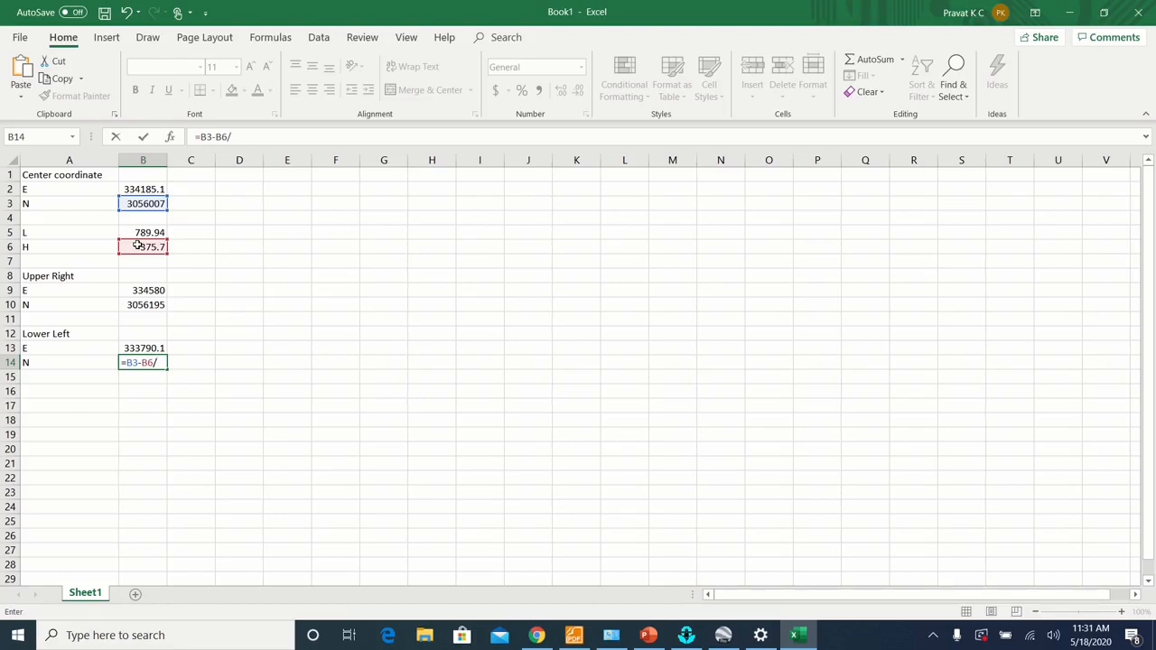
{"action": "key", "text": "Enter"}
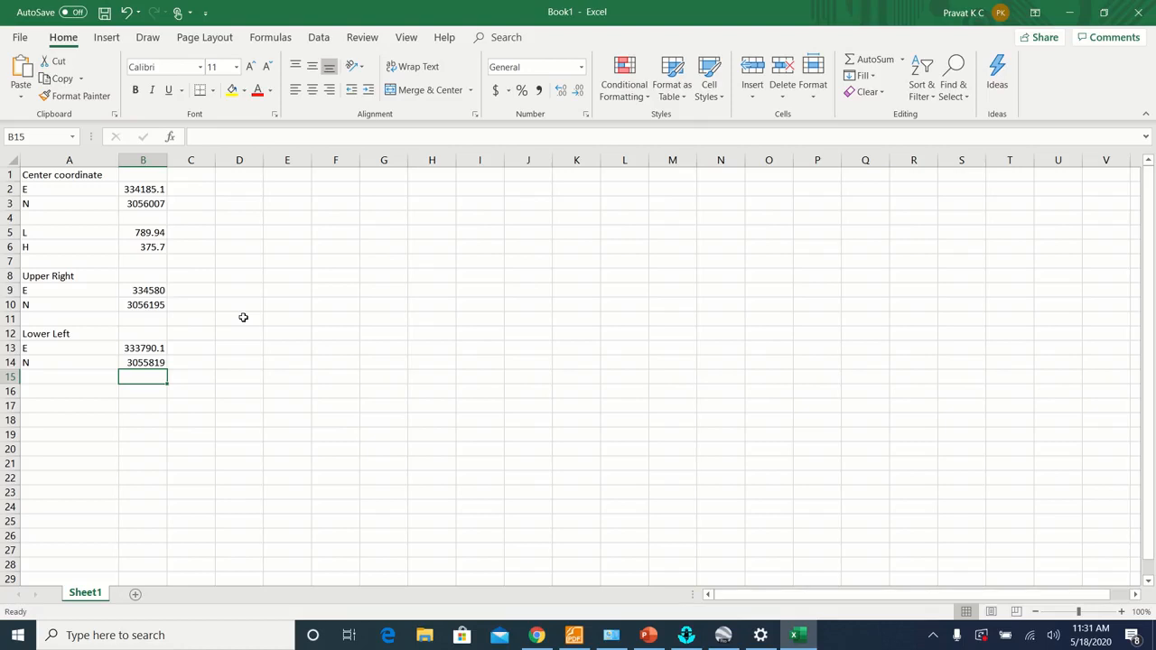
{"action": "left_click", "coordinate": [684, 635]}
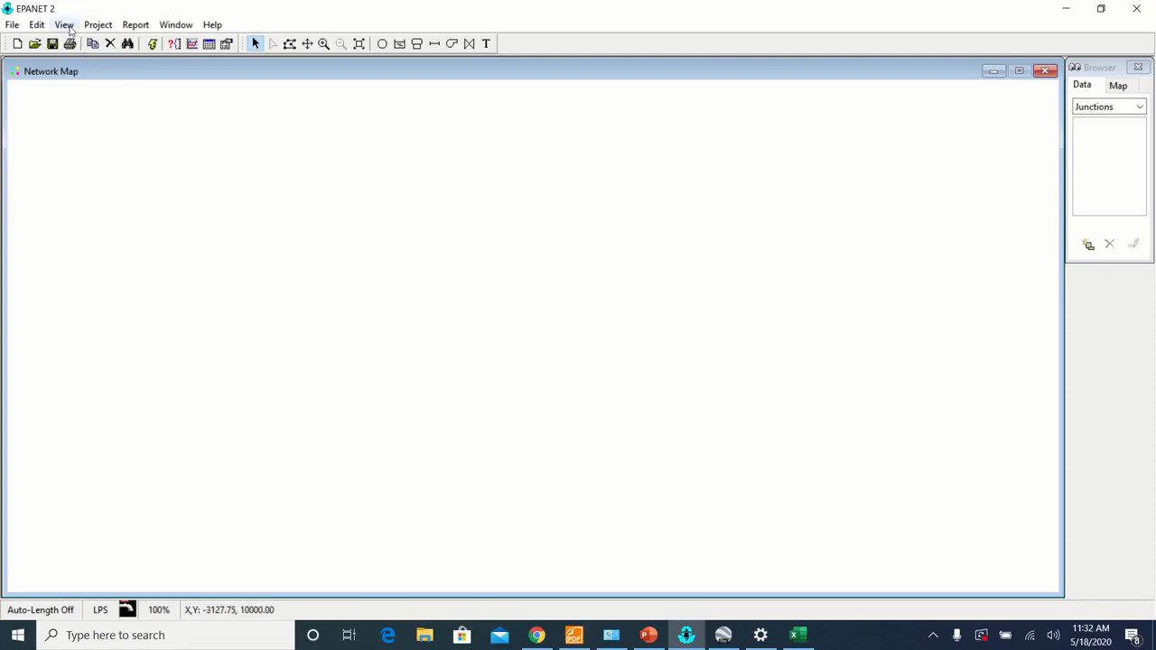
Load the Google Earth image of Thecho from the Desktop as the map backdrop.
{"action": "left_click", "coordinate": [64, 24]}
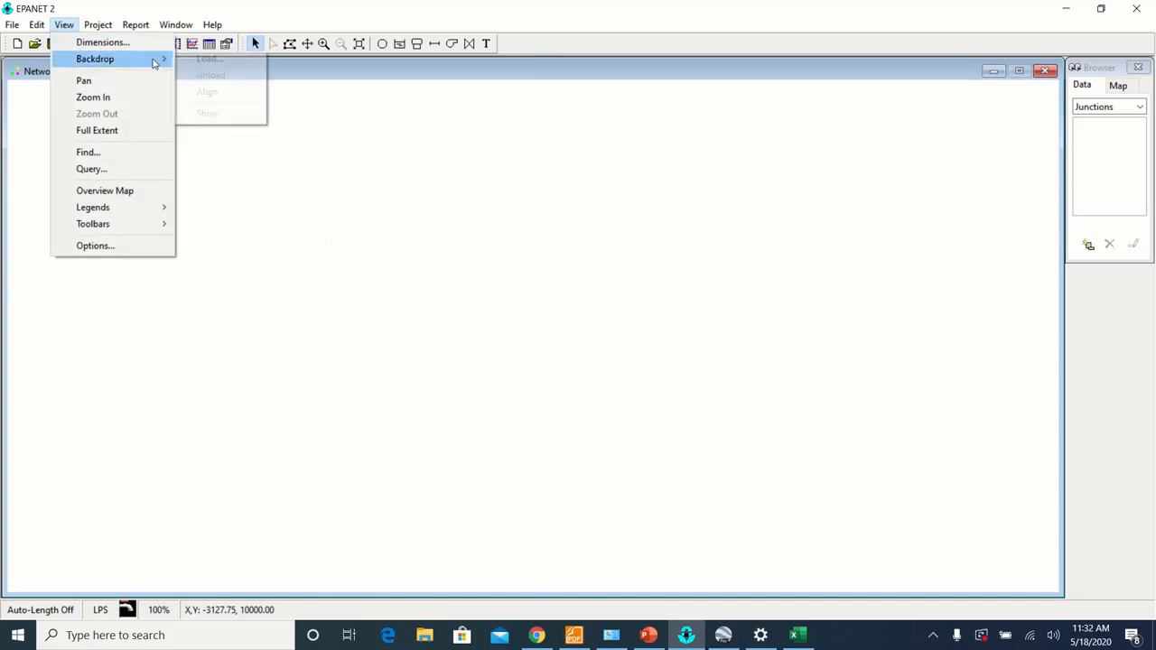
{"action": "left_click", "coordinate": [432, 304]}
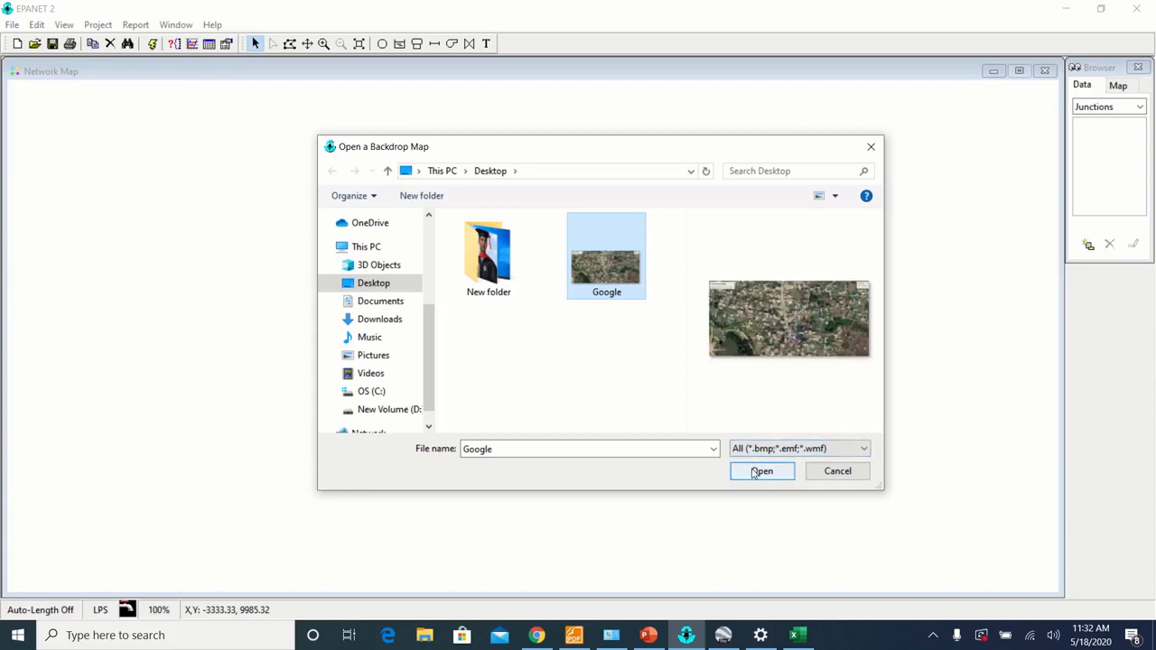
{"action": "left_click", "coordinate": [761, 471]}
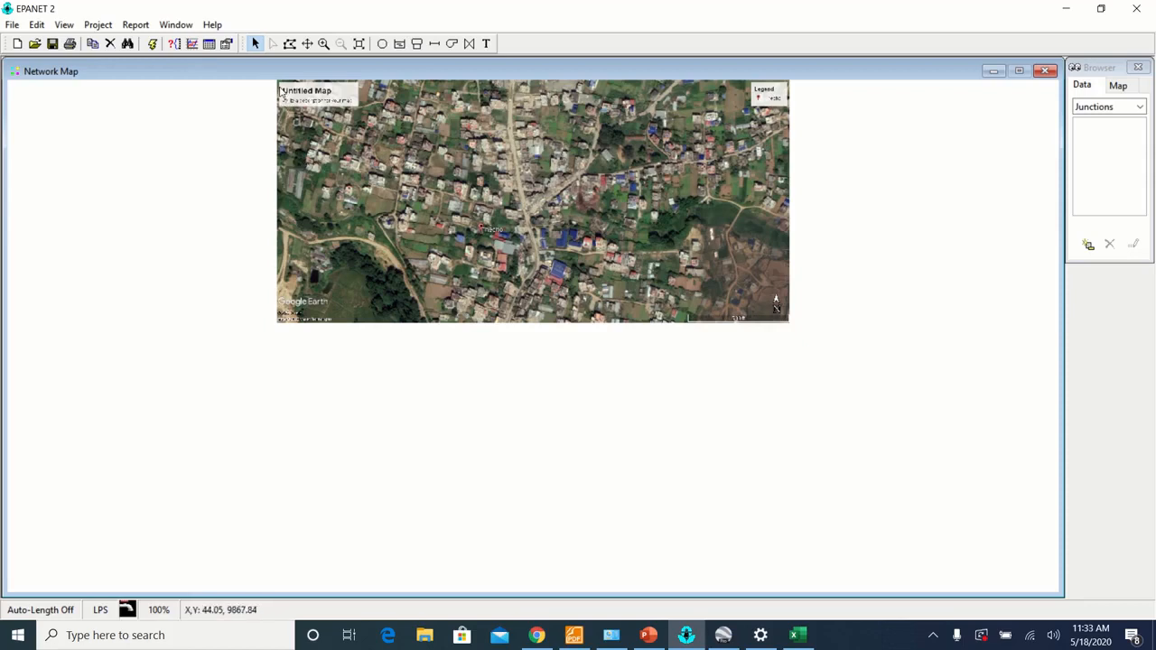
{"action": "mouse_move", "coordinate": [704, 170]}
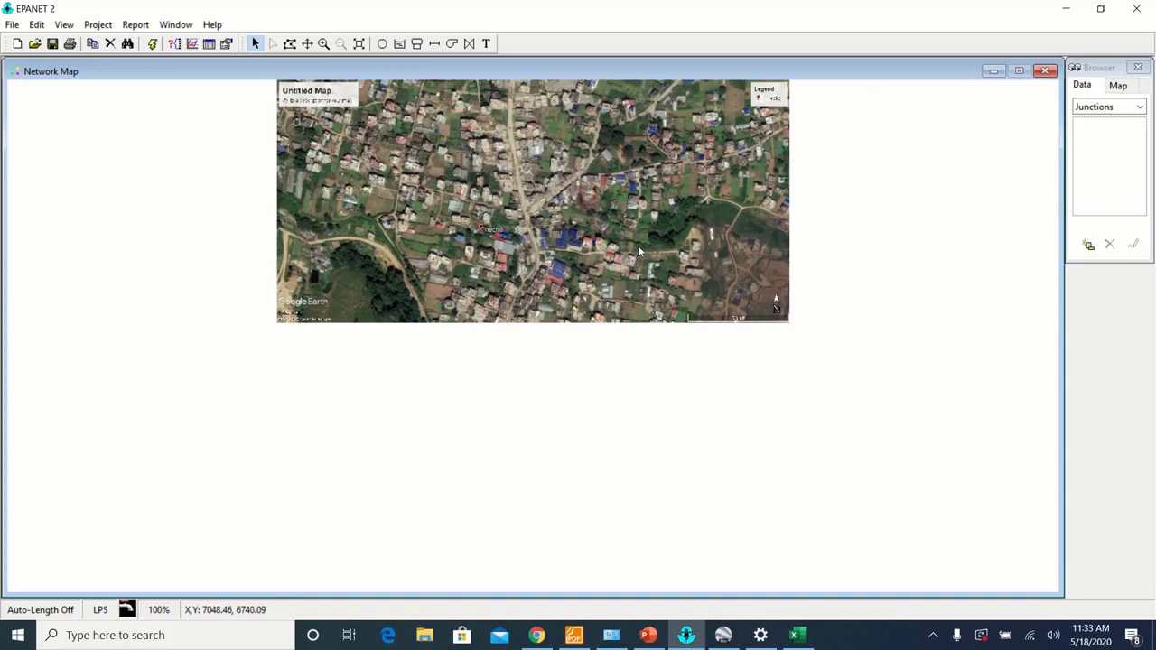
{"action": "mouse_move", "coordinate": [356, 188]}
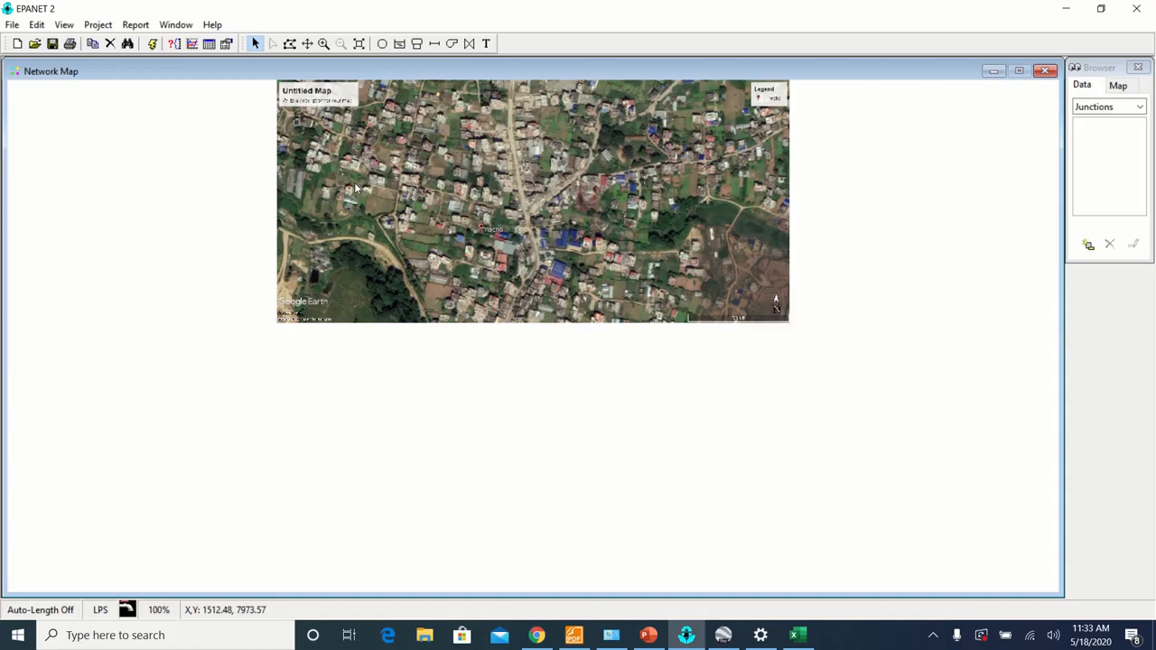
{"action": "left_click", "coordinate": [62, 23]}
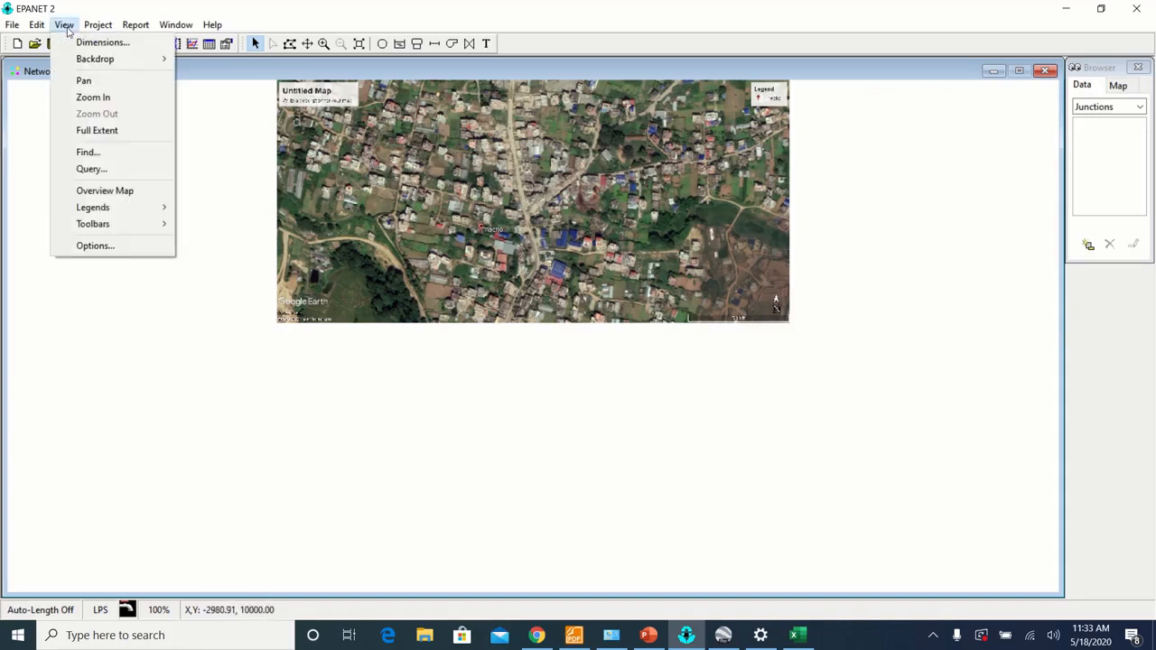
Set map dimensions to 333790.1, 3055819.23 and 334580.04, 3056194.93 in meters.
{"action": "left_click", "coordinate": [104, 41]}
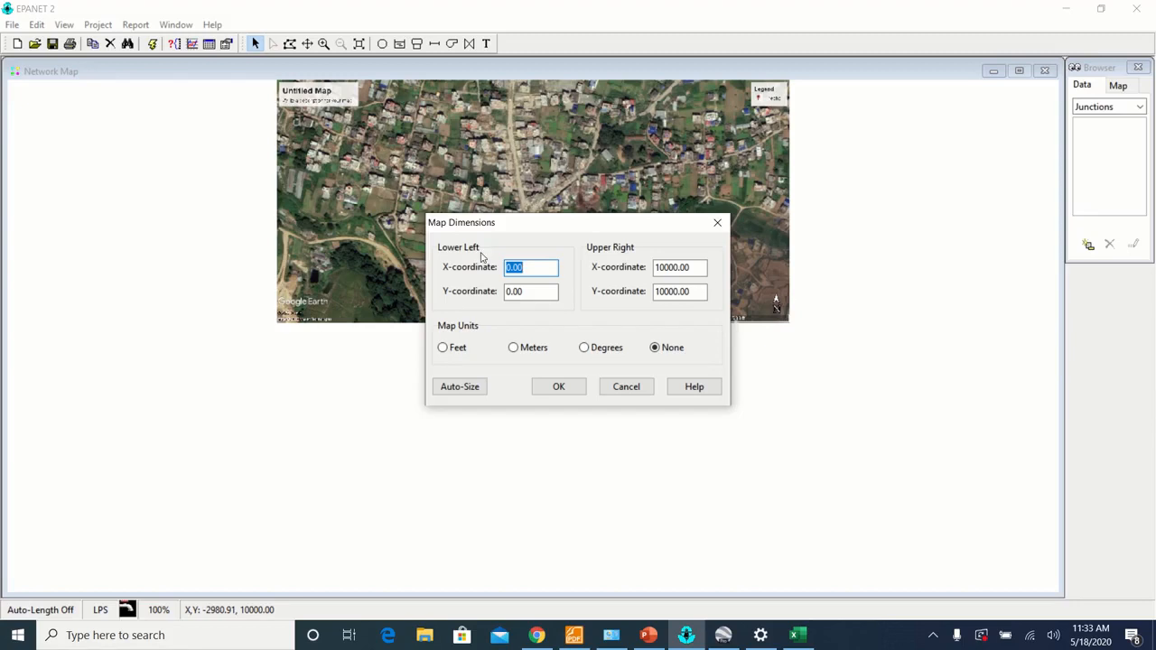
{"action": "mouse_move", "coordinate": [456, 253]}
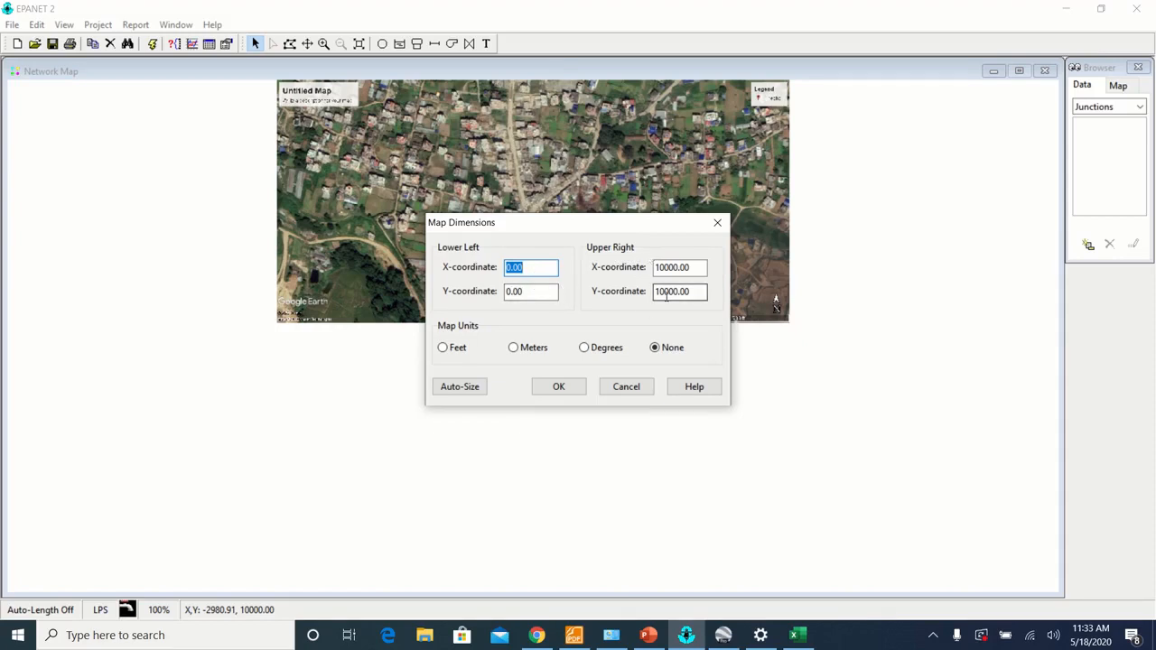
{"action": "mouse_move", "coordinate": [717, 429]}
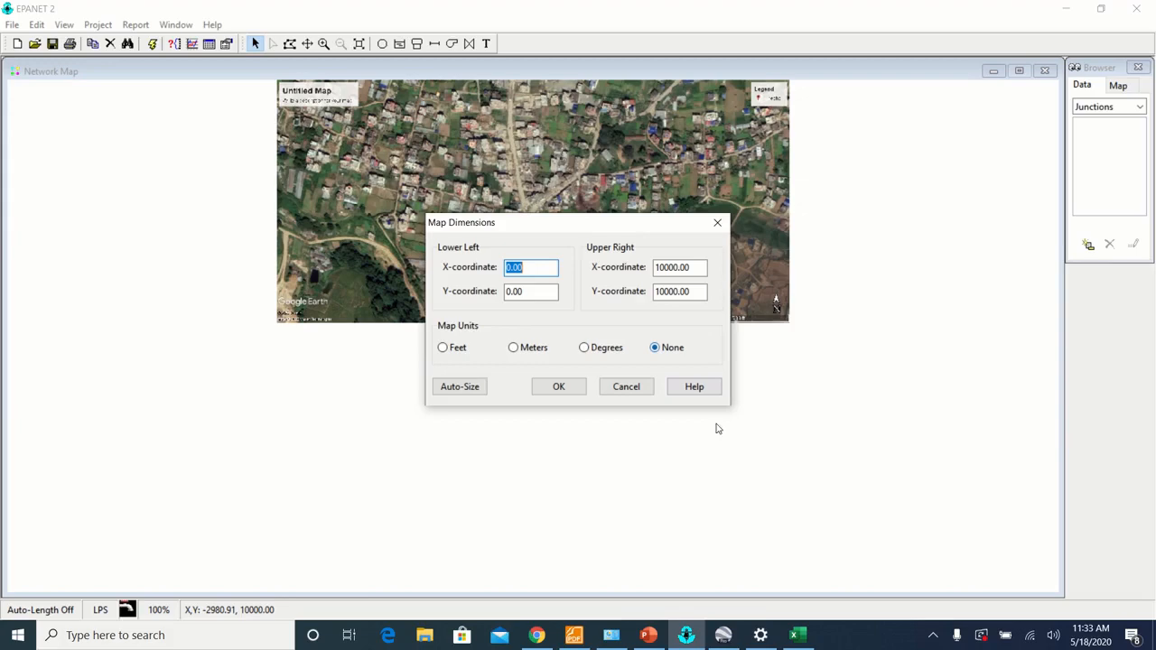
{"action": "left_click", "coordinate": [797, 635]}
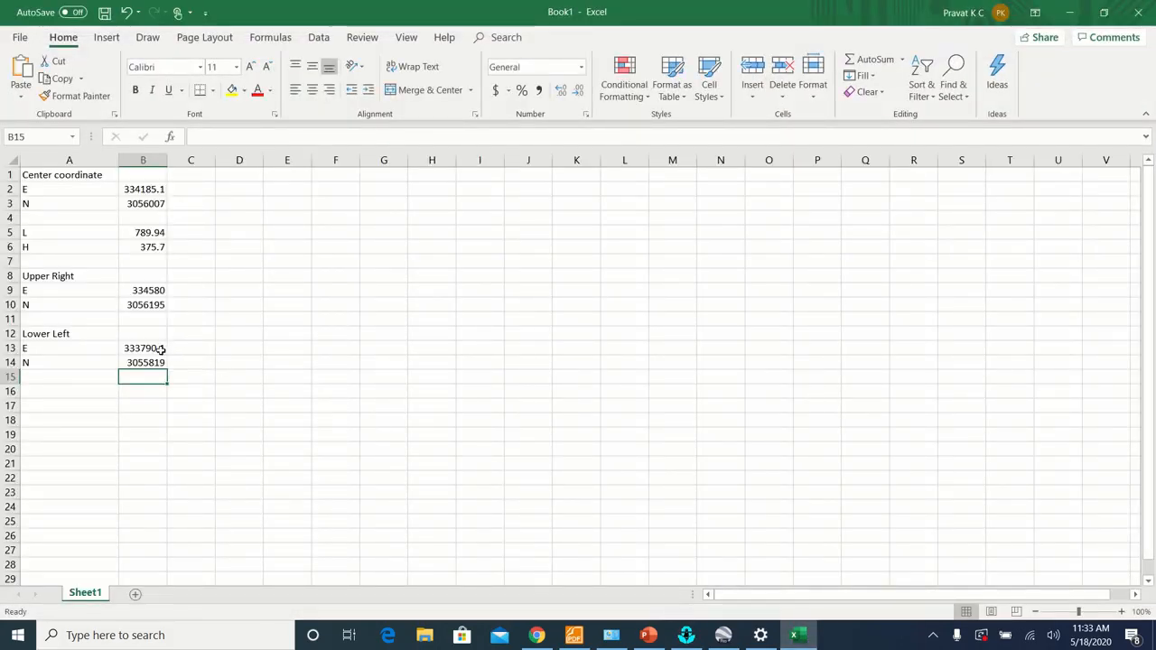
{"action": "left_click", "coordinate": [143, 348]}
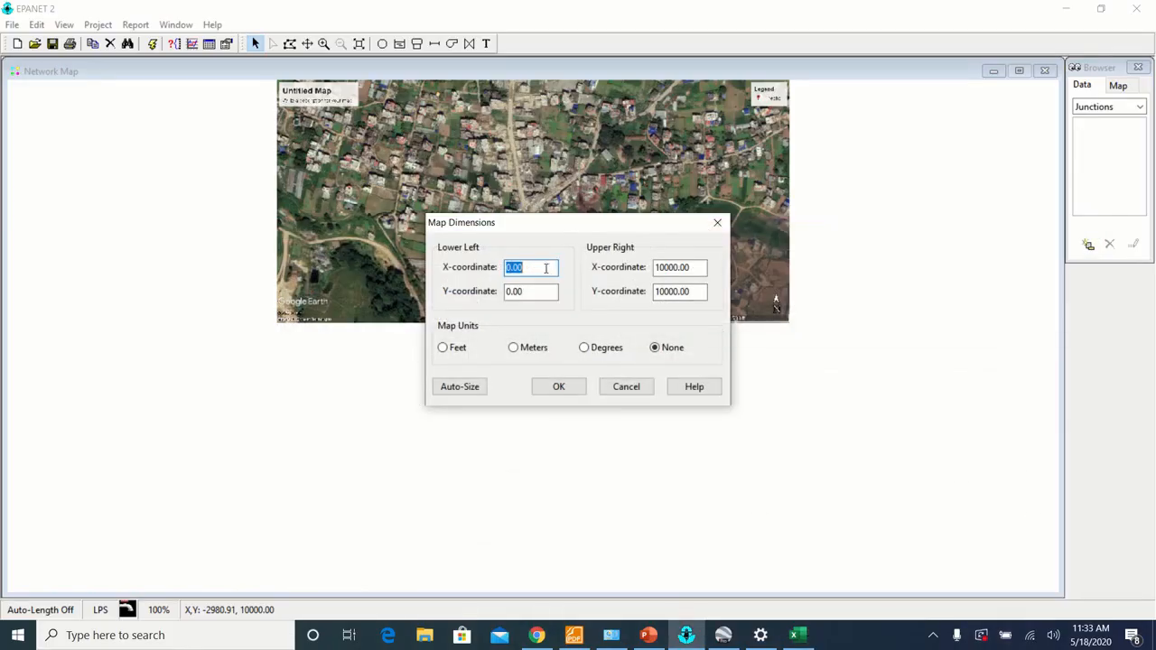
{"action": "right_click", "coordinate": [529, 268]}
{"action": "type", "text": "333790.1"}
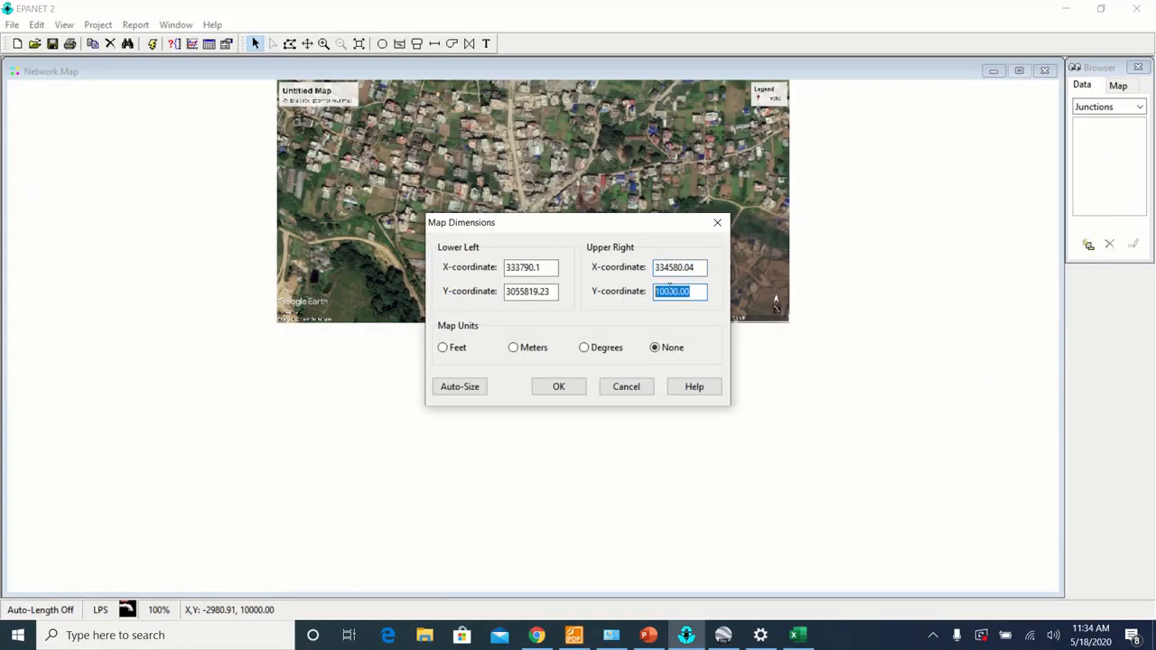
{"action": "right_click", "coordinate": [679, 290]}
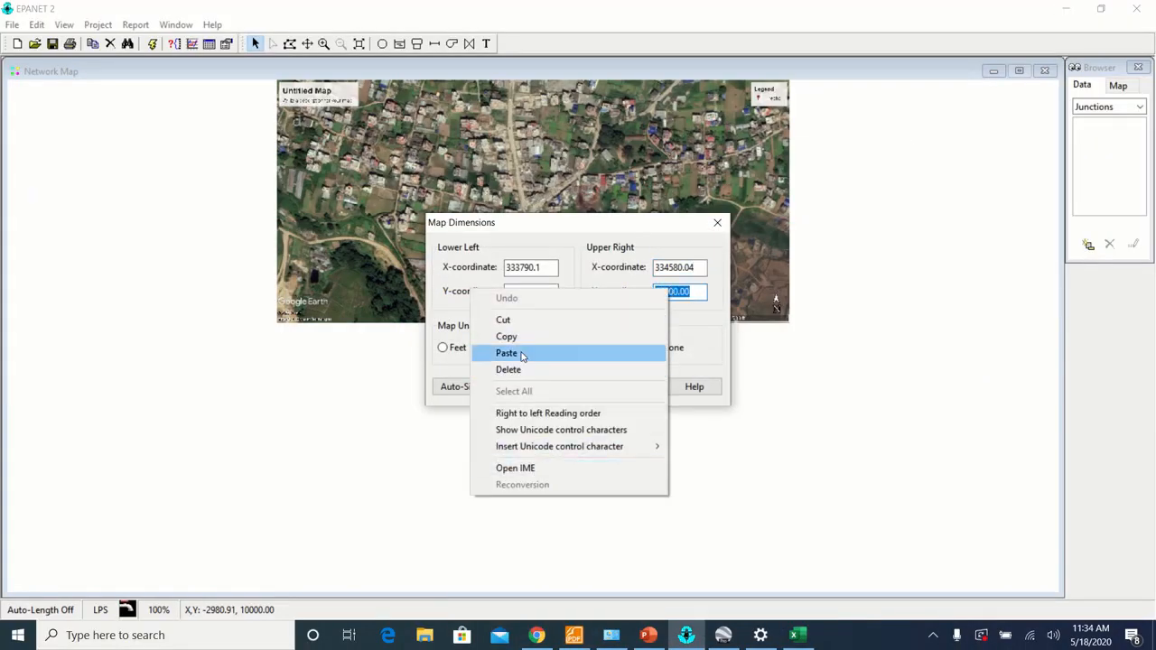
{"action": "left_click", "coordinate": [506, 353]}
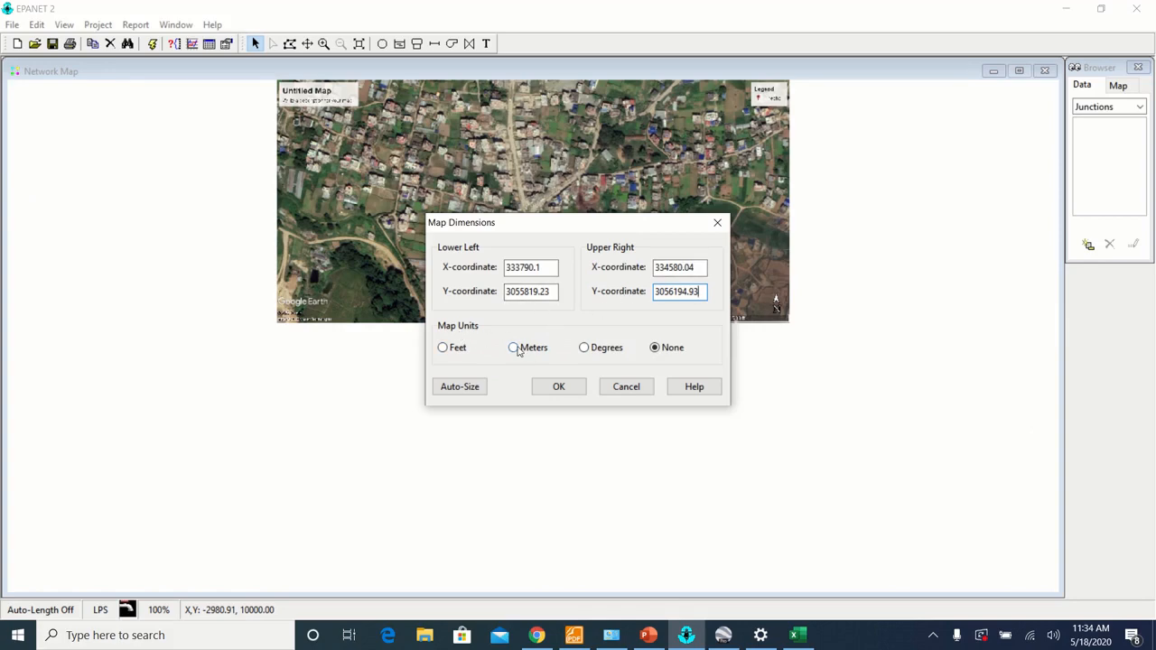
{"action": "left_click", "coordinate": [513, 347]}
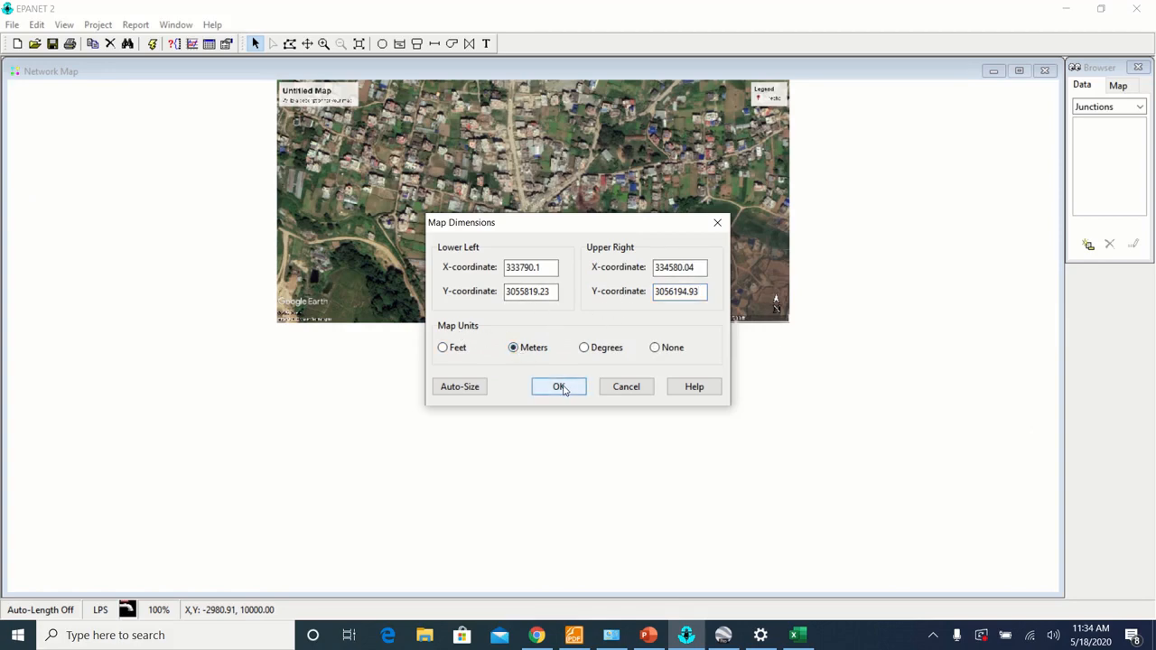
{"action": "left_click", "coordinate": [559, 386]}
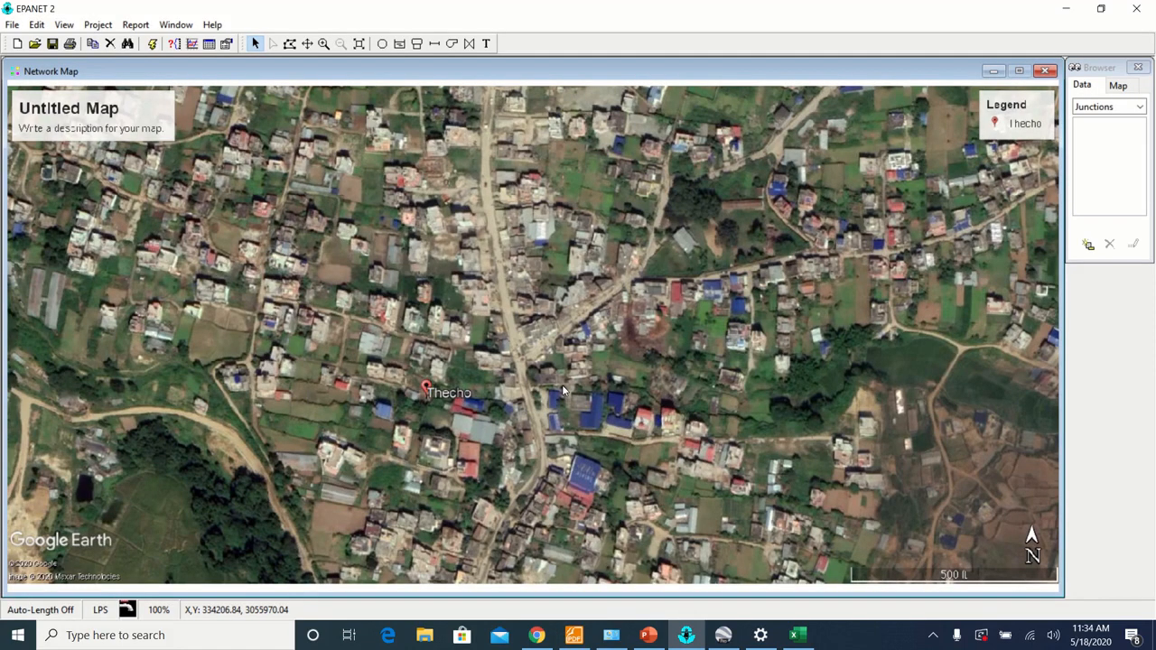
{"action": "mouse_move", "coordinate": [197, 179]}
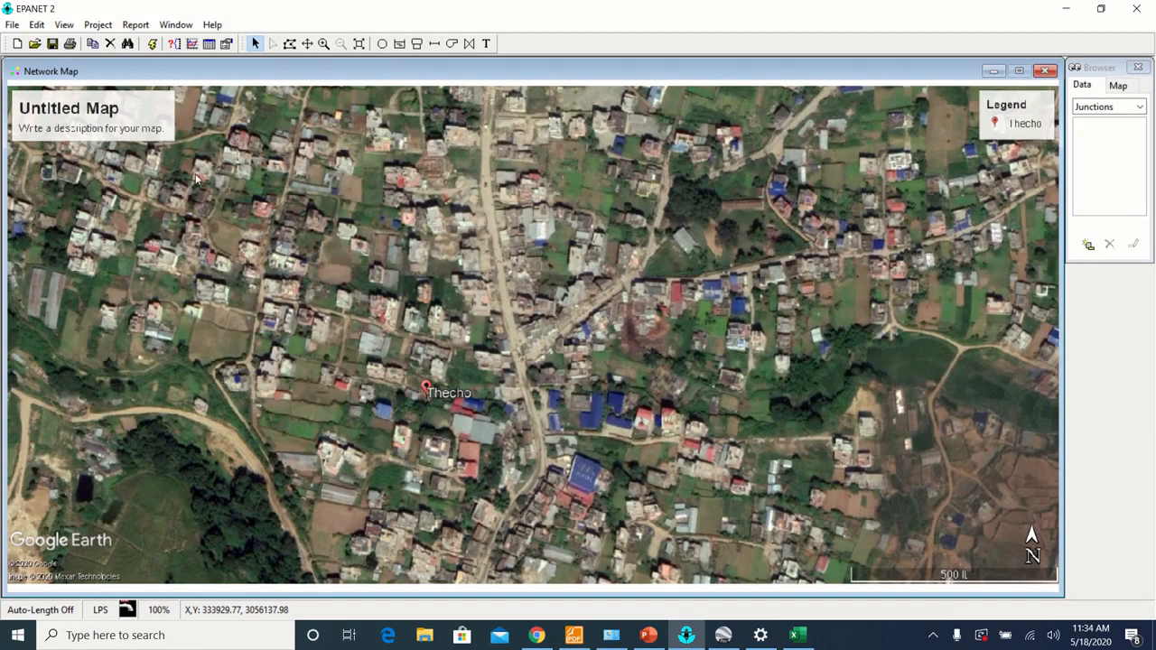
{"action": "mouse_move", "coordinate": [253, 290]}
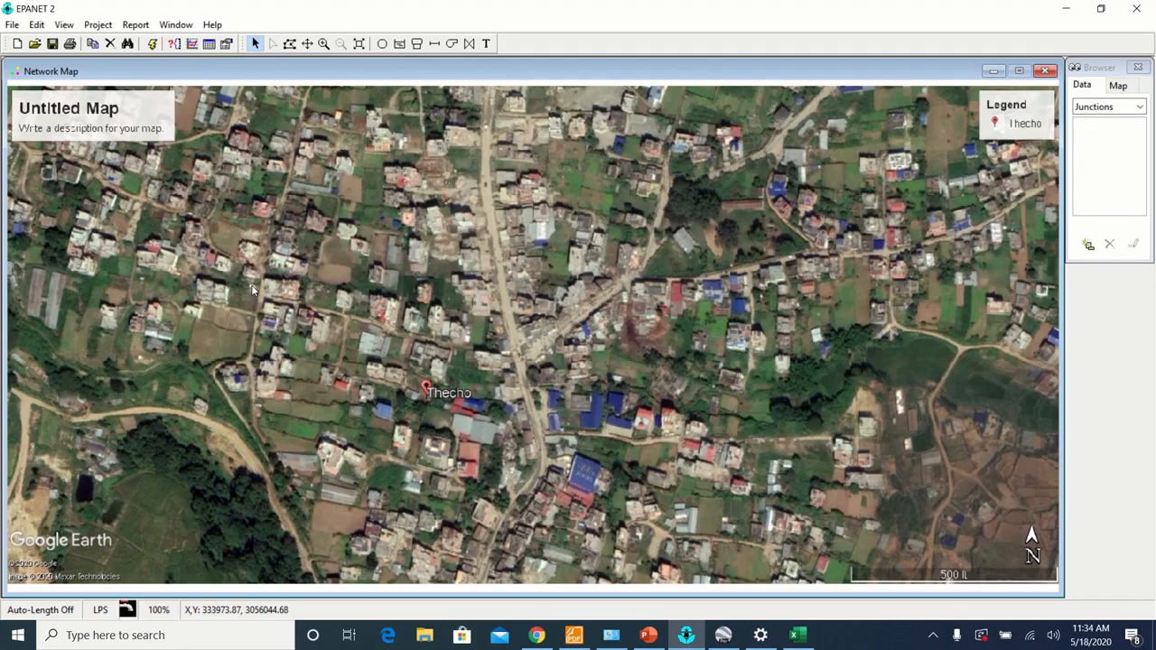
{"action": "mouse_move", "coordinate": [223, 425]}
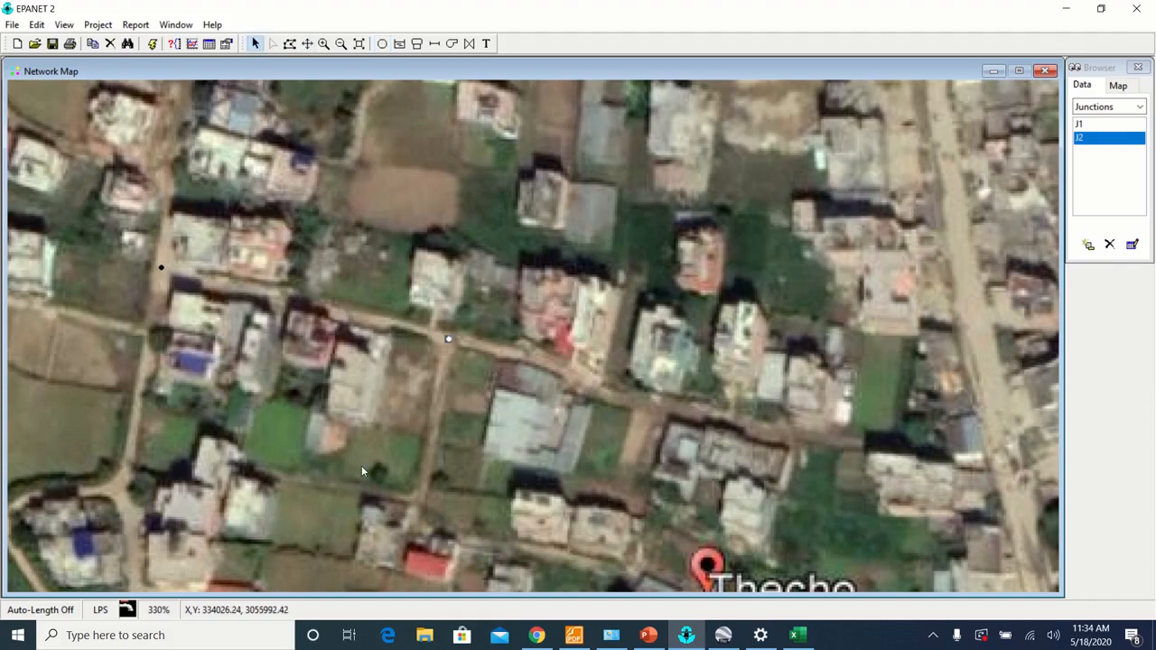
{"action": "mouse_move", "coordinate": [40, 607]}
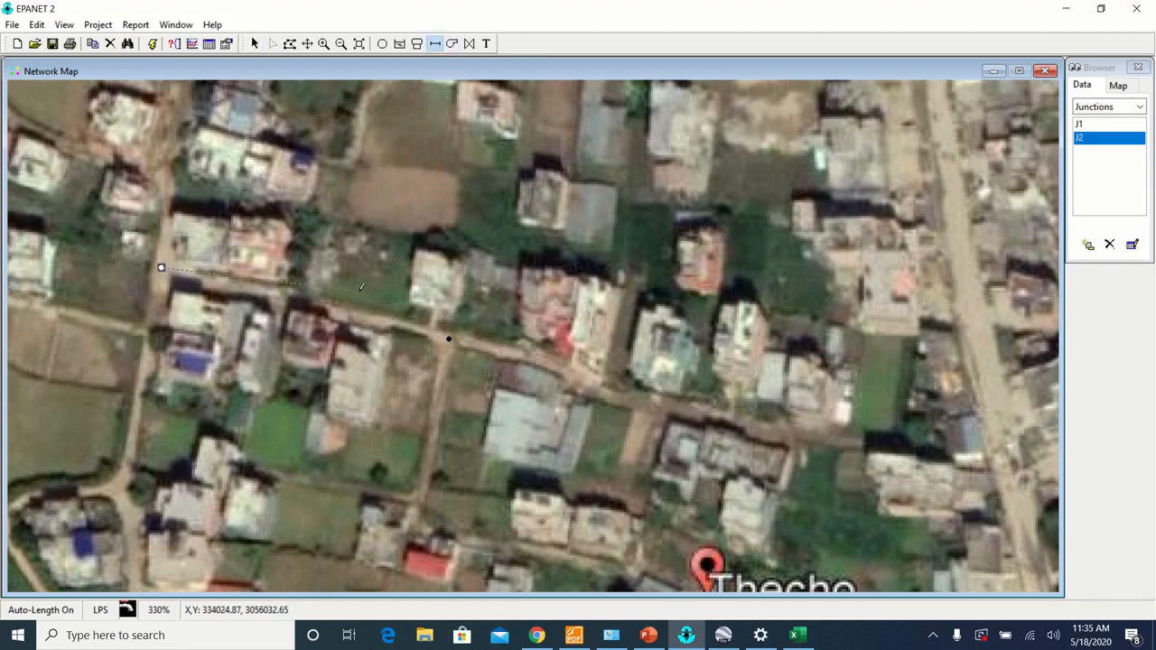
Finish pipe P1 between junctions J1 and J2 and view its properties.
{"action": "left_click", "coordinate": [449, 338]}
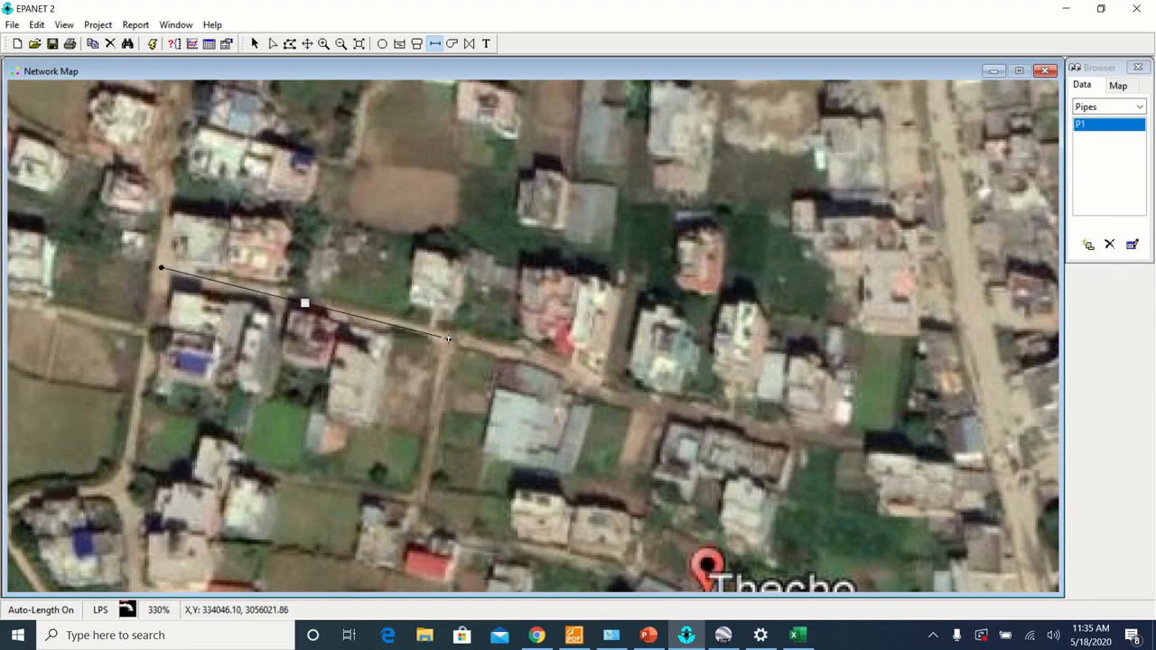
{"action": "mouse_move", "coordinate": [305, 305]}
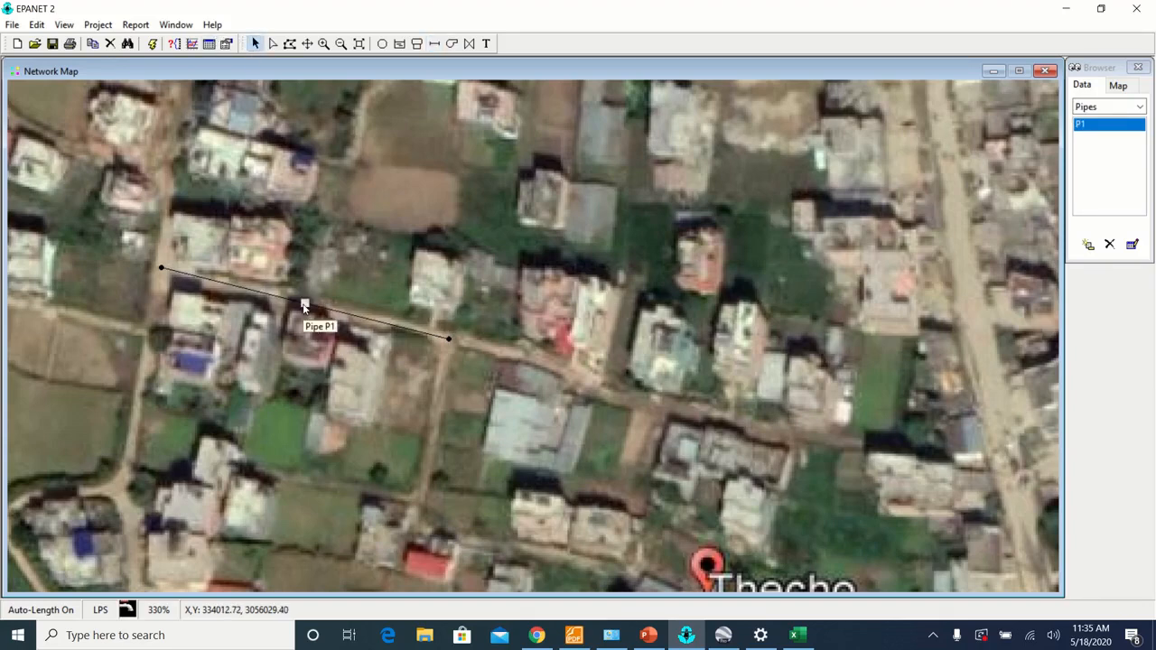
{"action": "right_click", "coordinate": [304, 304]}
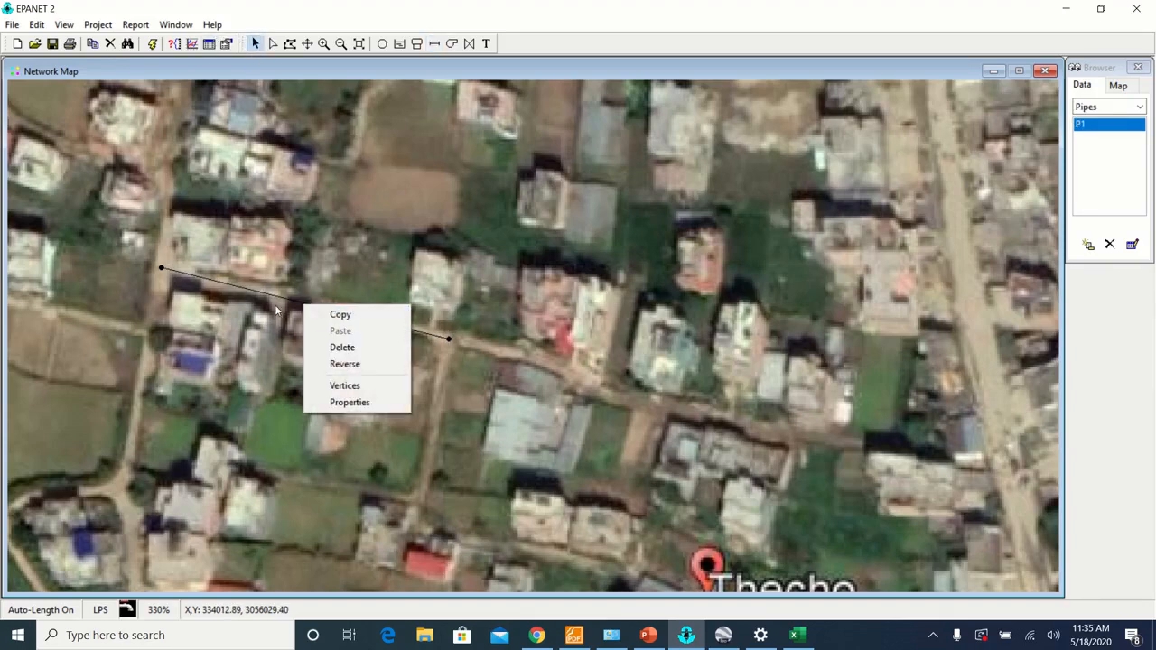
{"action": "left_click", "coordinate": [349, 402]}
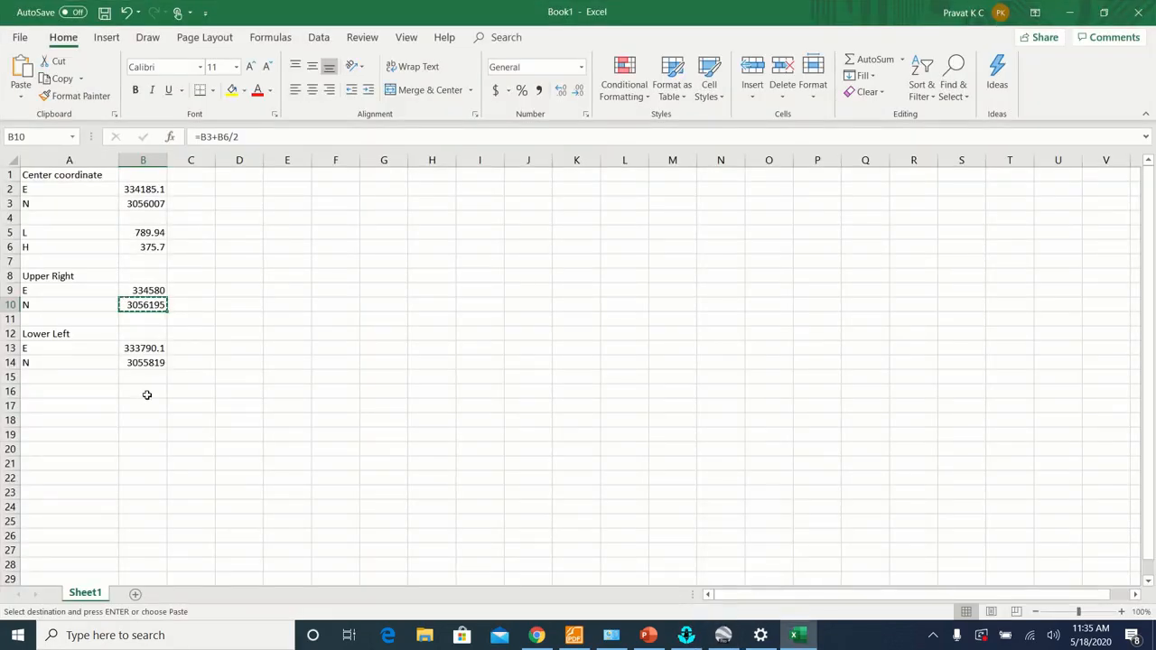
Record the 67 m pipe length, then measure the road stretch with Google Earth's ruler (~65.8 m).
{"action": "type", "text": "67"}
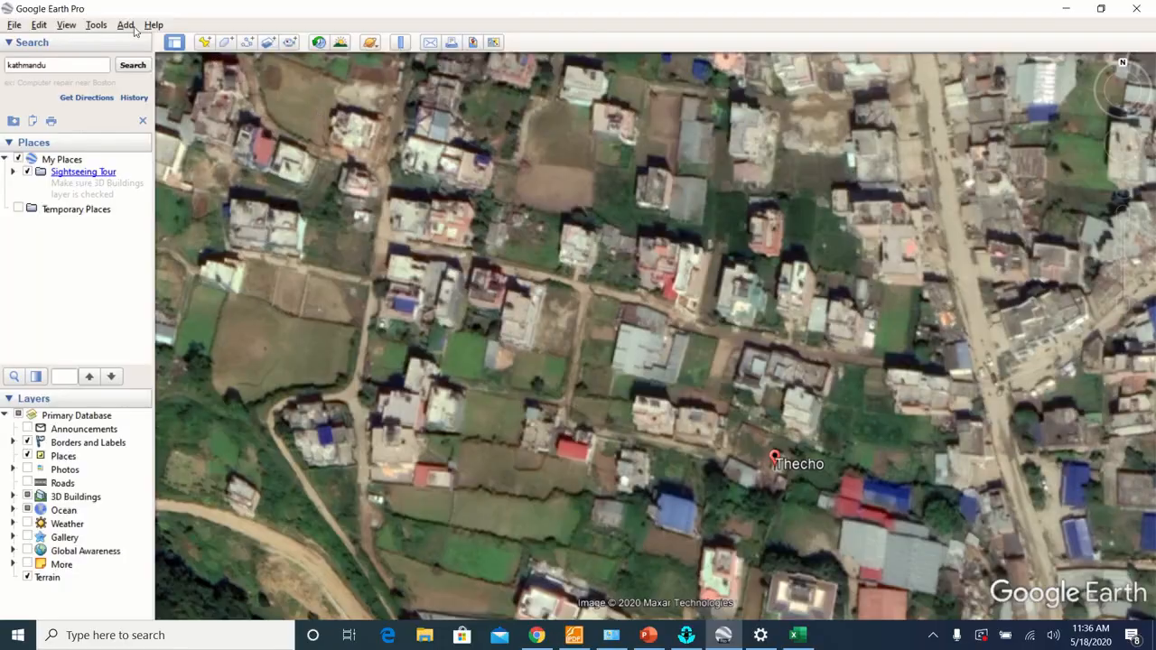
{"action": "mouse_move", "coordinate": [107, 25]}
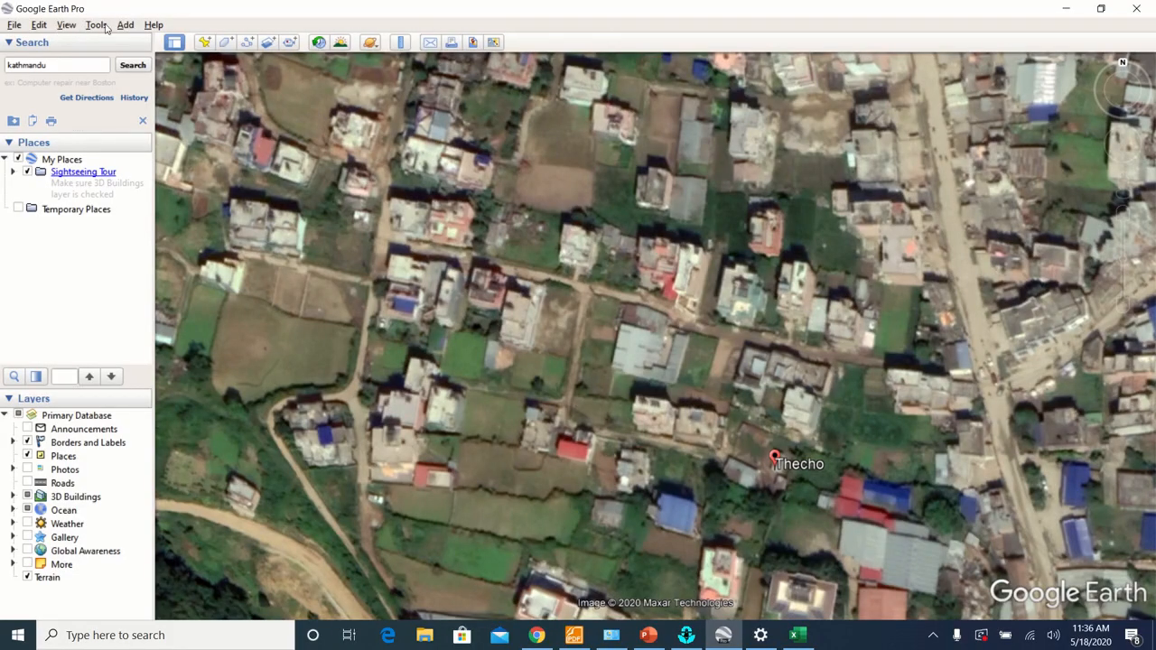
{"action": "left_click", "coordinate": [384, 43]}
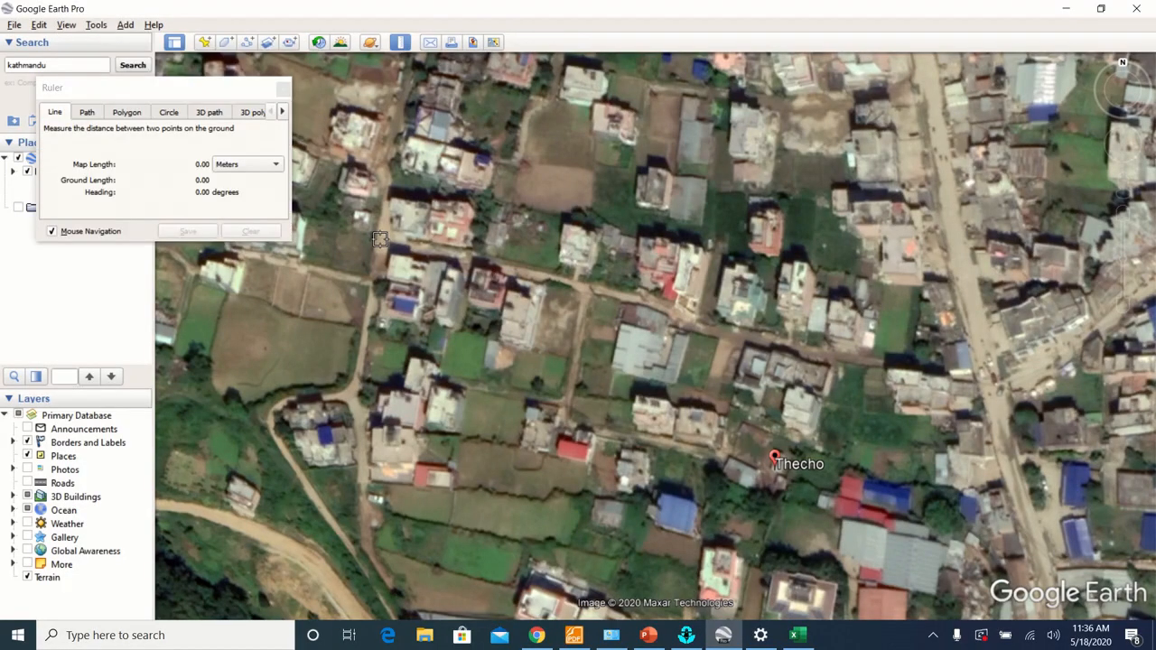
{"action": "left_click", "coordinate": [584, 278]}
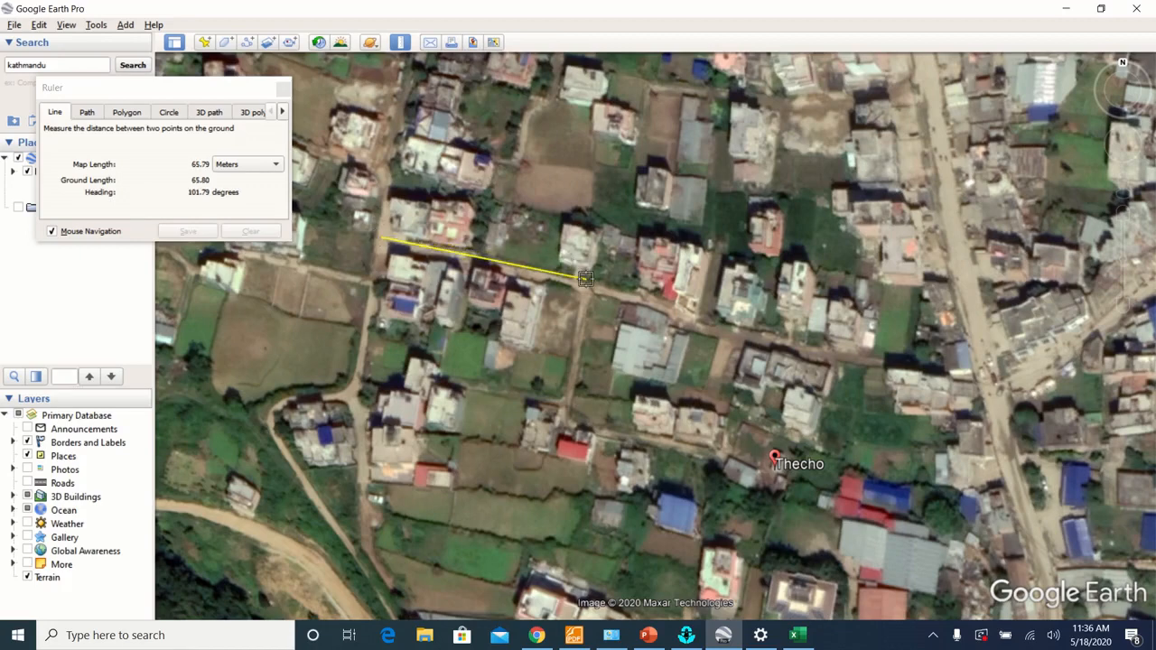
{"action": "left_click_drag", "start_coordinate": [586, 279], "coordinate": [589, 286]}
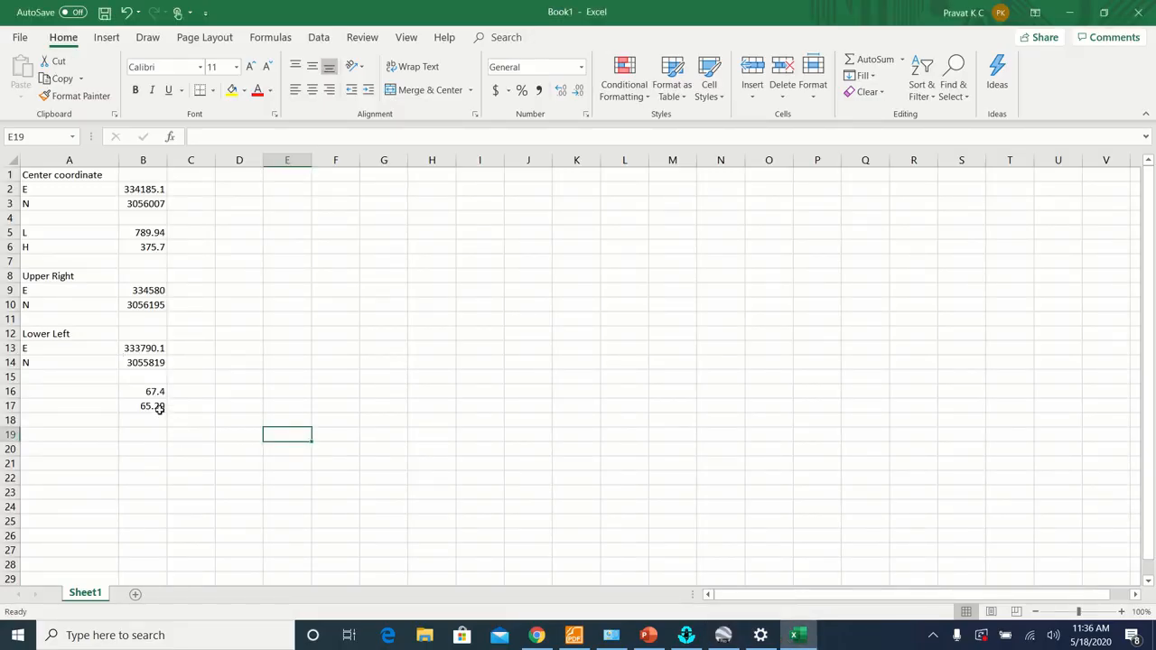
Replace the measured ground length in Excel with 67.24.
{"action": "left_click", "coordinate": [143, 405]}
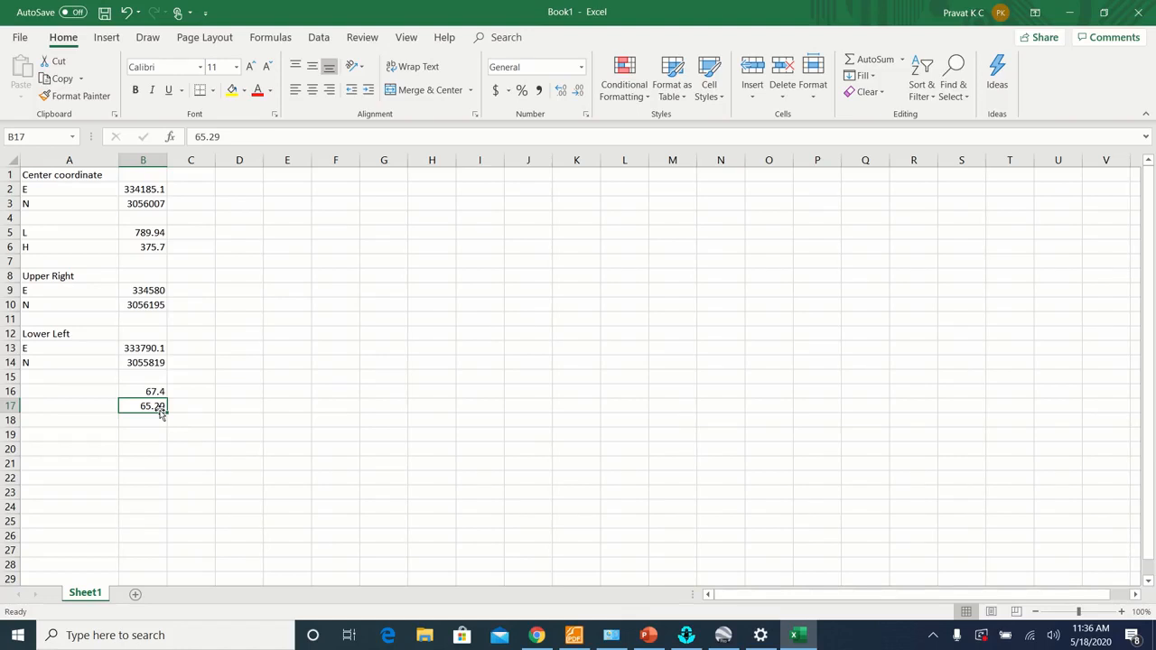
{"action": "key", "text": "Delete"}
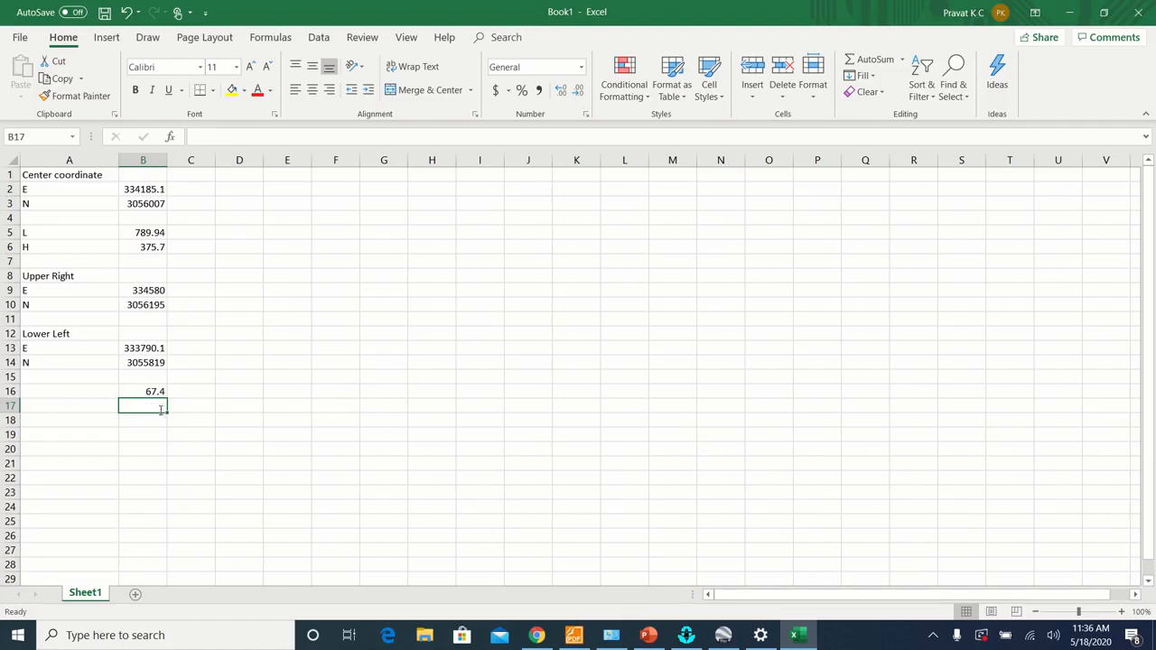
{"action": "type", "text": "67.24"}
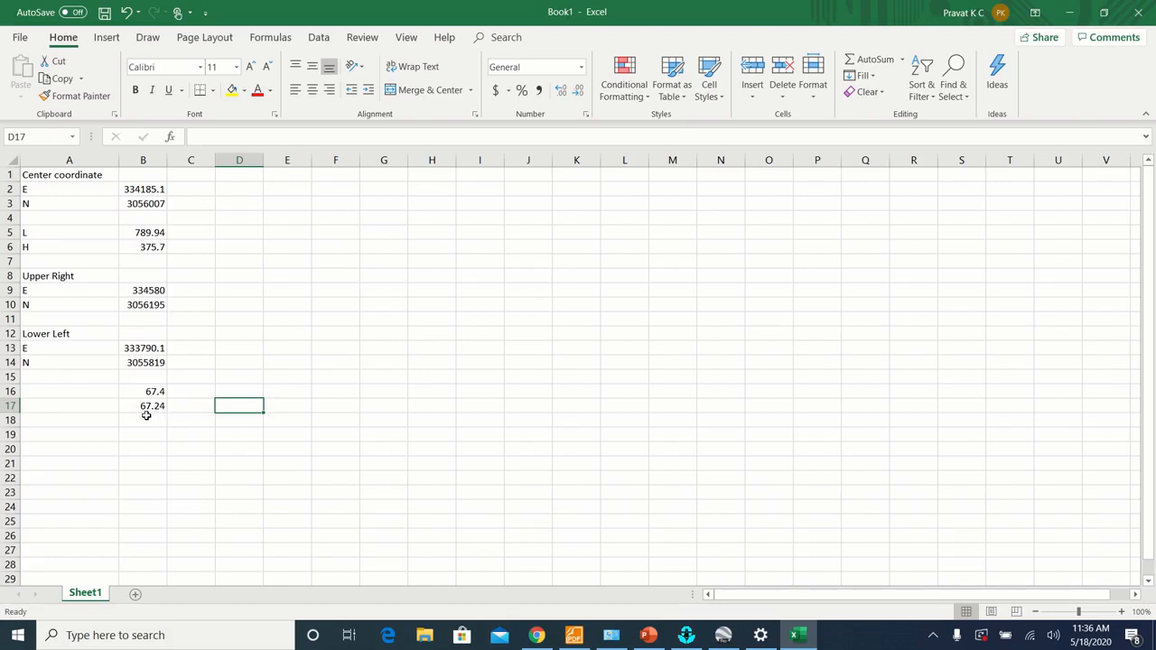
{"action": "mouse_move", "coordinate": [157, 415]}
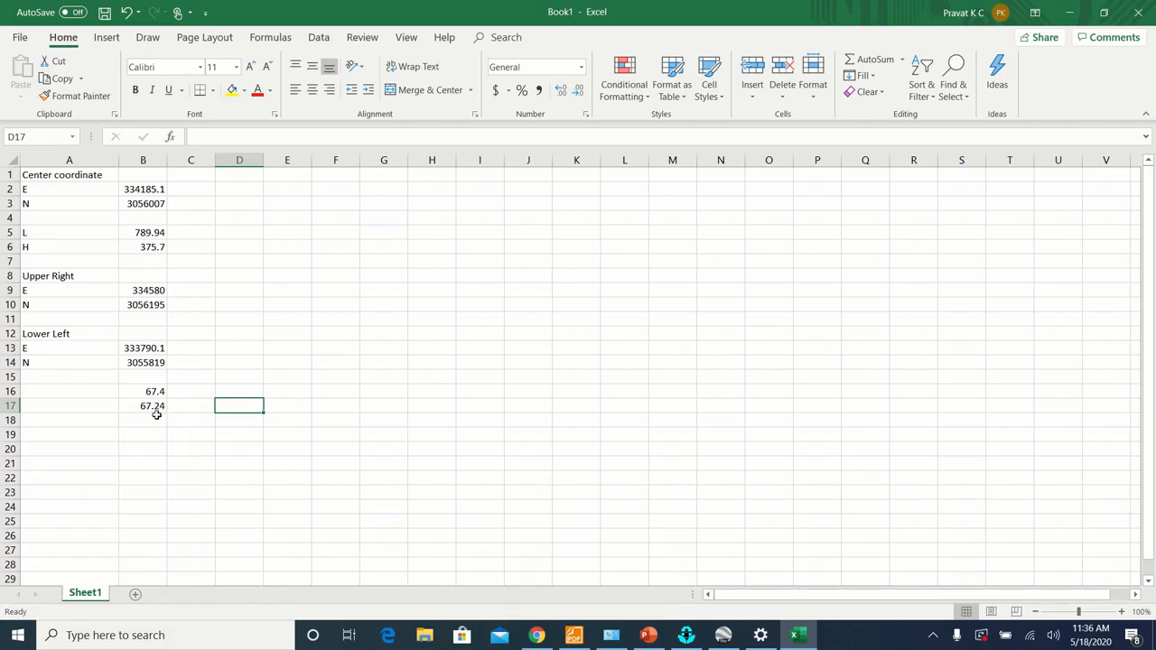
{"action": "mouse_move", "coordinate": [158, 416]}
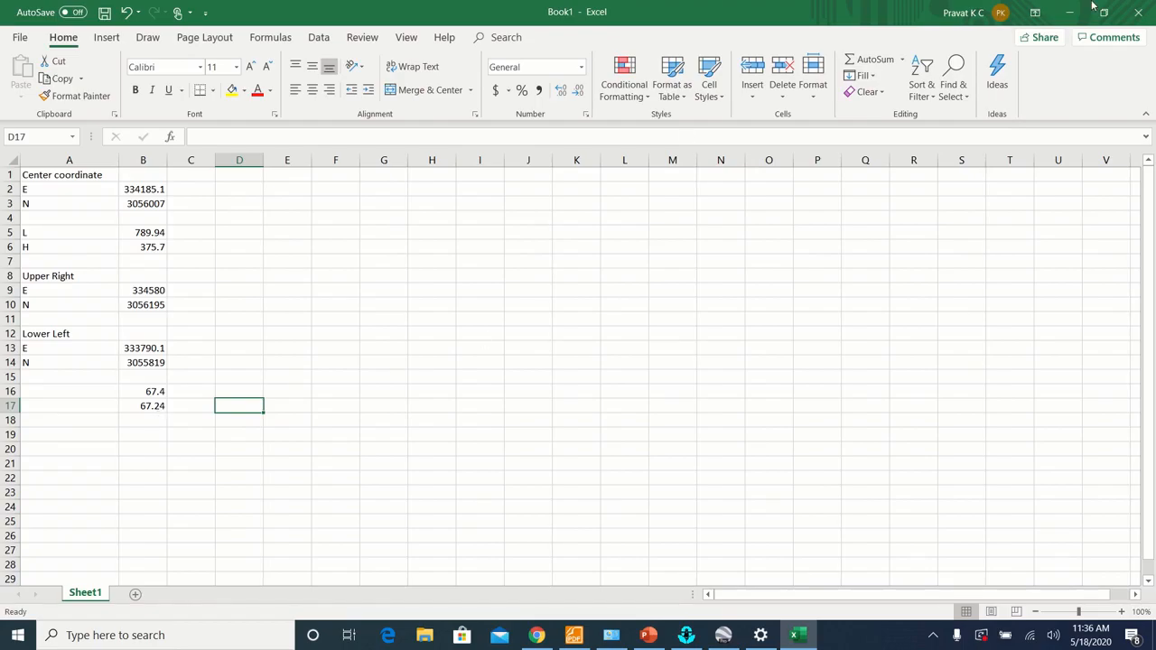
Return to the EPANET map and close pipe P1's property editor.
{"action": "left_click", "coordinate": [684, 635]}
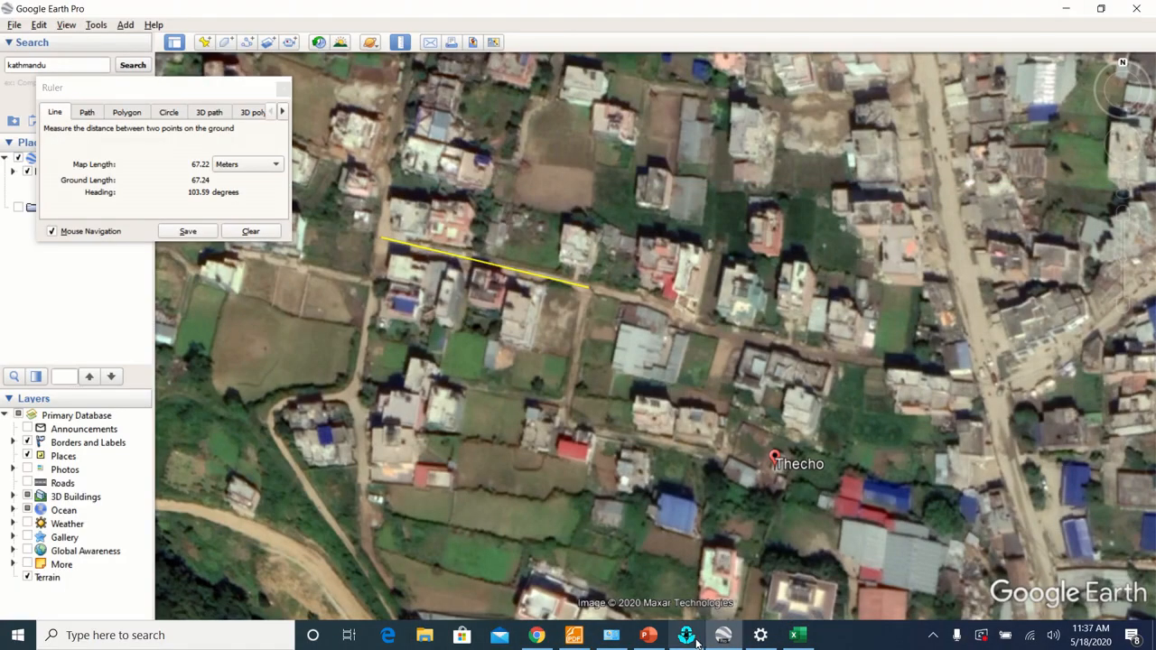
{"action": "left_click", "coordinate": [683, 636]}
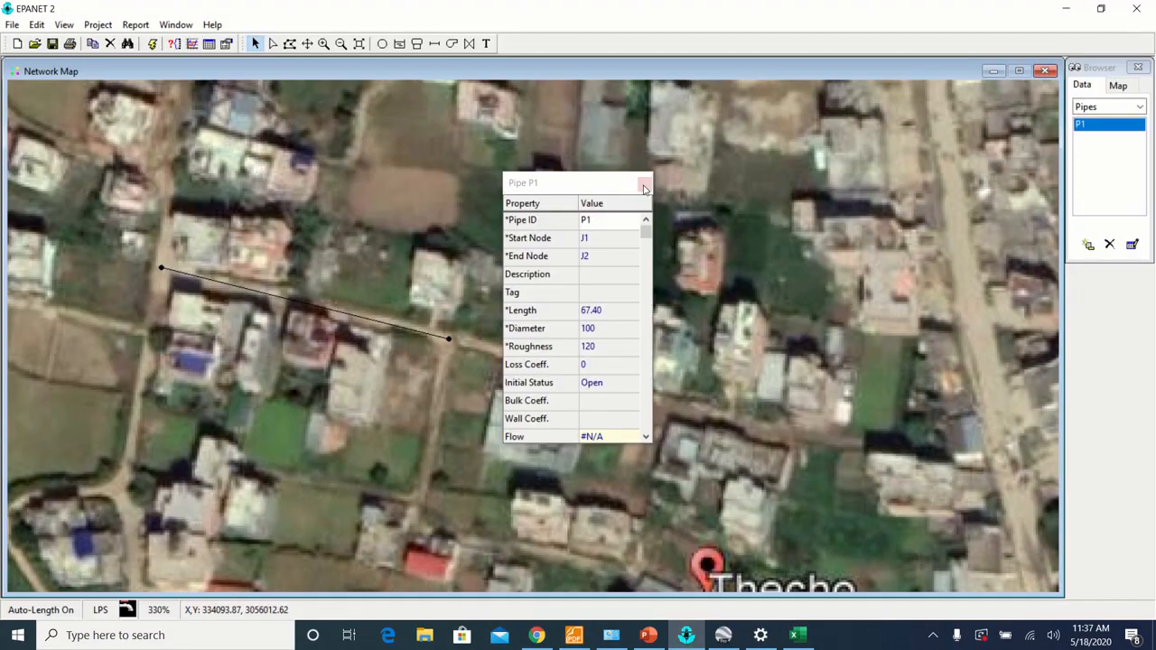
{"action": "left_click", "coordinate": [641, 183]}
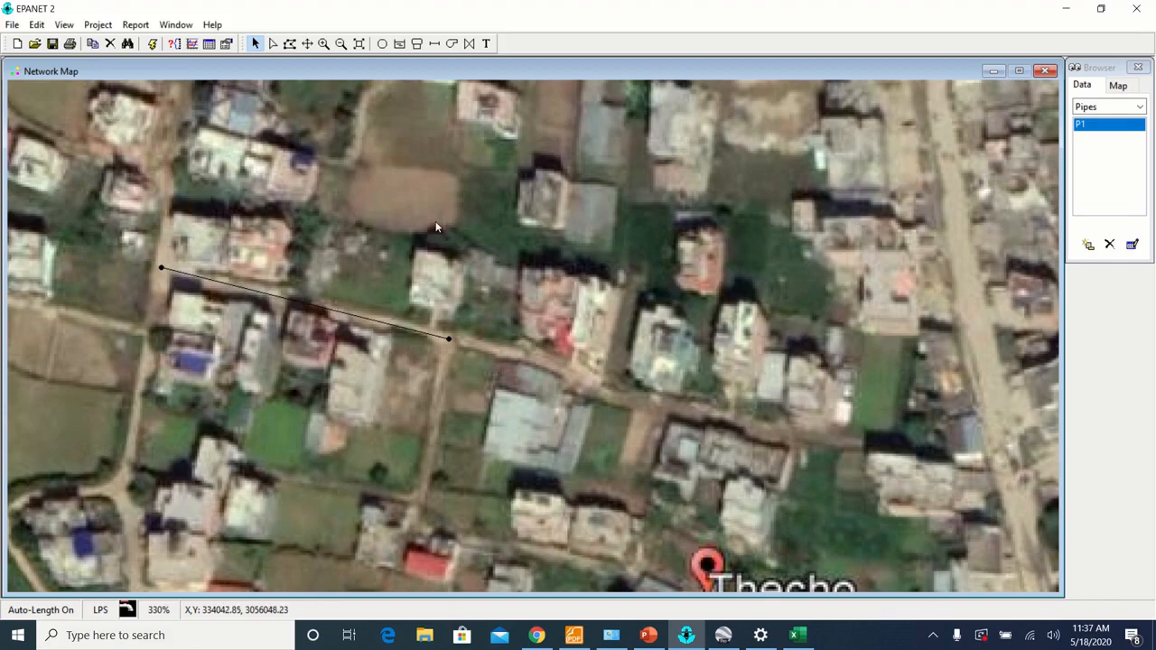